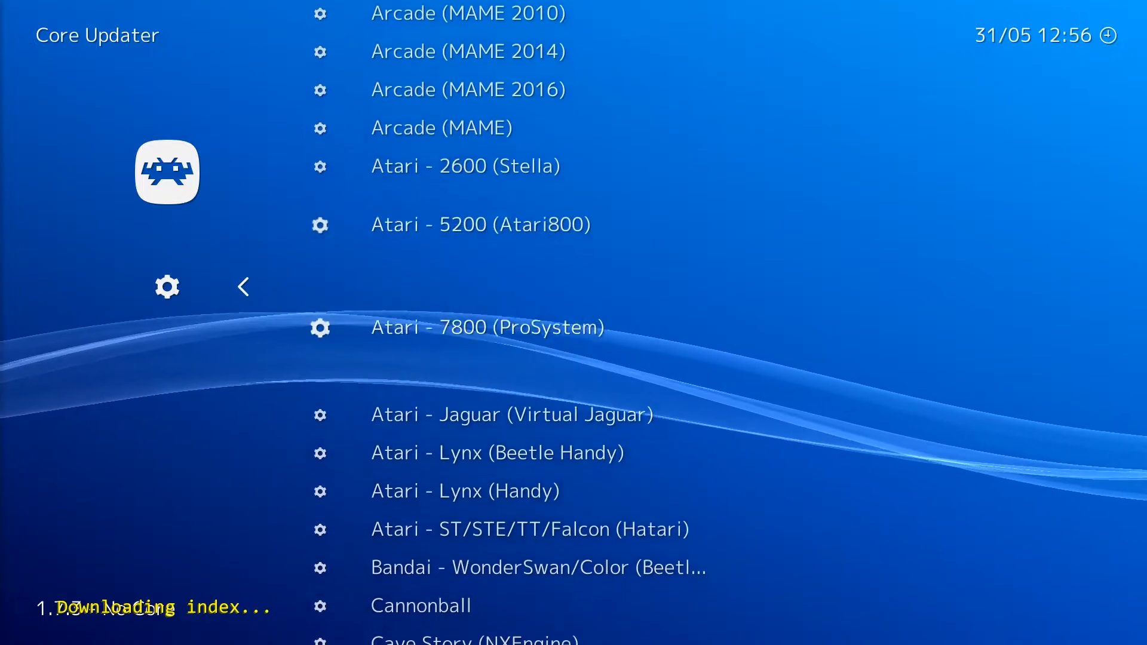
Step: Scroll down through RetroArch's Core Updater list of downloadable emulator cores
scroll(down, 3)
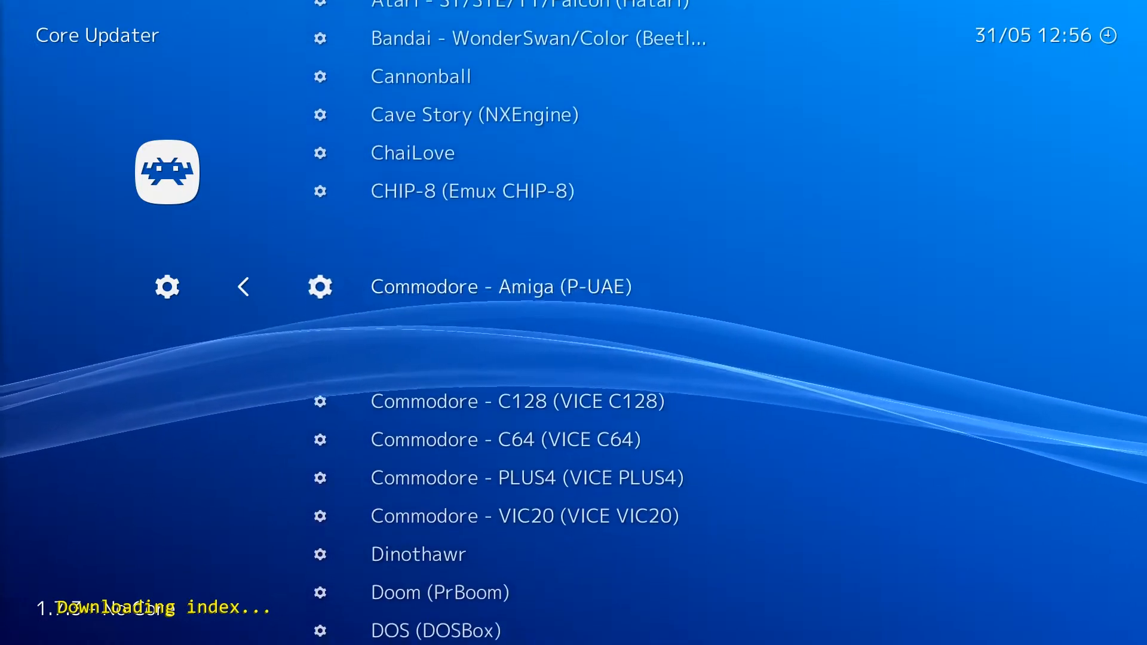
scroll(down, 3)
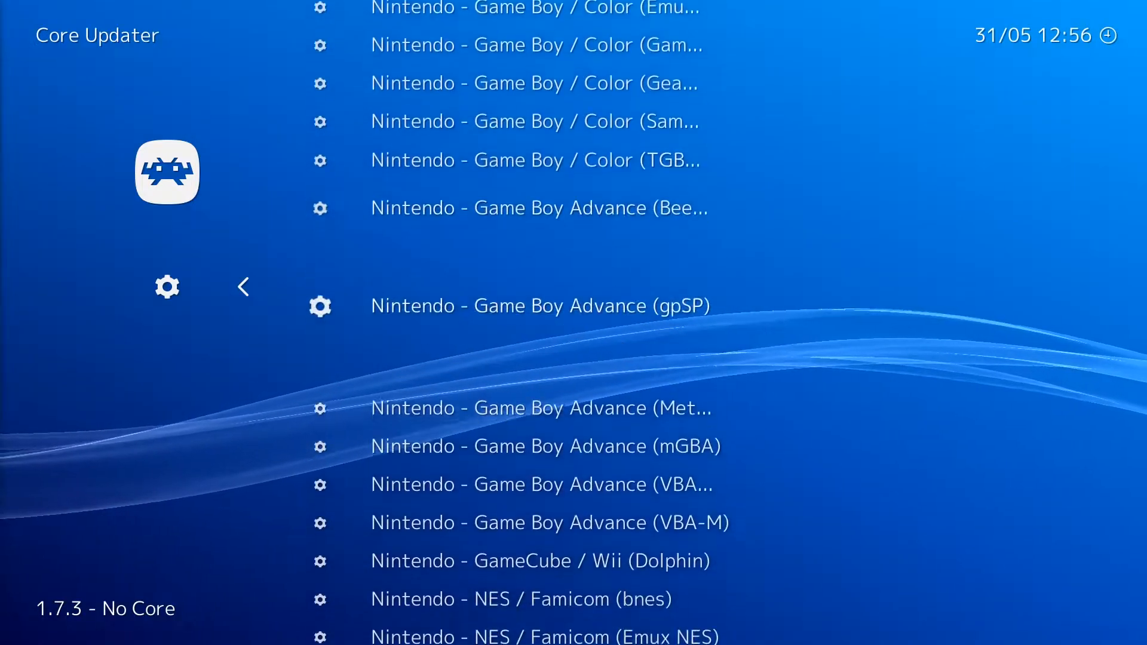
scroll(down, 3)
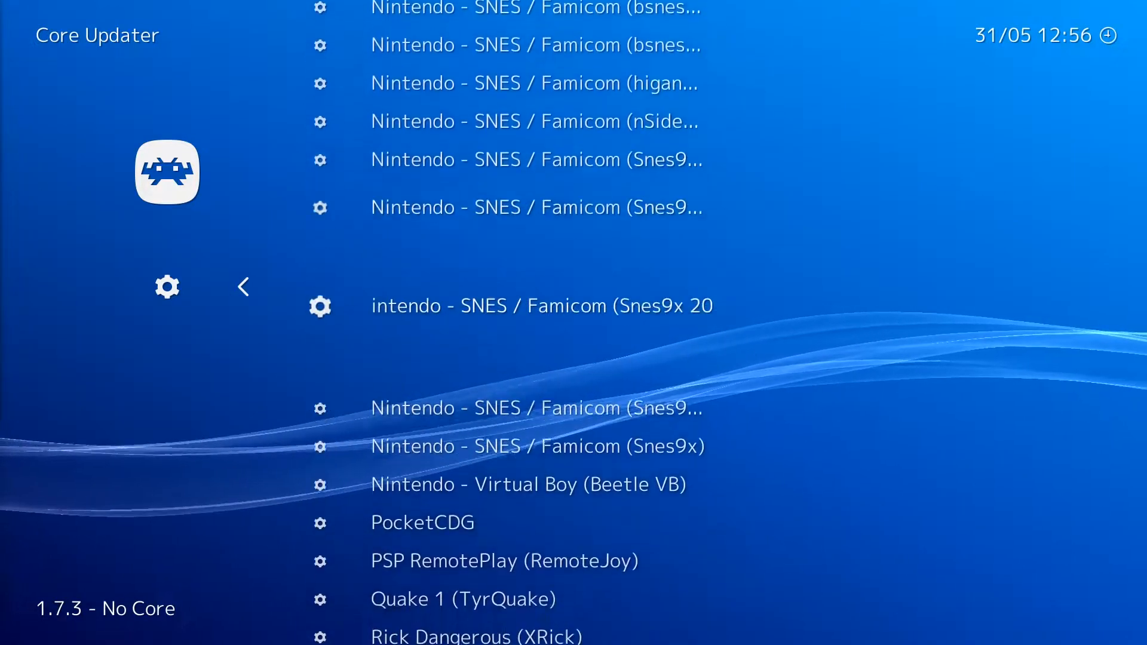
scroll(down, 3)
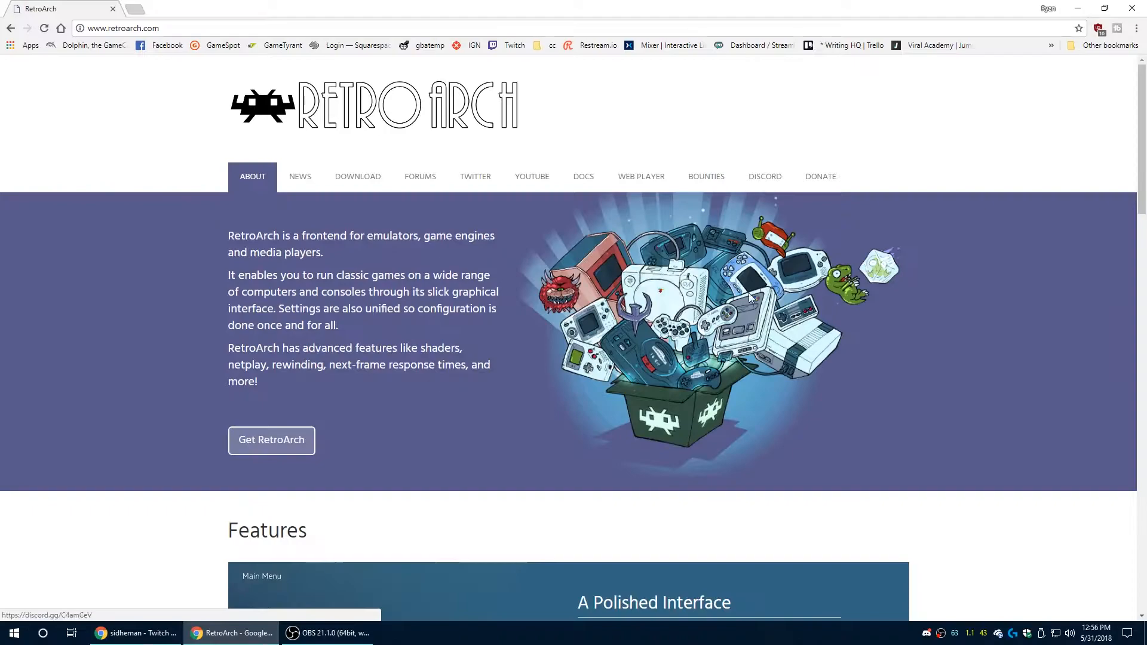
Step: Navigate libretro docs via For Users, Core Documentation, Sega Cores to Sega - Dreamcast (Reicast)
click(583, 176)
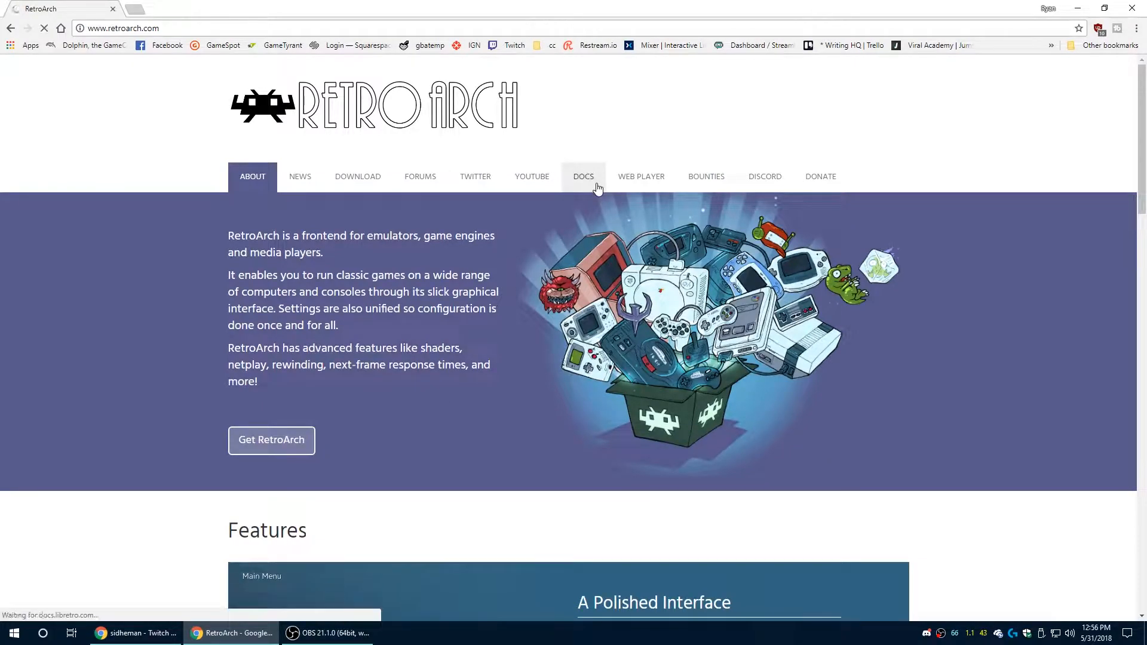
click(583, 176)
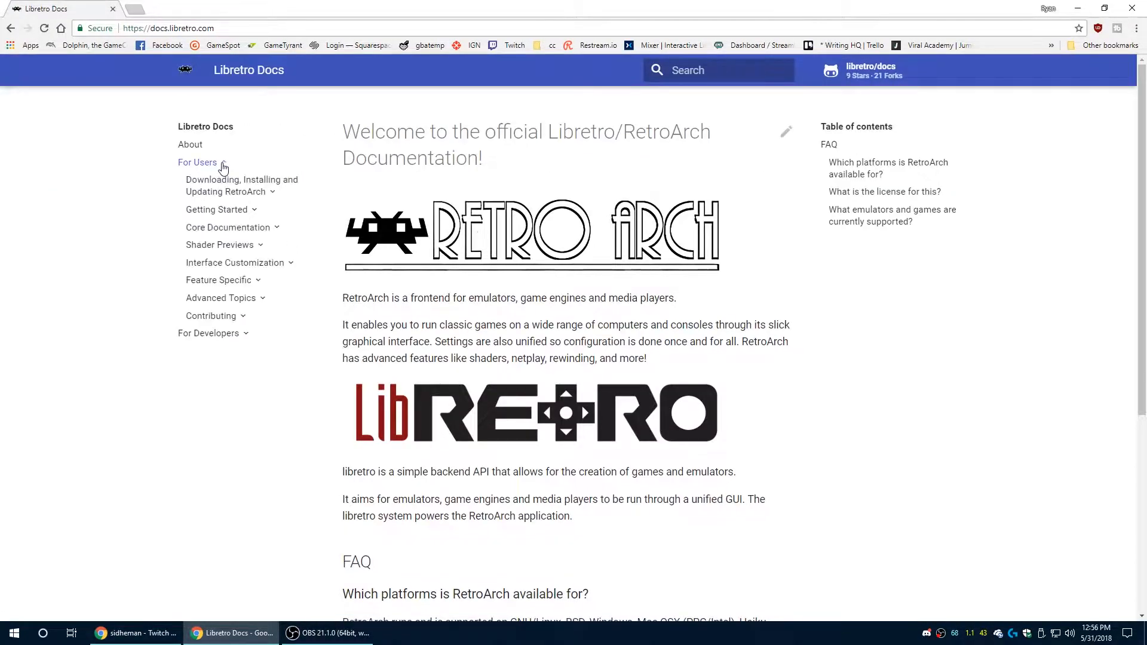
click(197, 162)
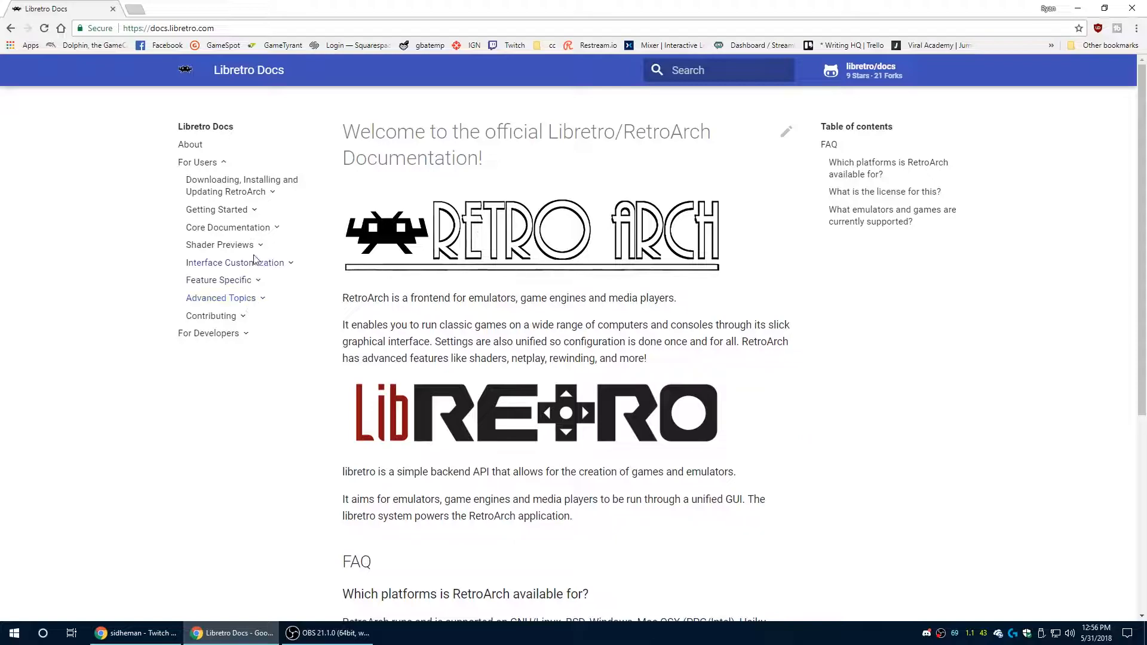
click(228, 227)
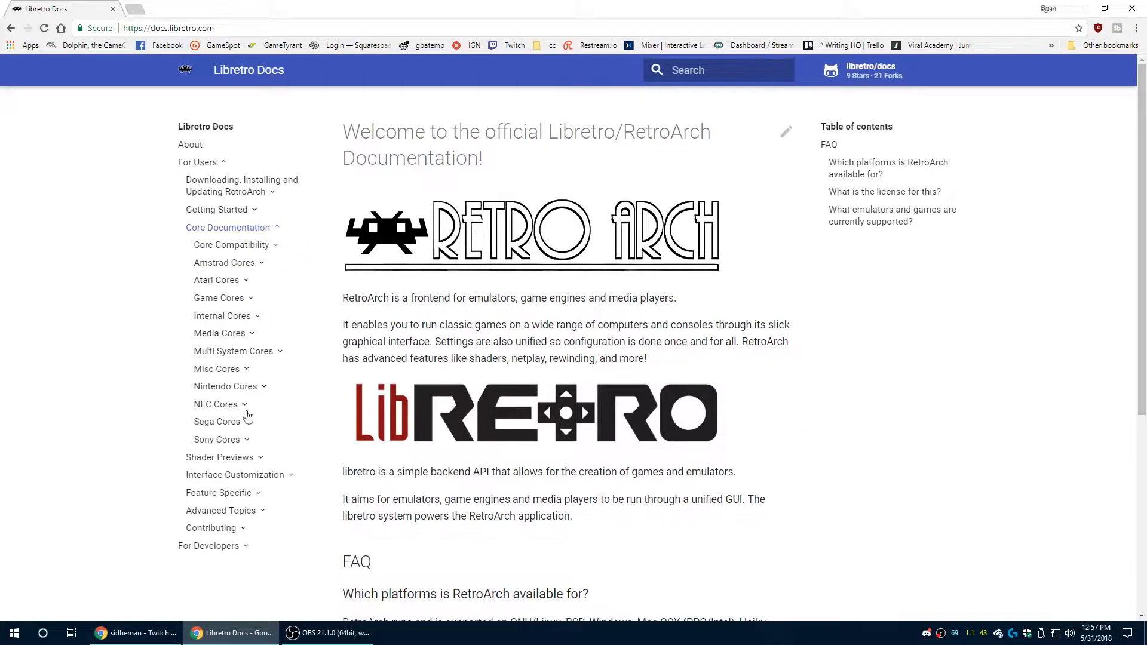
click(217, 421)
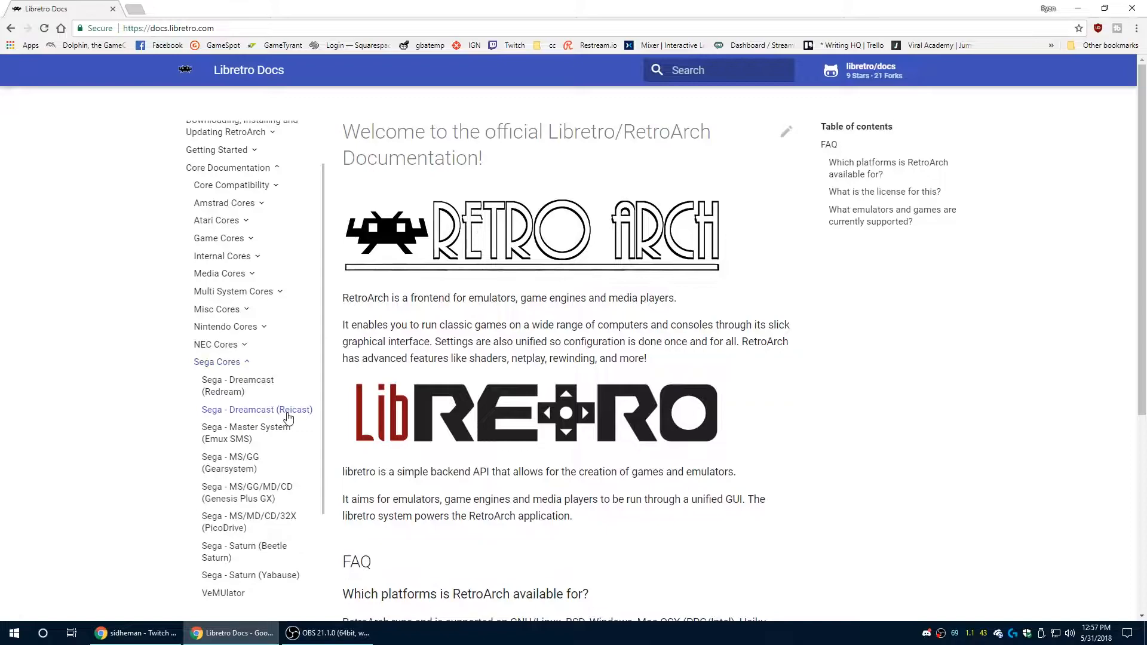
click(256, 410)
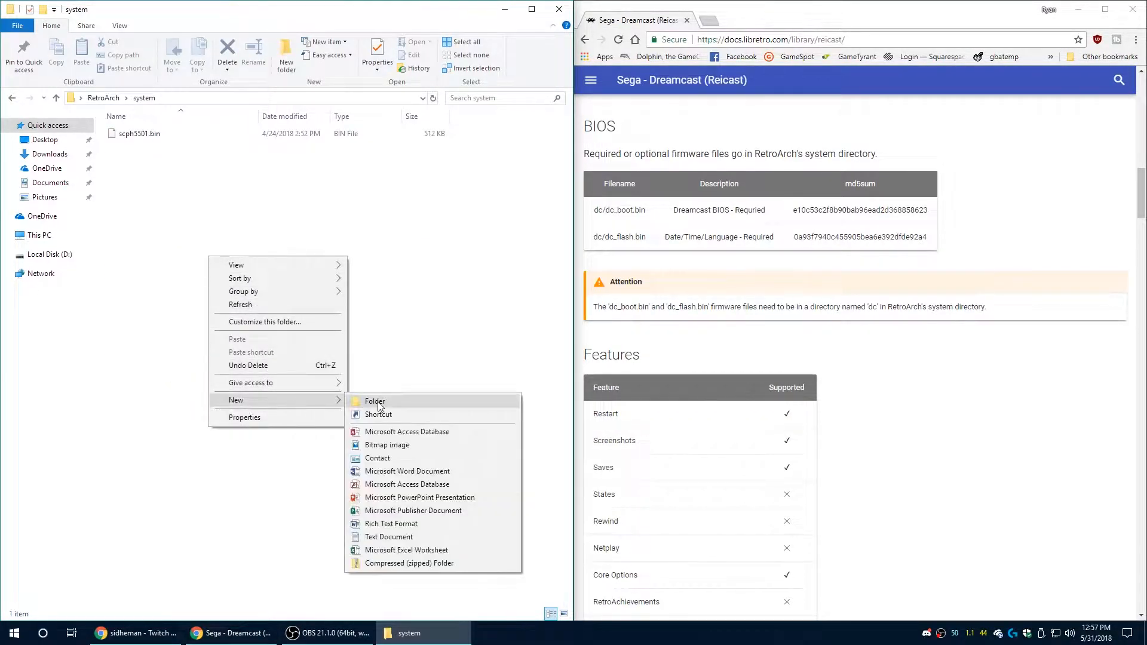
Step: Create a new folder named dc inside RetroArch\system
click(374, 401)
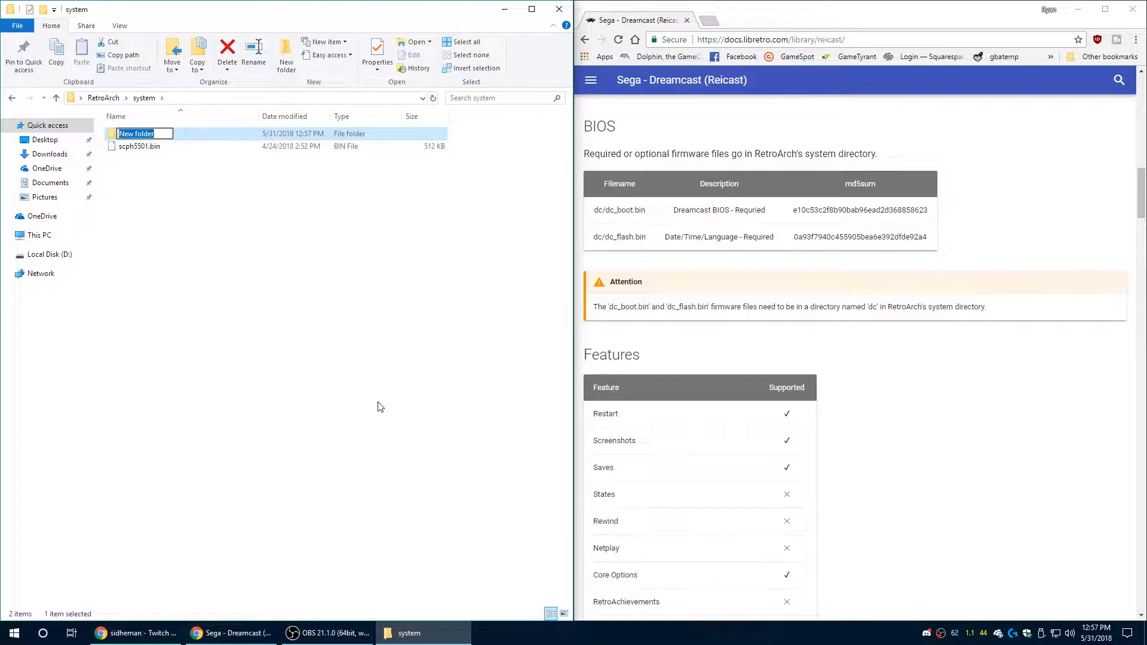
text(dc)
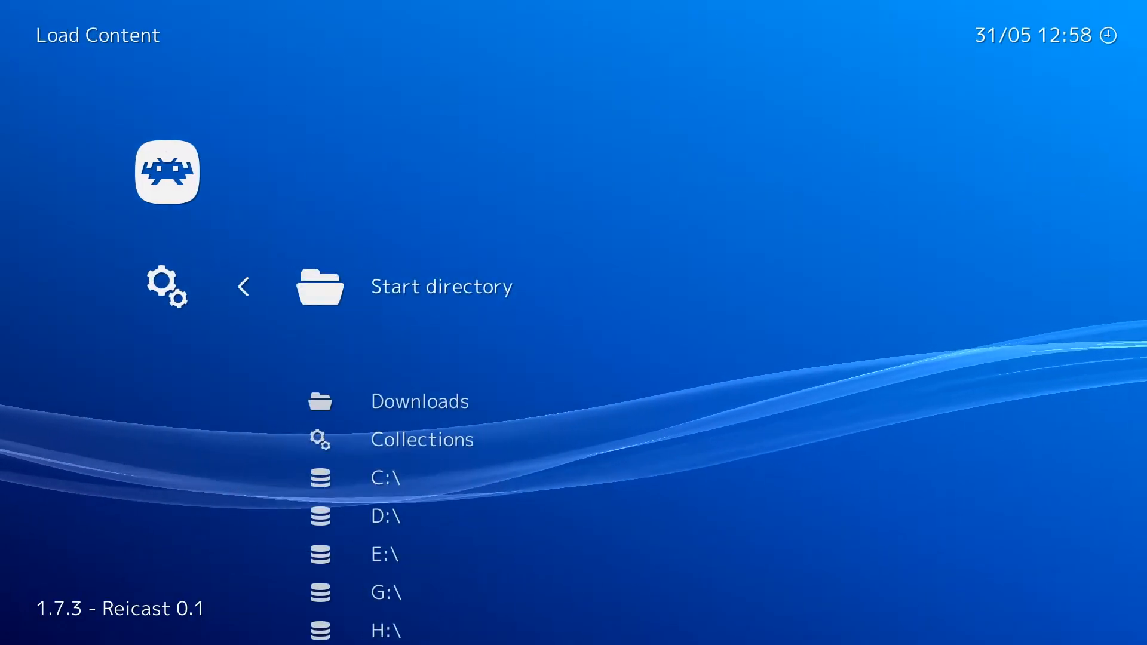
Step: Browse Load Content's start directory toward the Dreamcast game in G:\LaunchBox
click(385, 592)
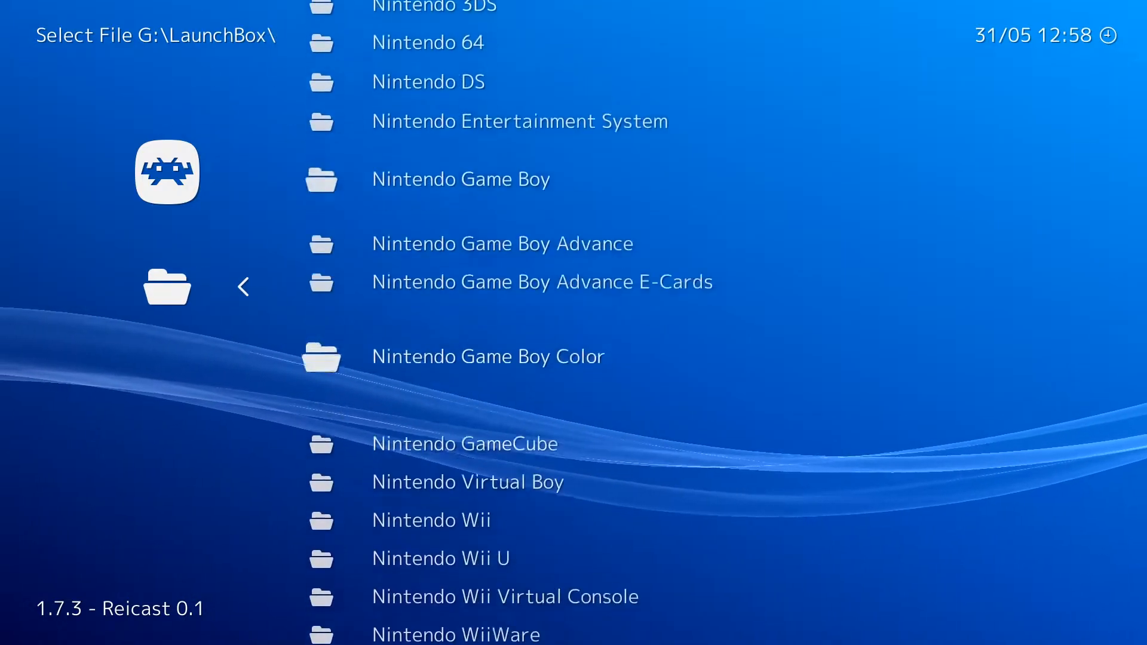
scroll(down, 3)
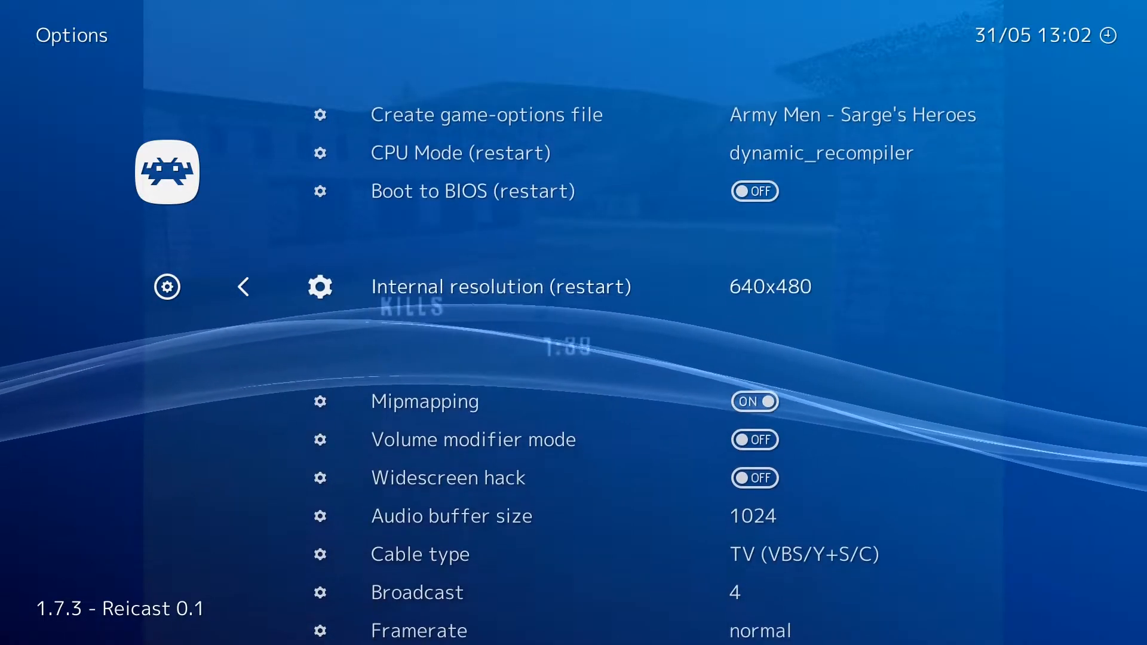
Step: Set Reicast's Cable type to TV (RGB) and Precompile shaders to ON
scroll(down, 3)
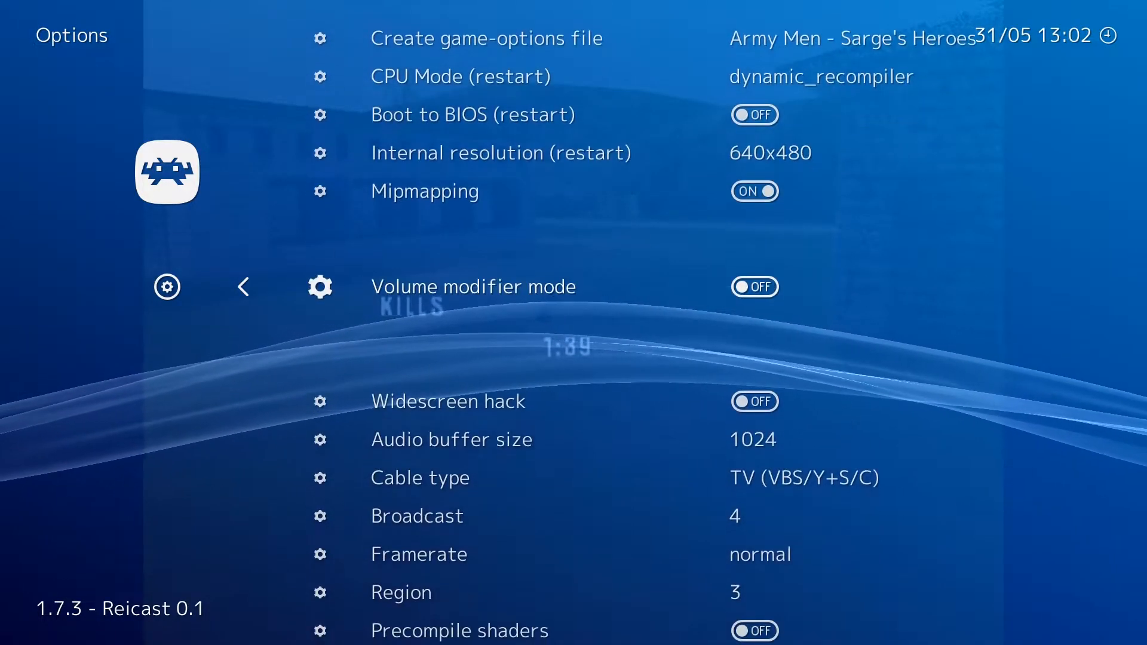
scroll(down, 3)
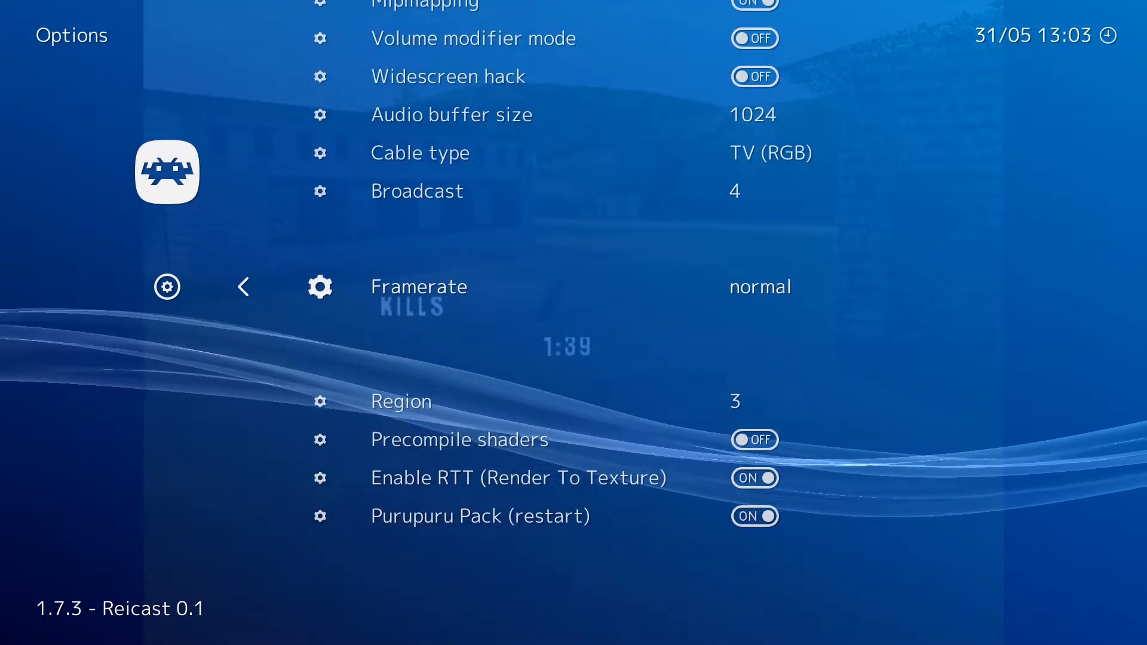
scroll(down, 3)
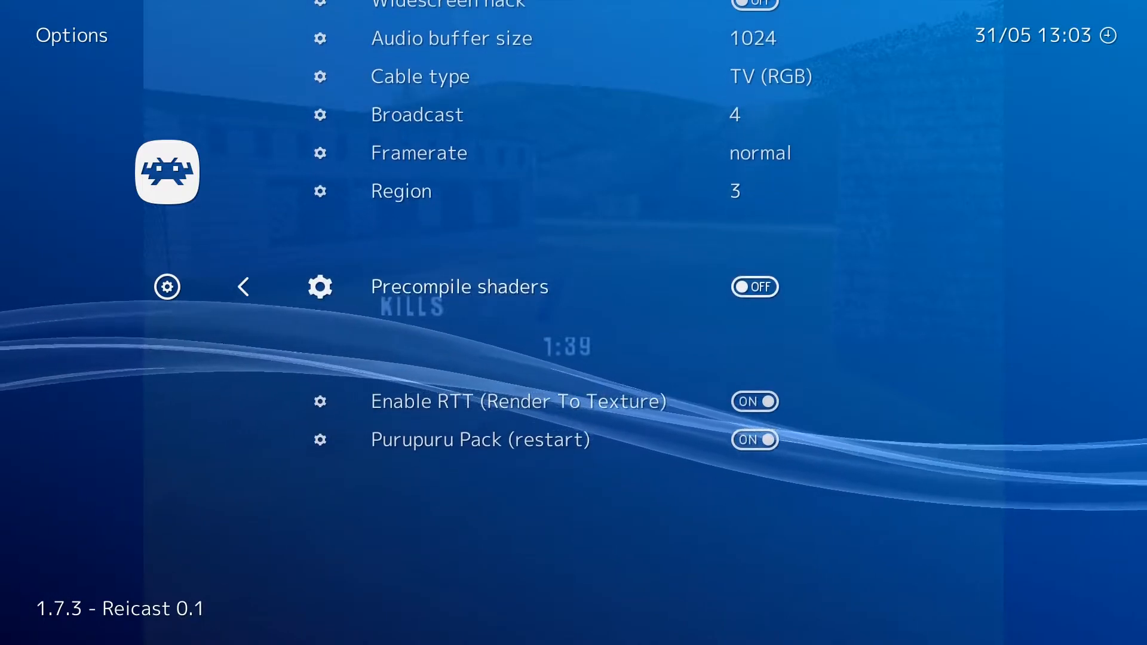
click(754, 286)
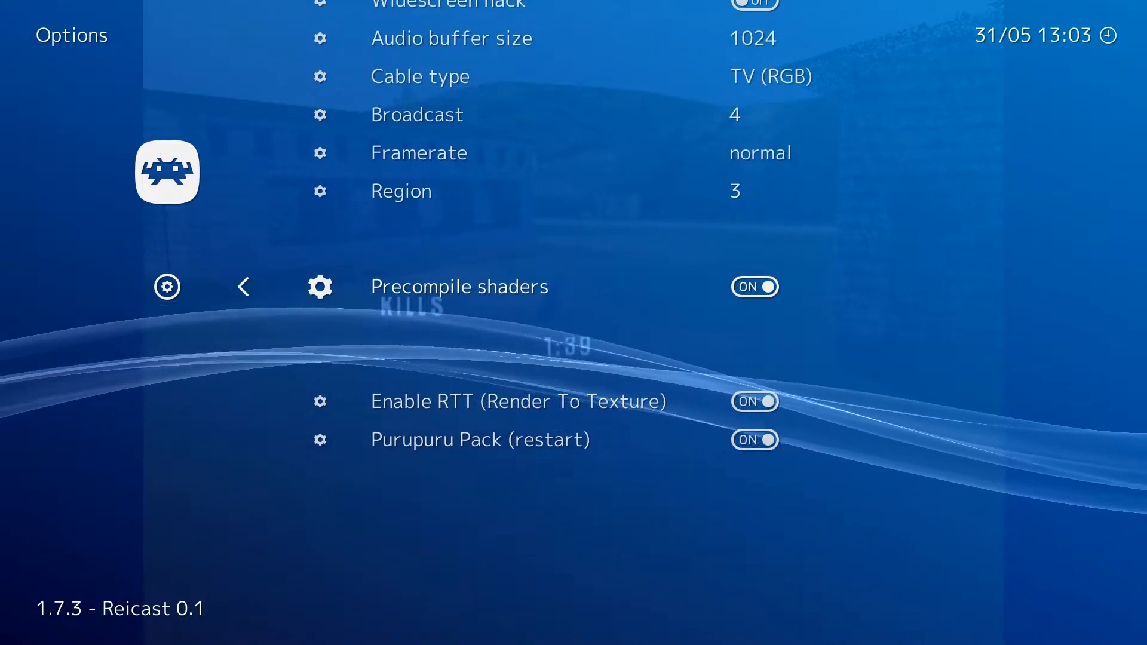
scroll(down, 3)
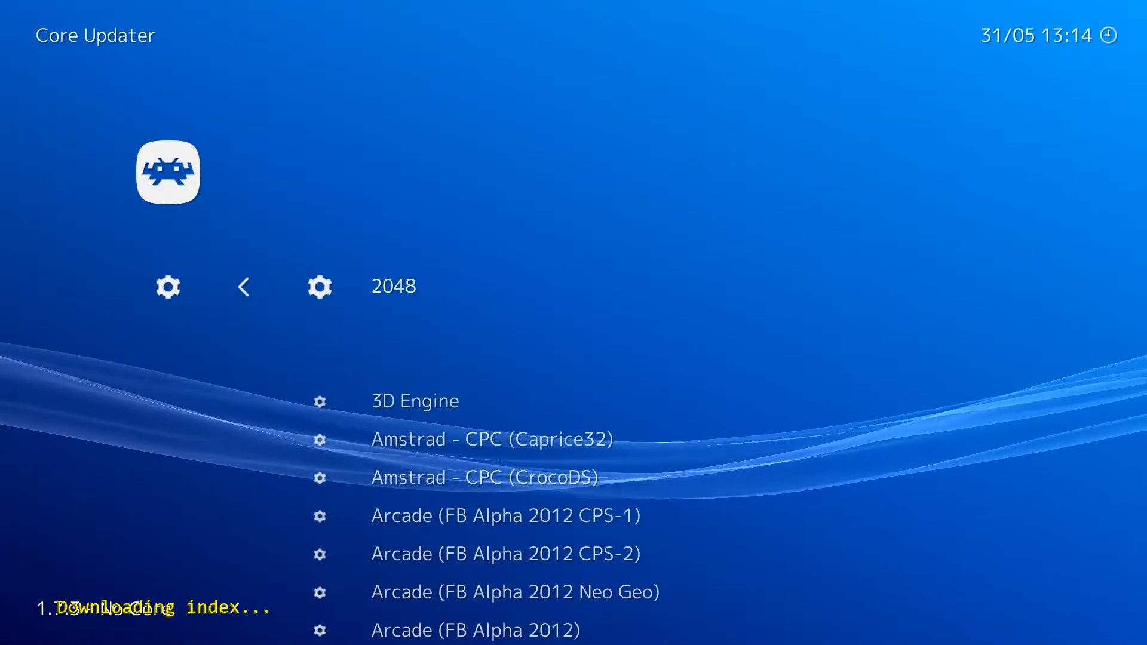
Step: Scroll the Core Updater list toward the Sega - Dreamcast (Redream) core
scroll(down, 3)
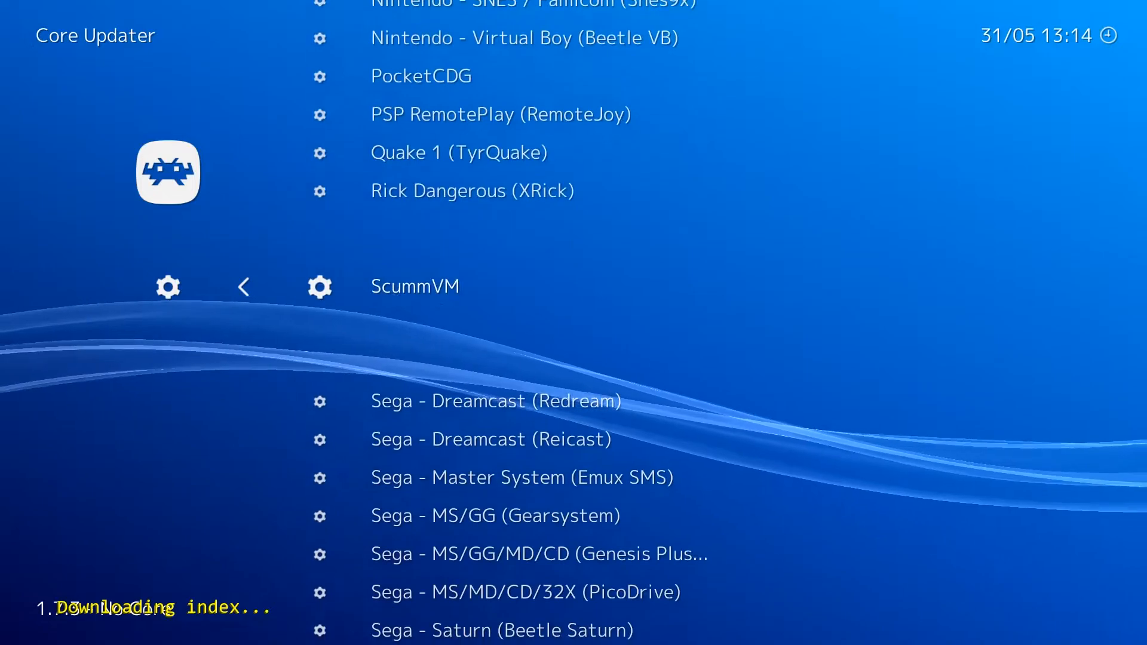
scroll(down, 3)
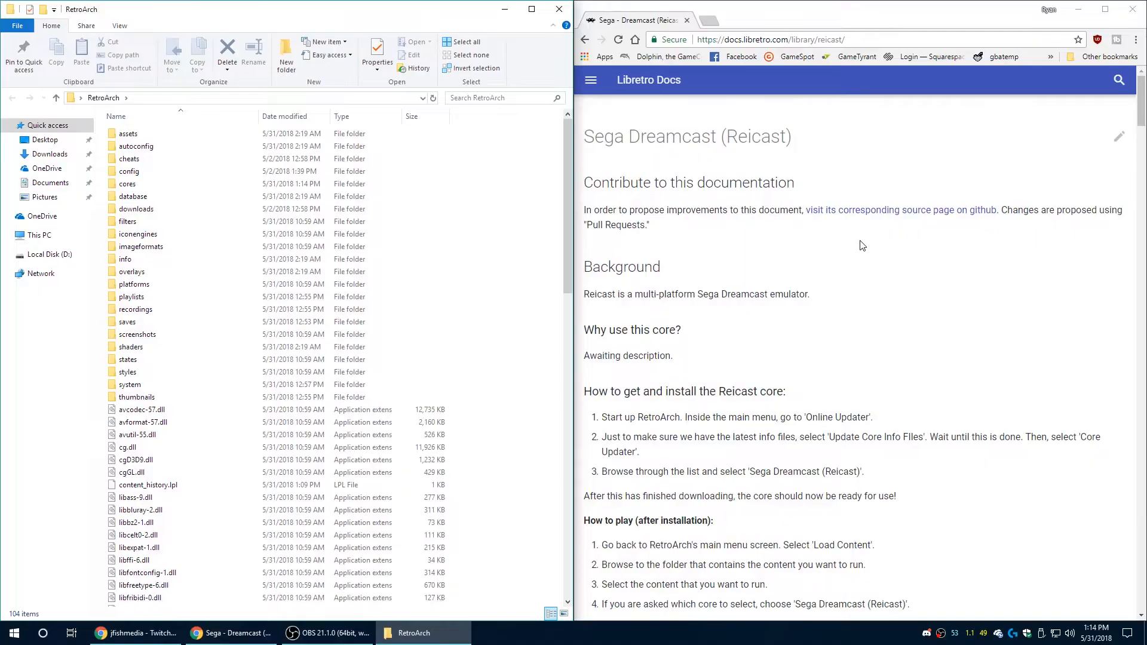
Step: Open the libretro Redream docs and scroll to the dc/boot.bin and dc/flash.bin BIOS table
click(590, 79)
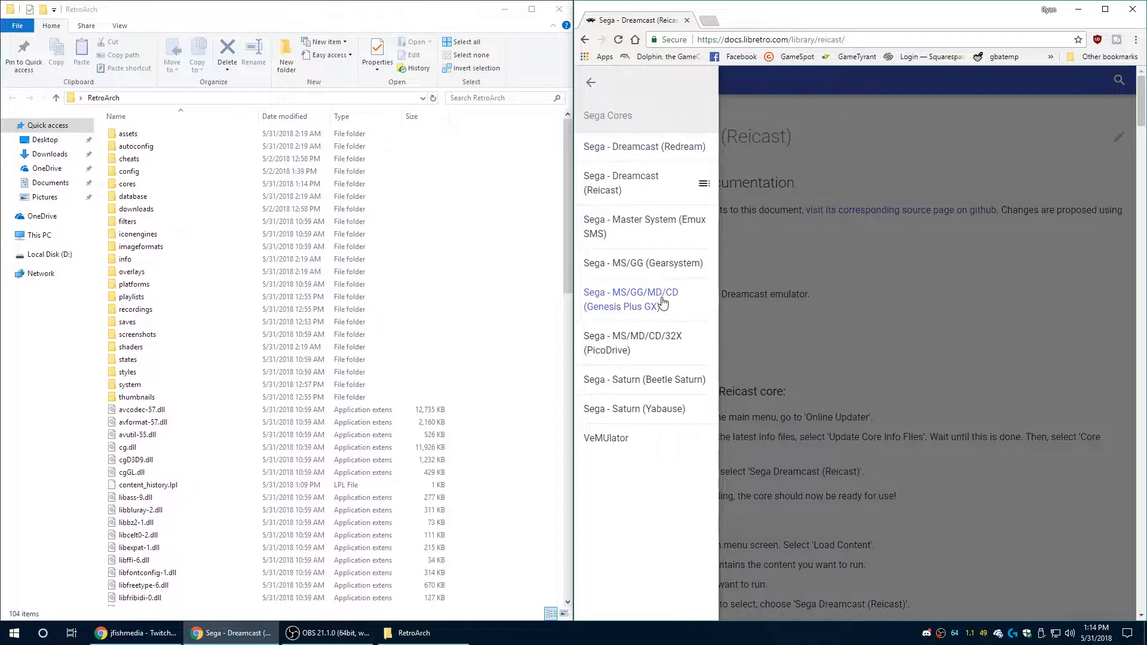
mouse_move(644, 146)
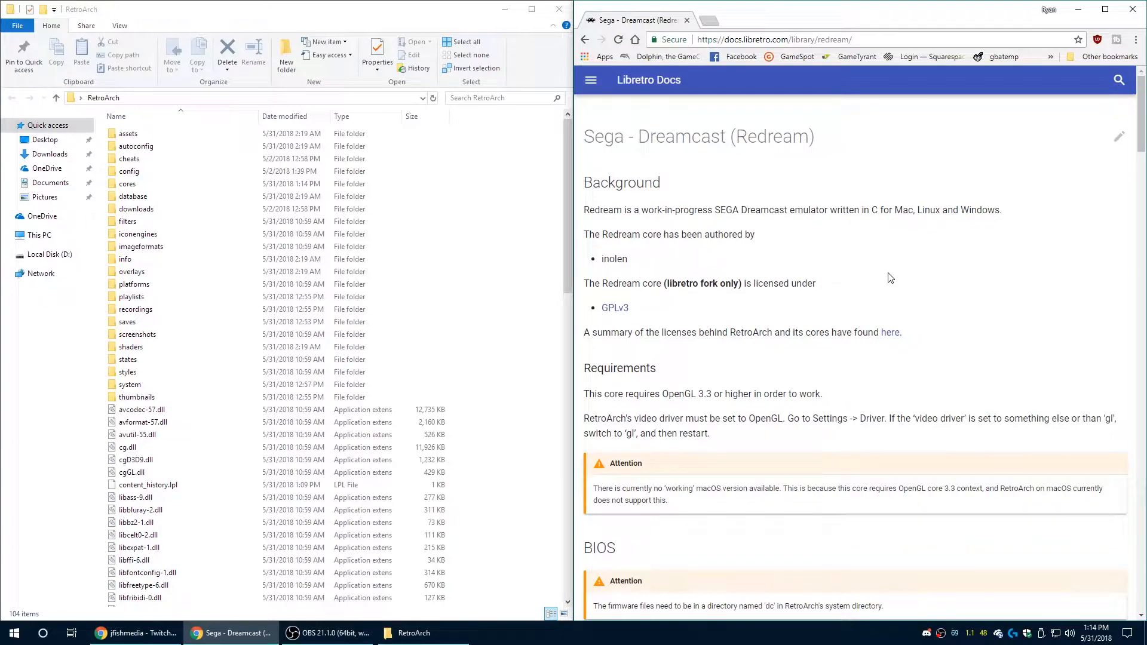
scroll(down, 3)
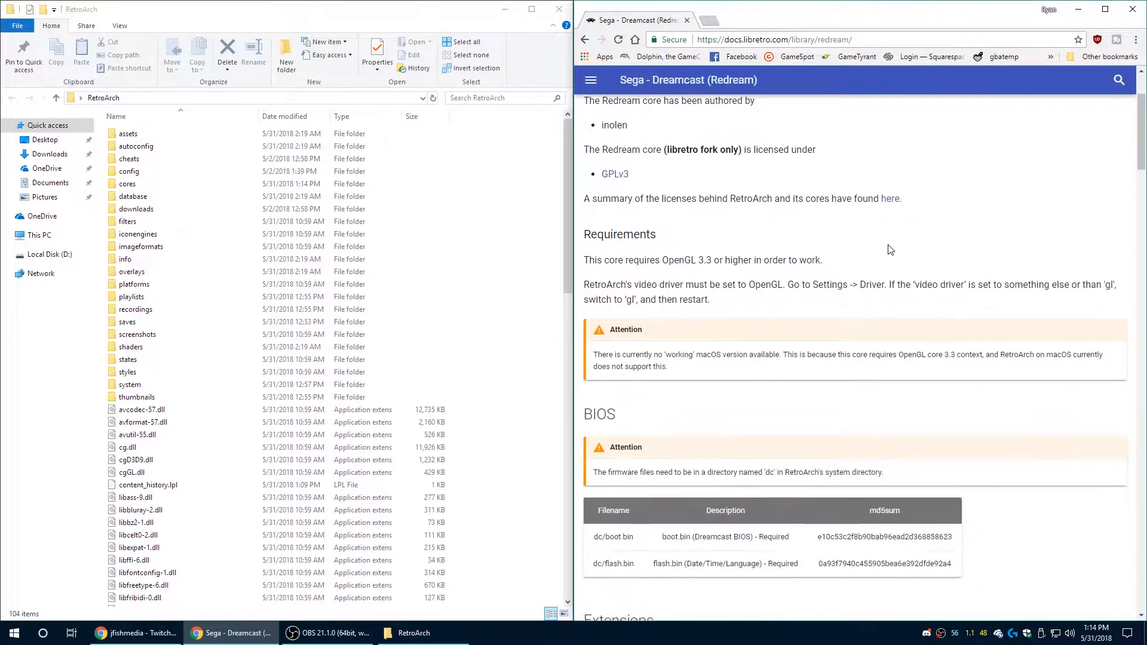
scroll(down, 3)
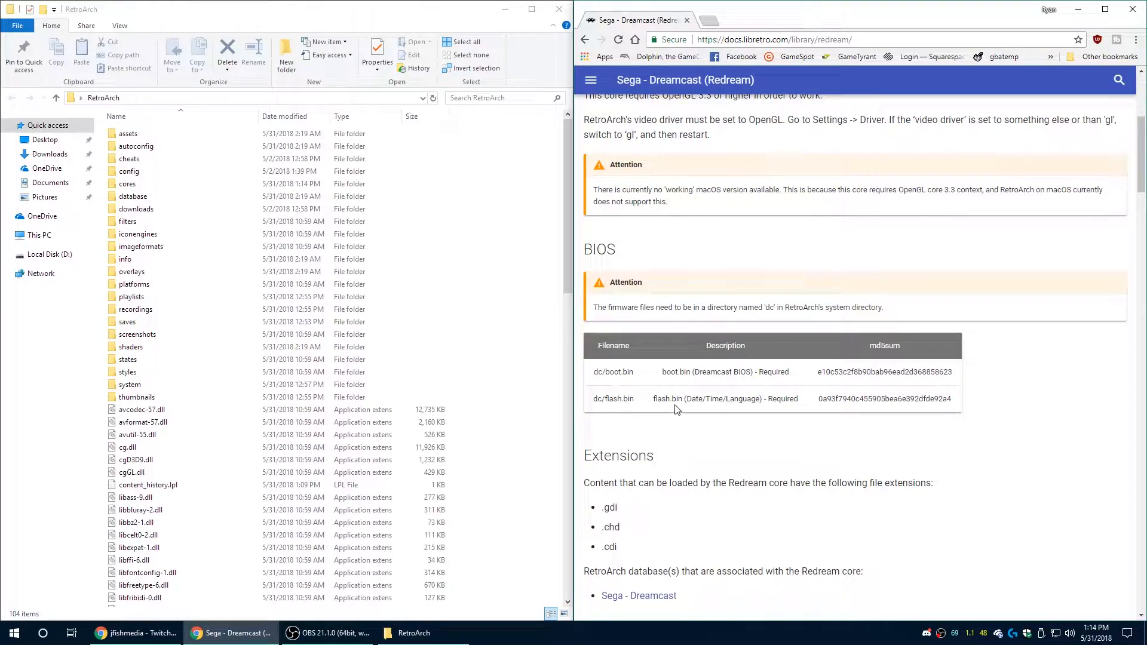
mouse_move(905, 395)
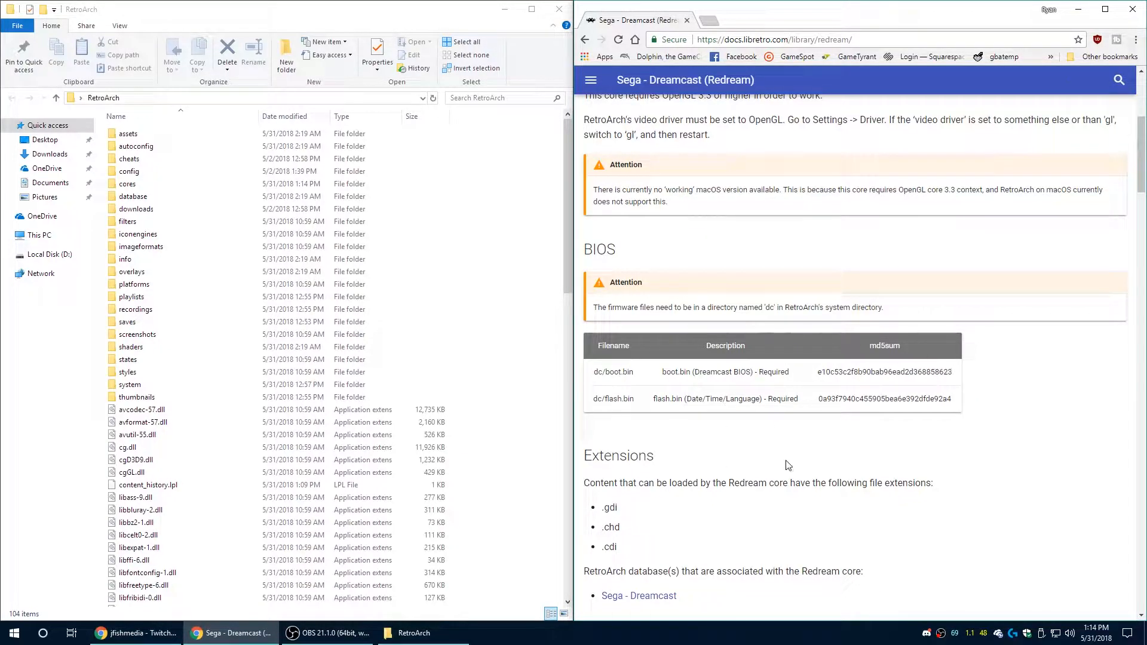
mouse_move(590, 391)
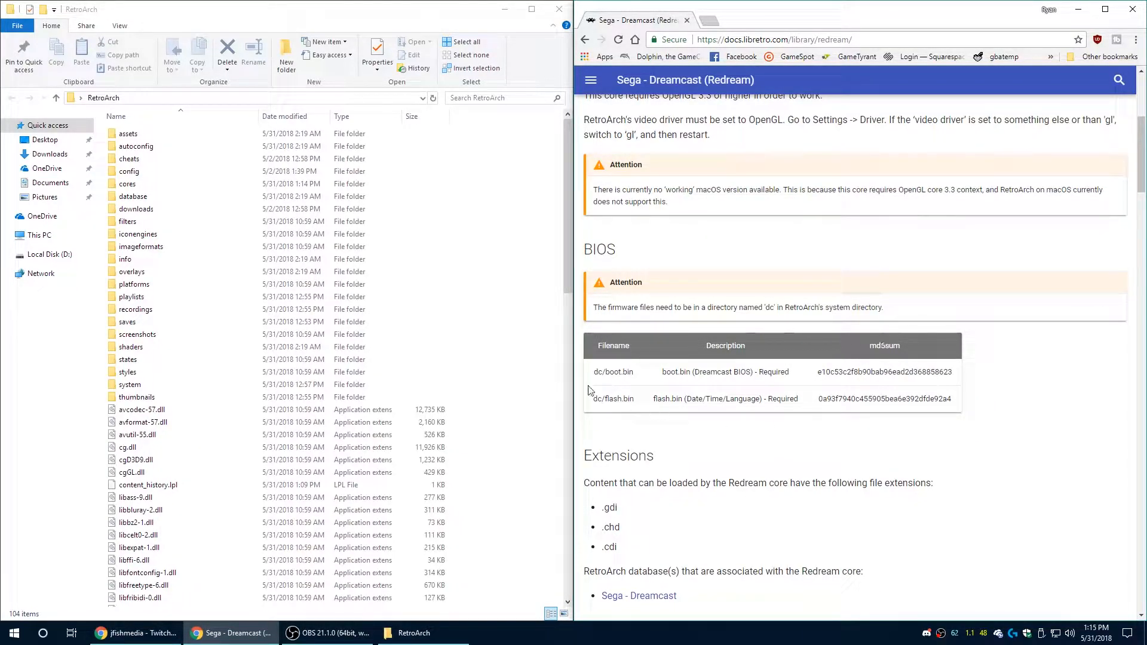
Step: Open the RetroArch system\dc folder in File Explorer
click(136, 397)
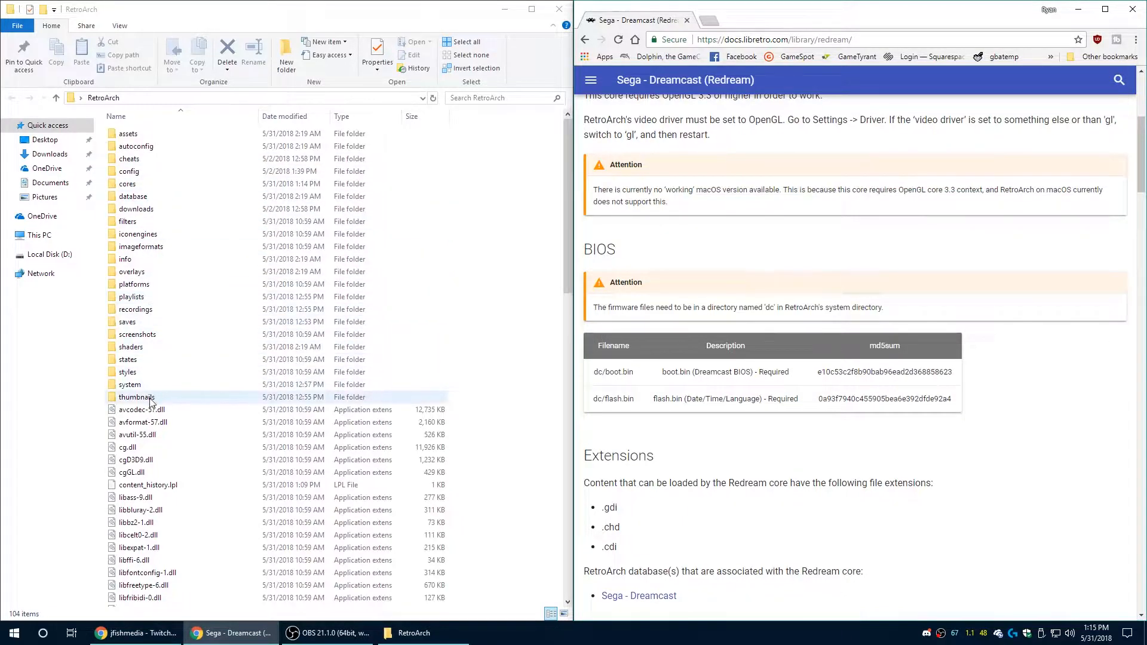
double_click(129, 384)
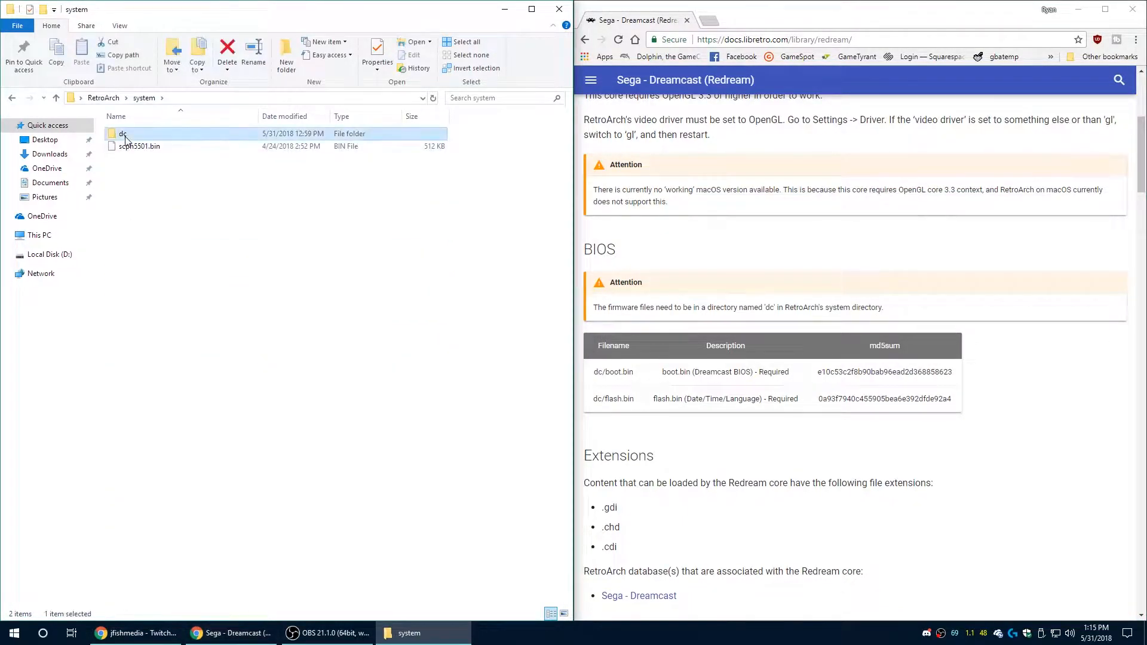
double_click(121, 133)
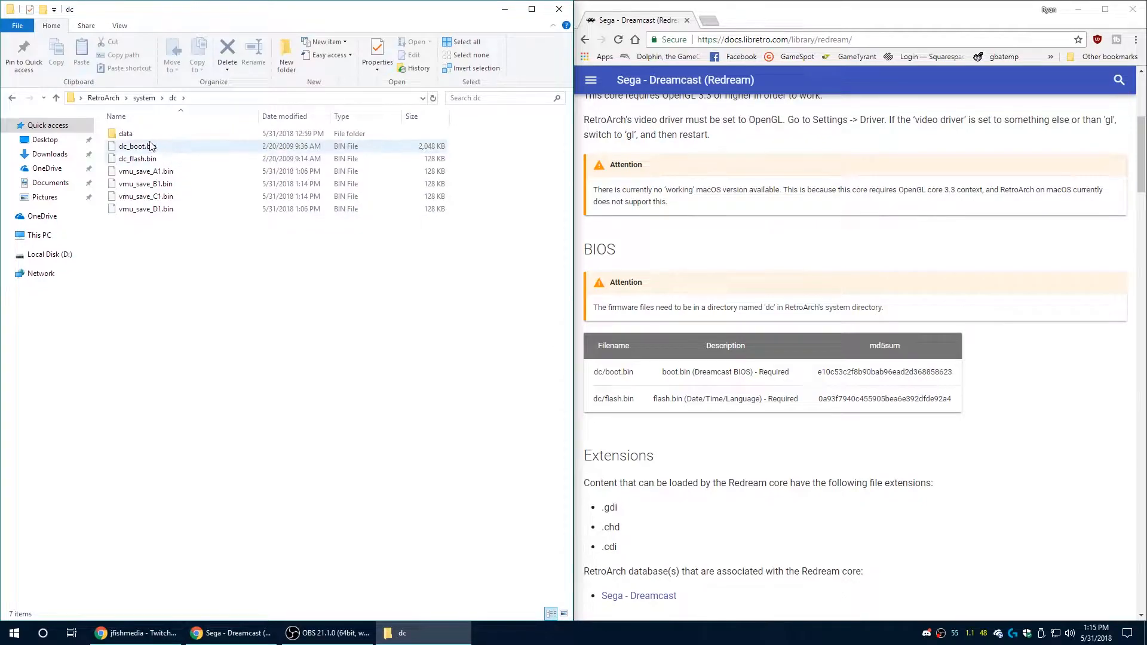
Step: Duplicate dc_boot.bin and dc_flash.bin there and rename the boot copy to boot.bin
click(137, 159)
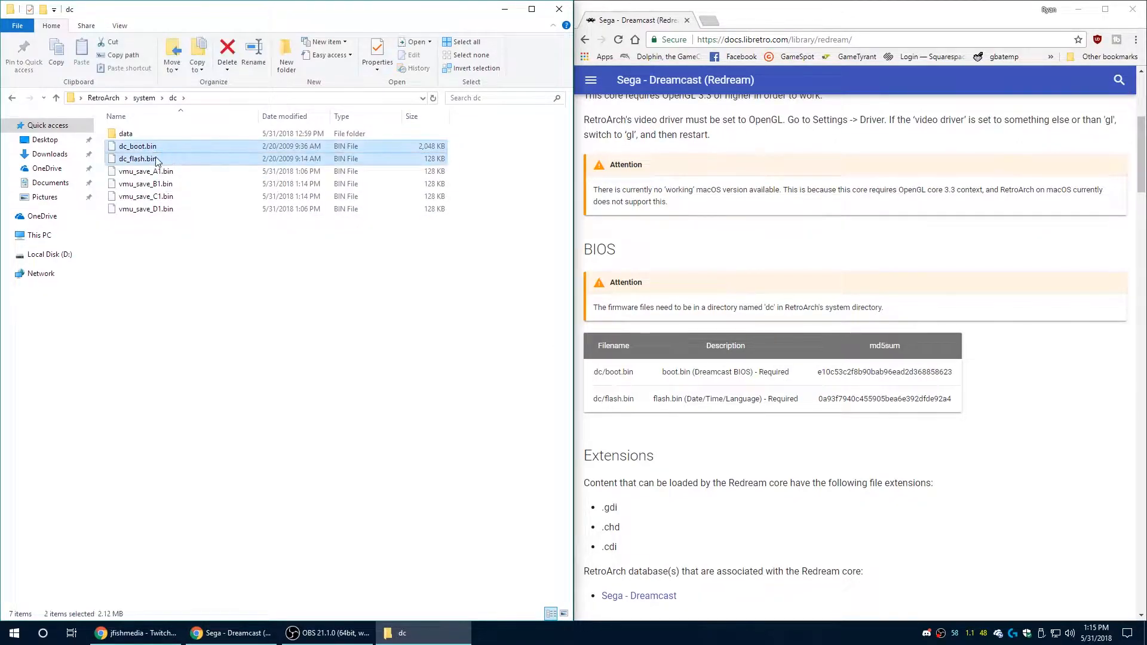
right_click(154, 159)
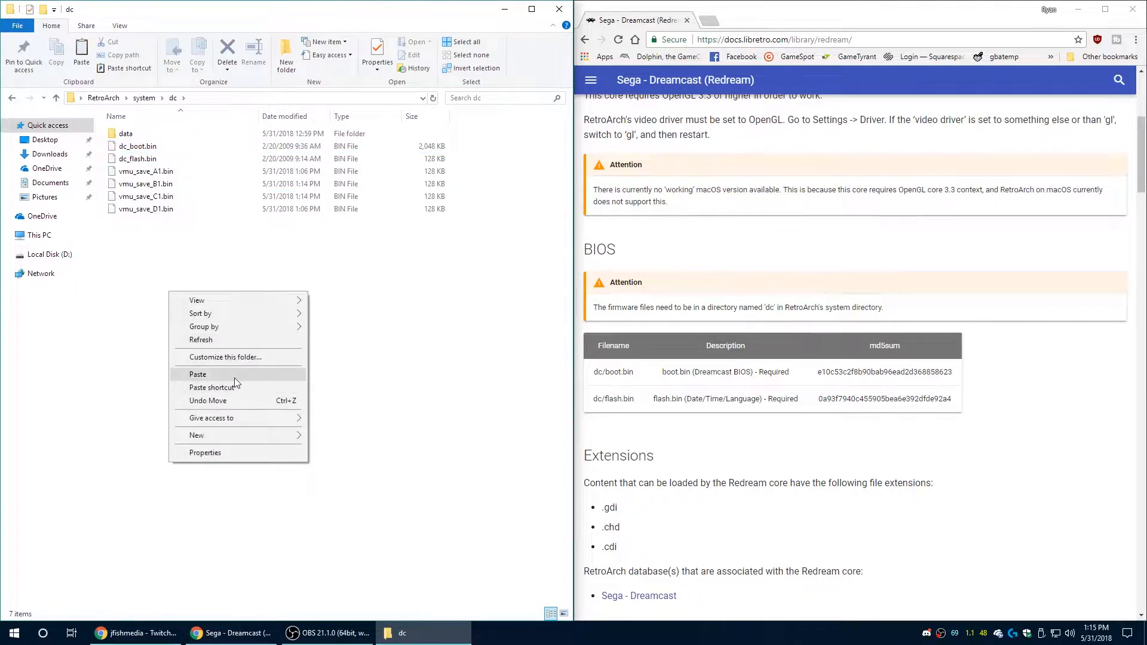
click(197, 374)
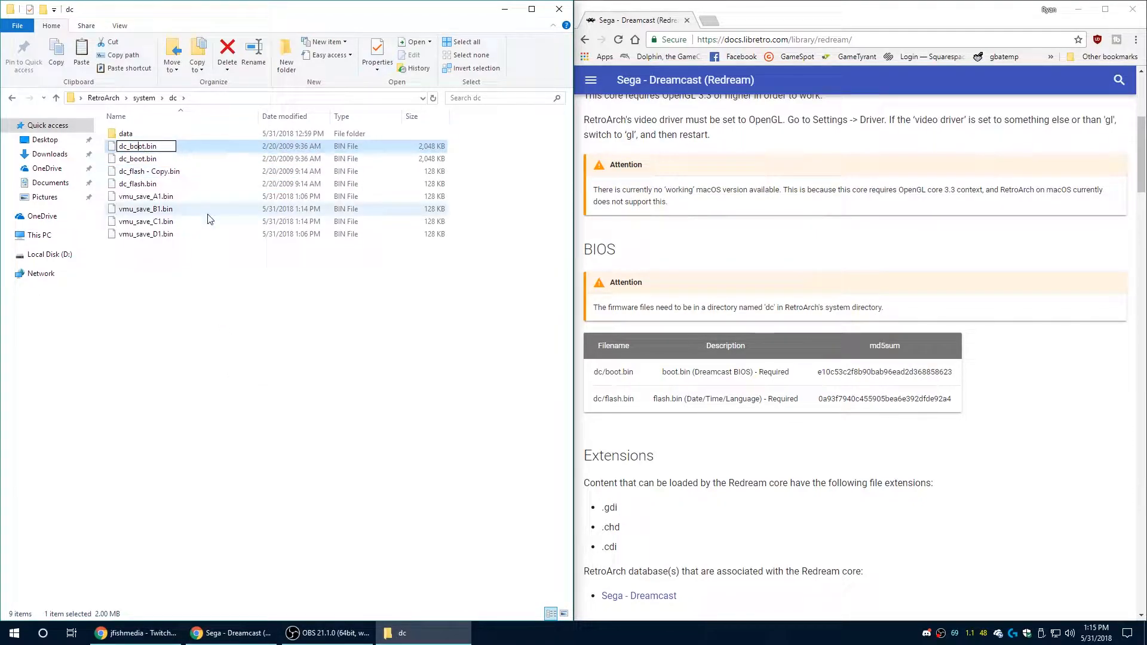
text(boot.bin)
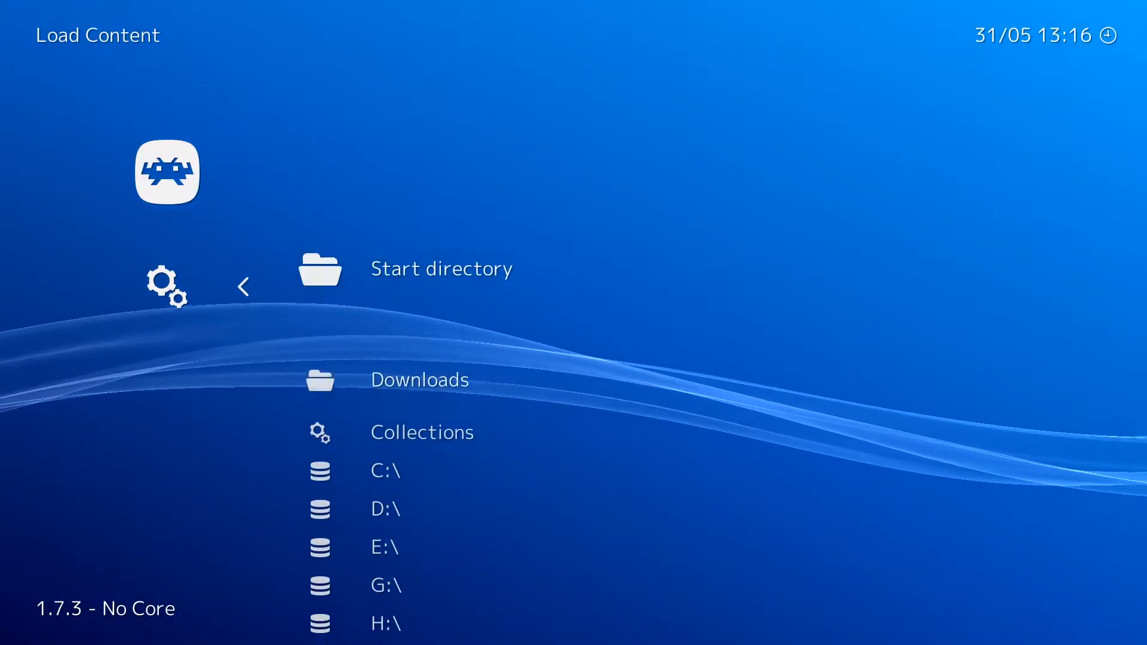
Step: Browse from Start directory into G:\LaunchBox\Games\Sega Dreamcast to find a game
click(385, 585)
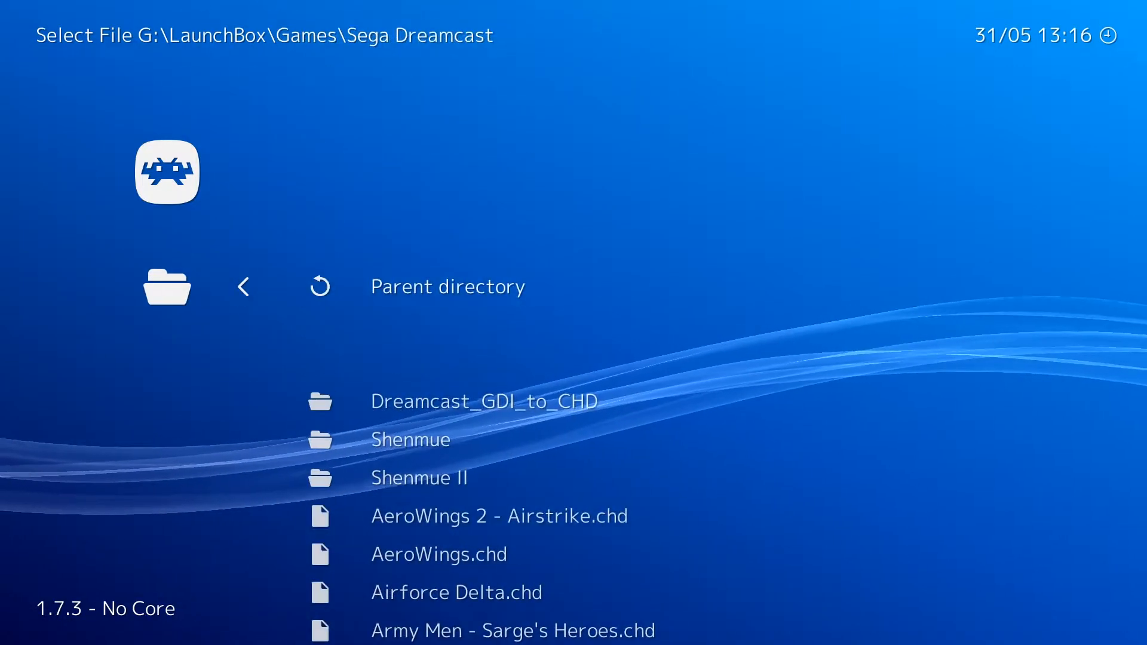
scroll(down, 3)
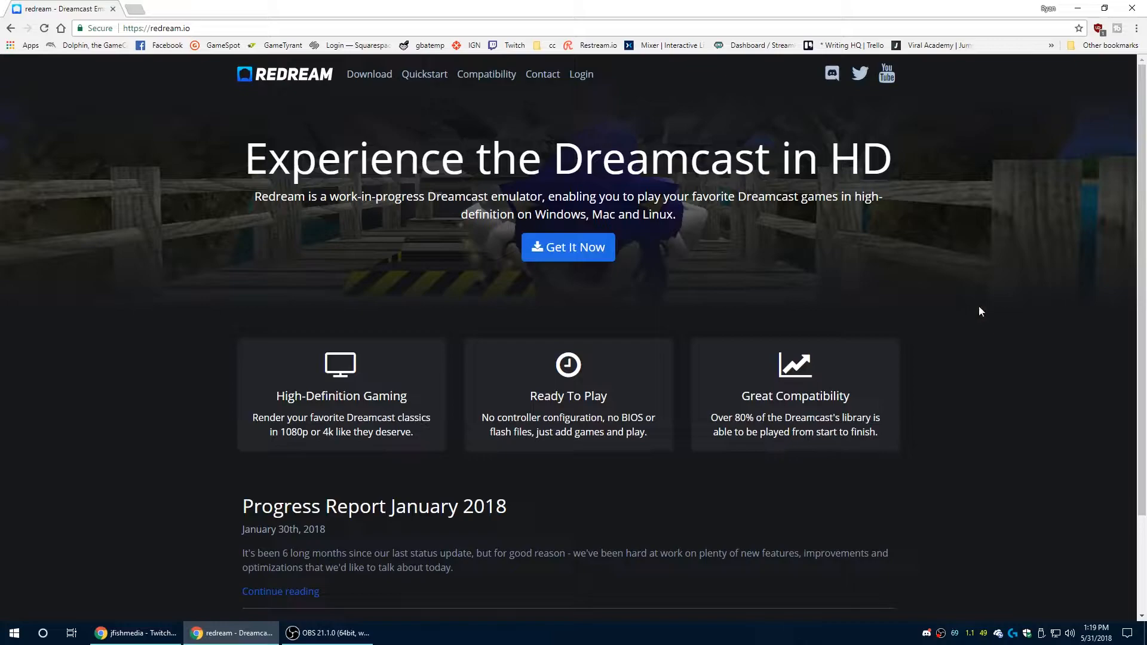
mouse_move(1055, 485)
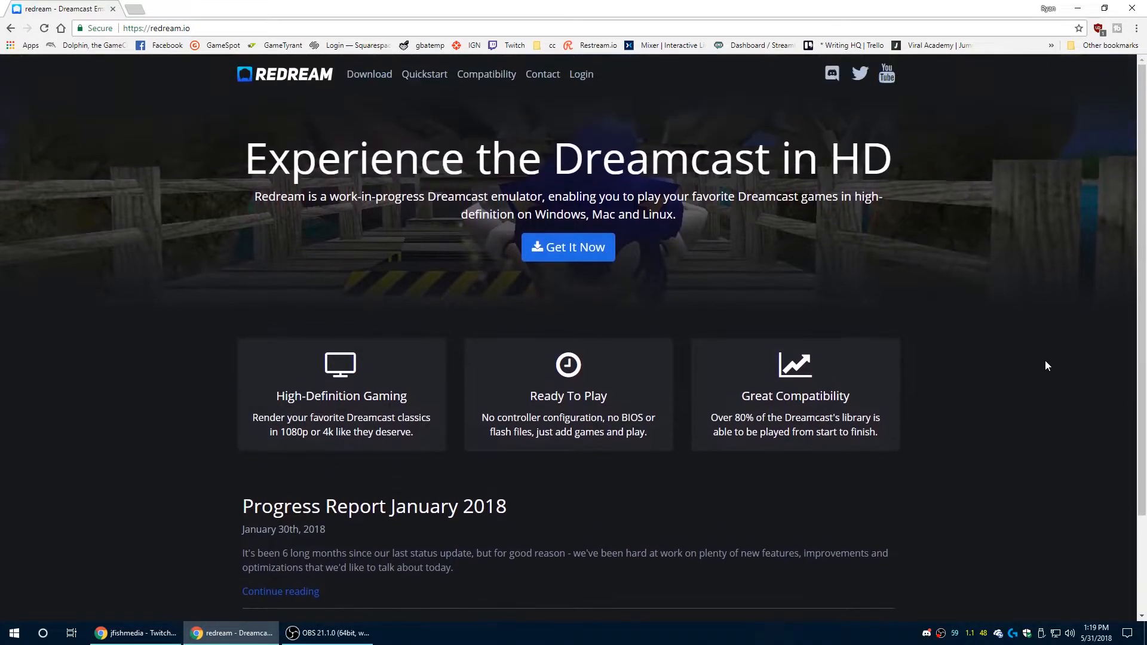
Step: Choose the free Go Lite plan on redream.io and submit the account registration
click(567, 246)
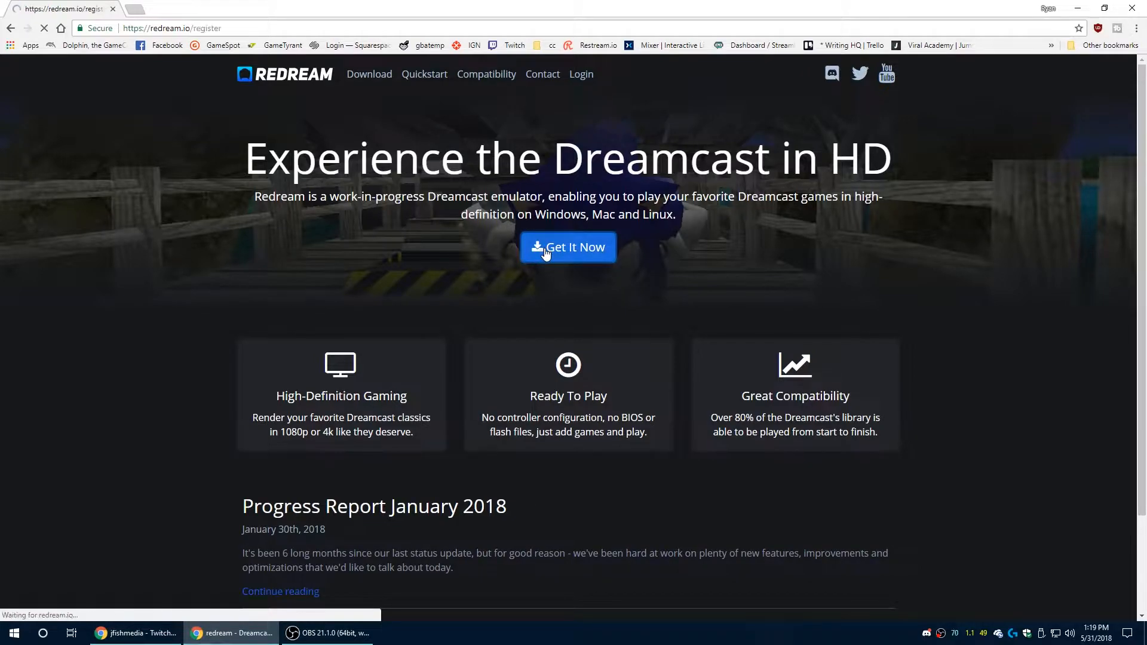
click(567, 246)
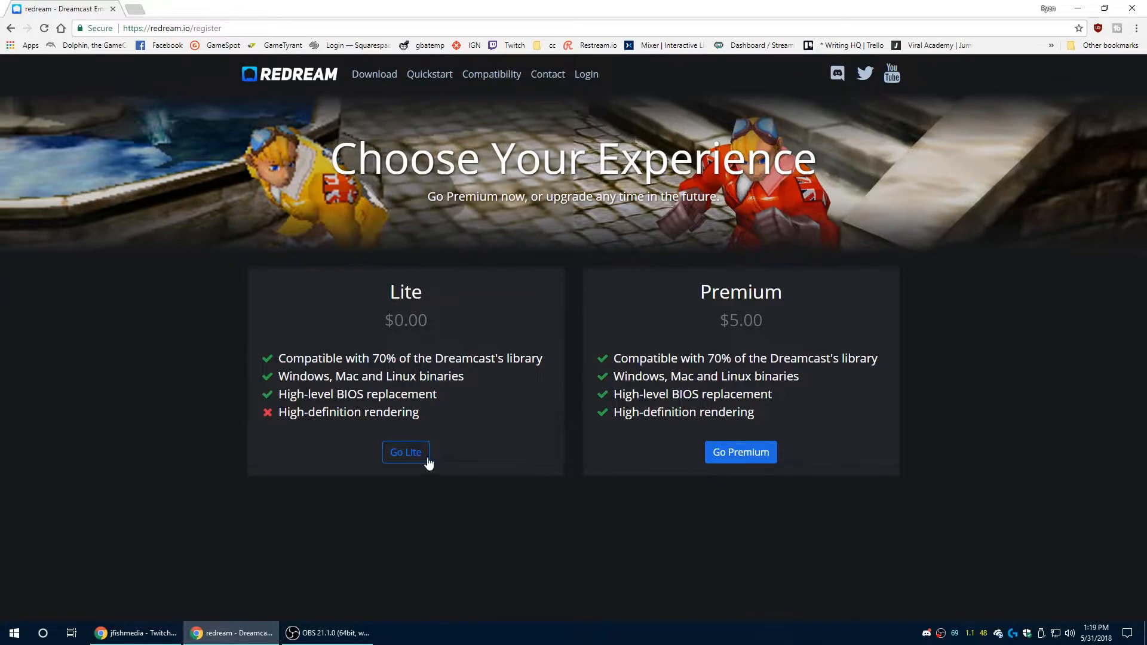
click(405, 452)
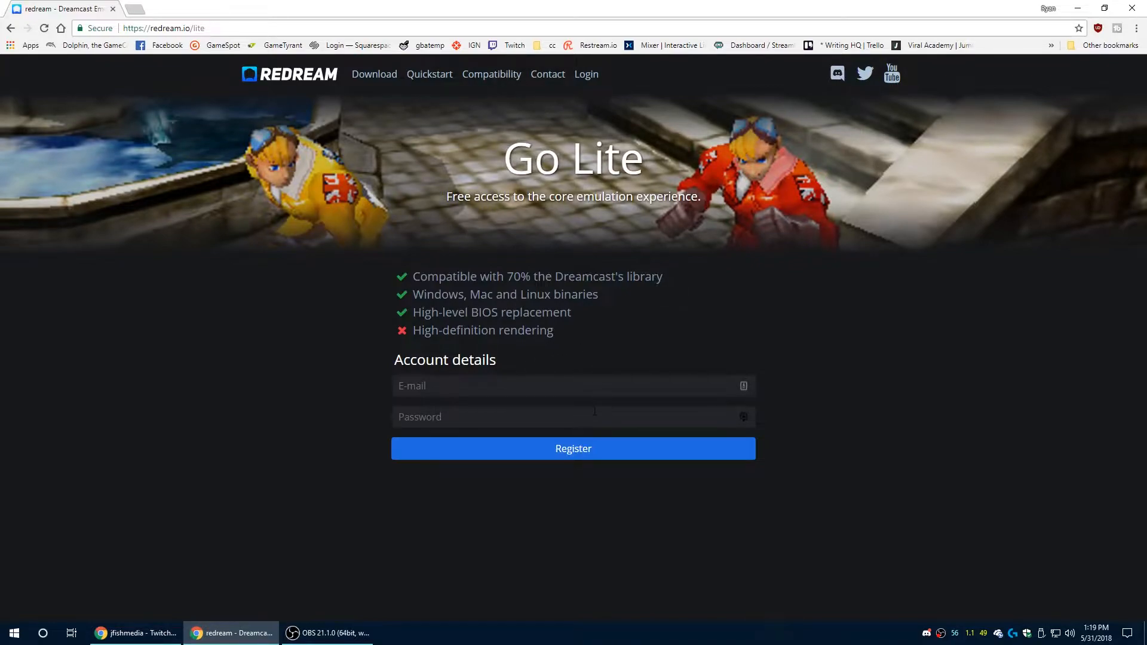
click(573, 449)
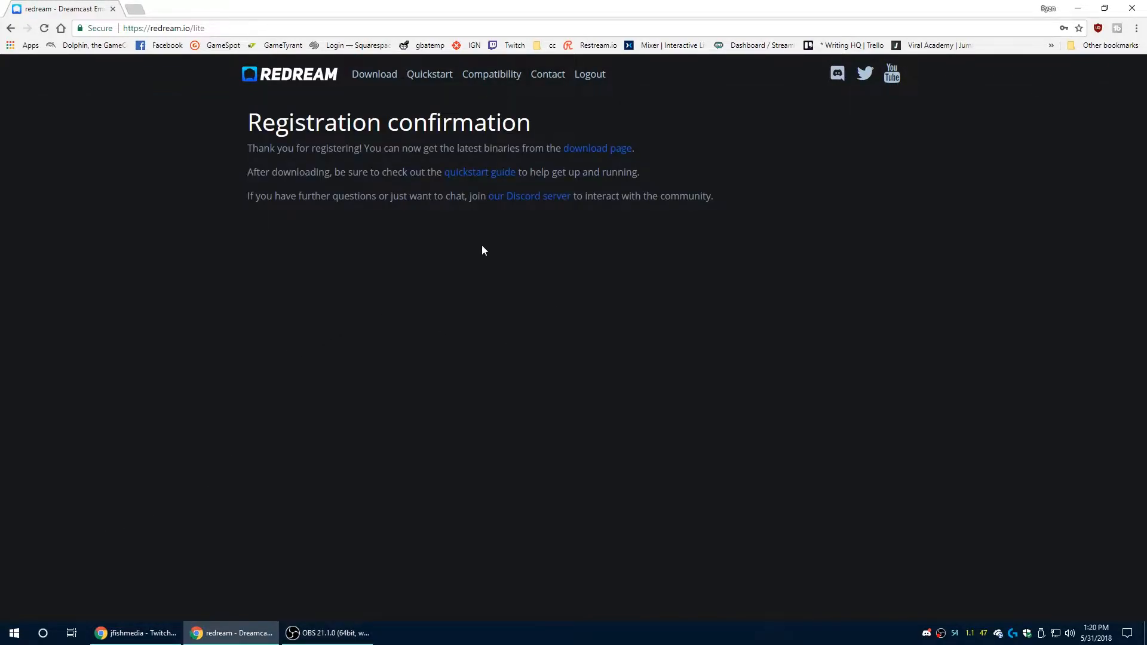
mouse_move(529, 195)
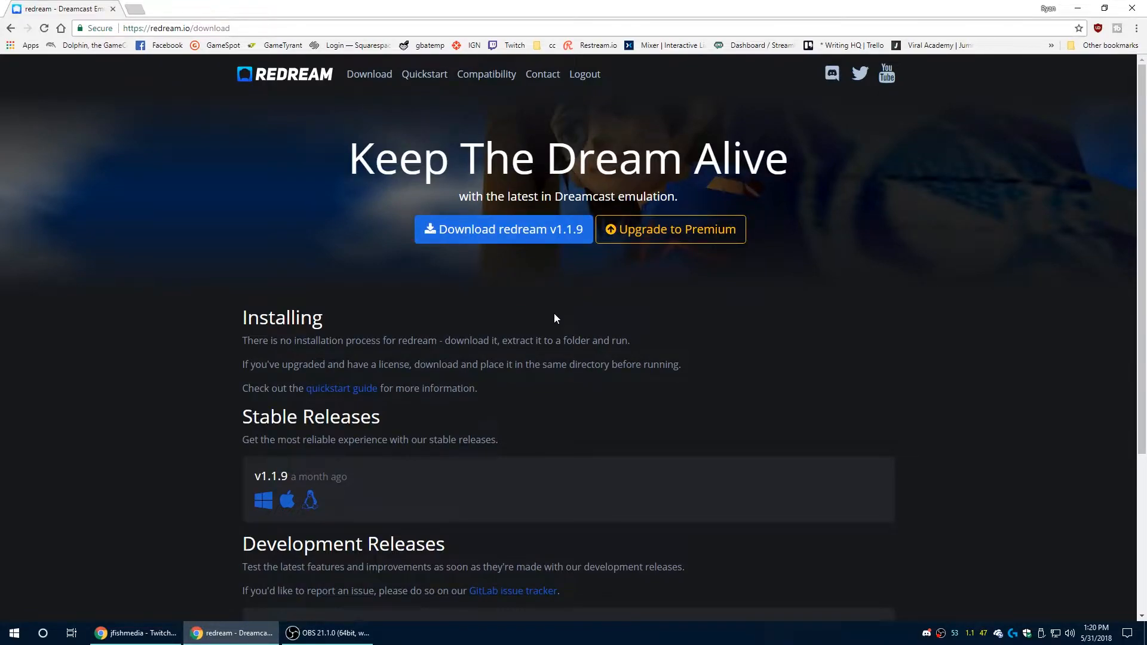
mouse_move(560, 318)
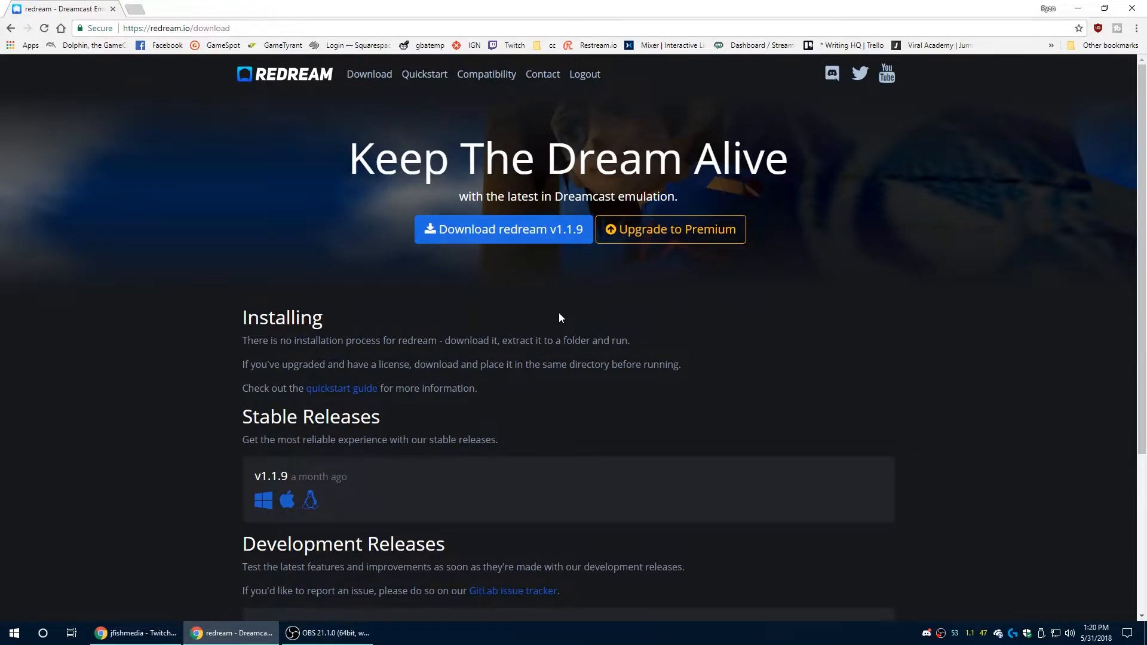
Step: Get the redream v1.1.9-98-g303e73d Windows development build zip onto the desktop
scroll(down, 3)
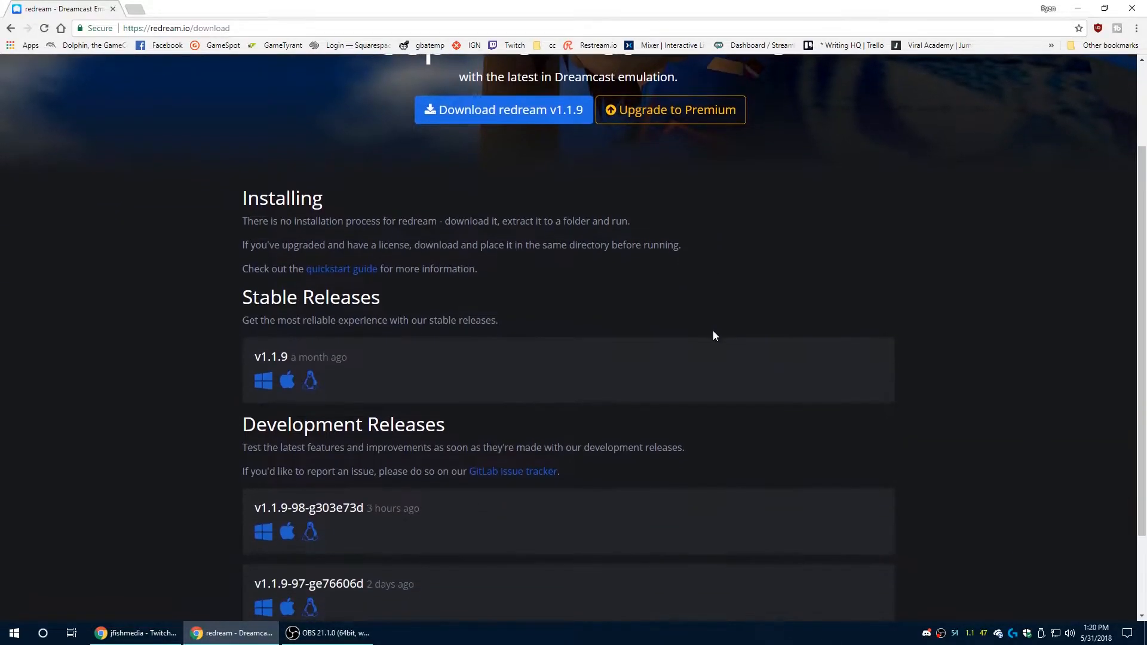
scroll(down, 3)
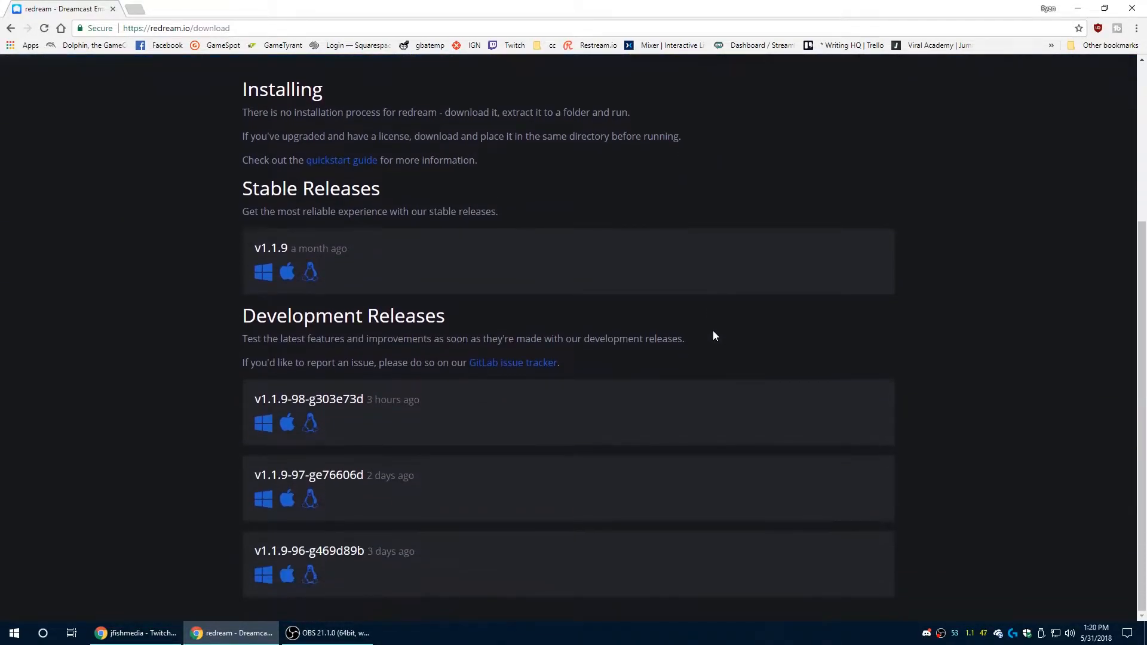
mouse_move(400, 355)
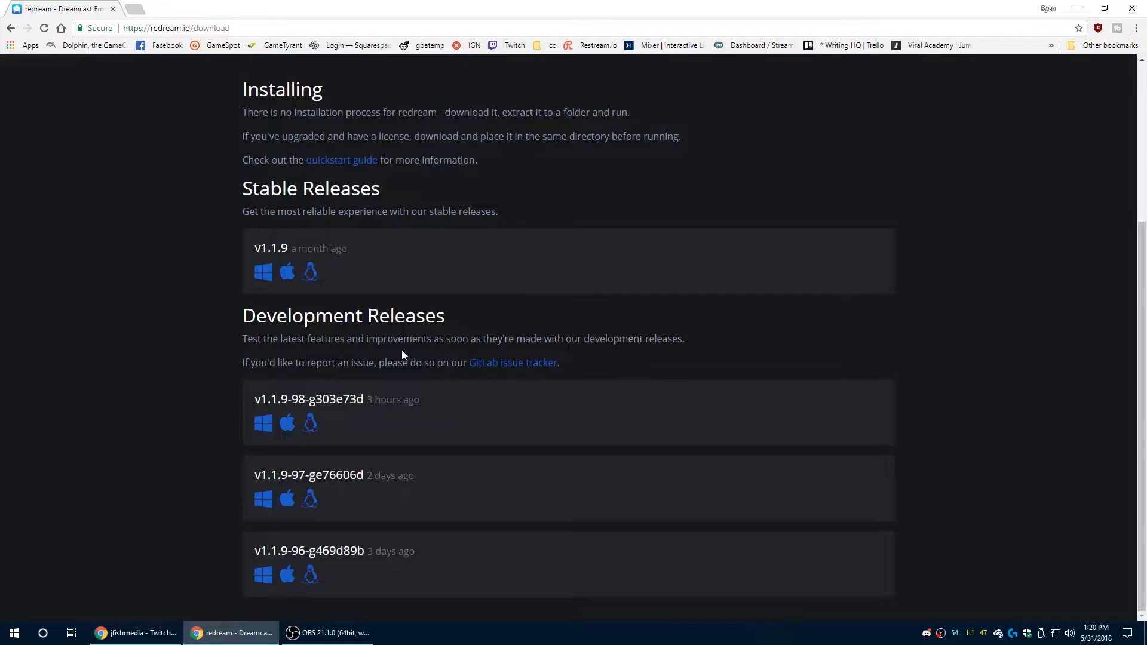
mouse_move(476, 580)
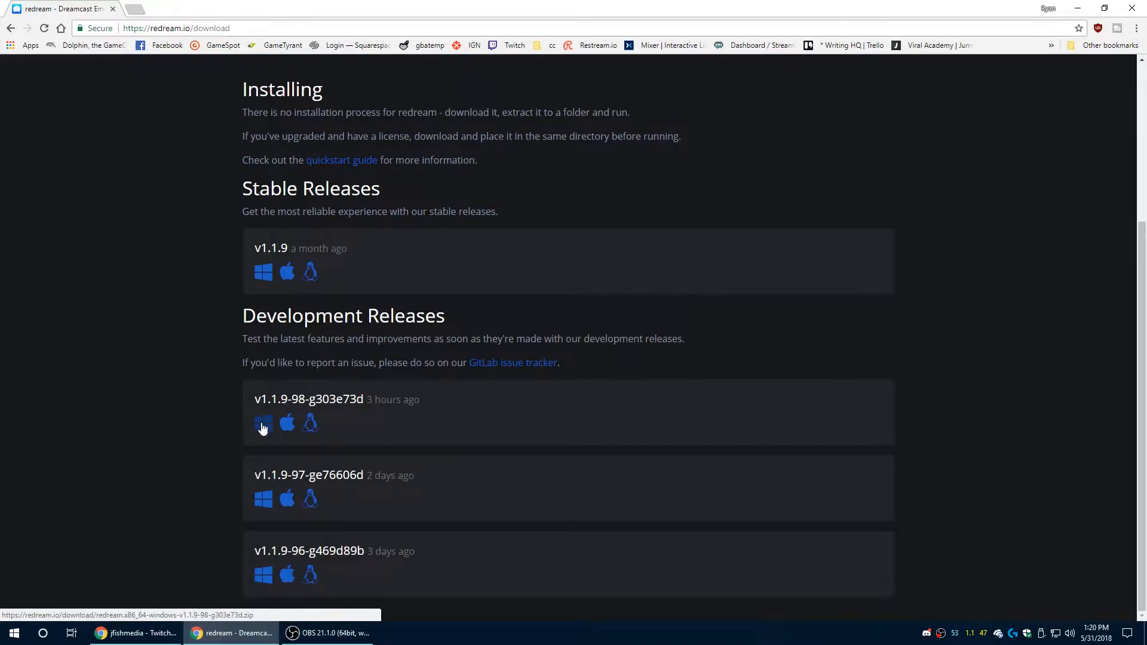
click(263, 423)
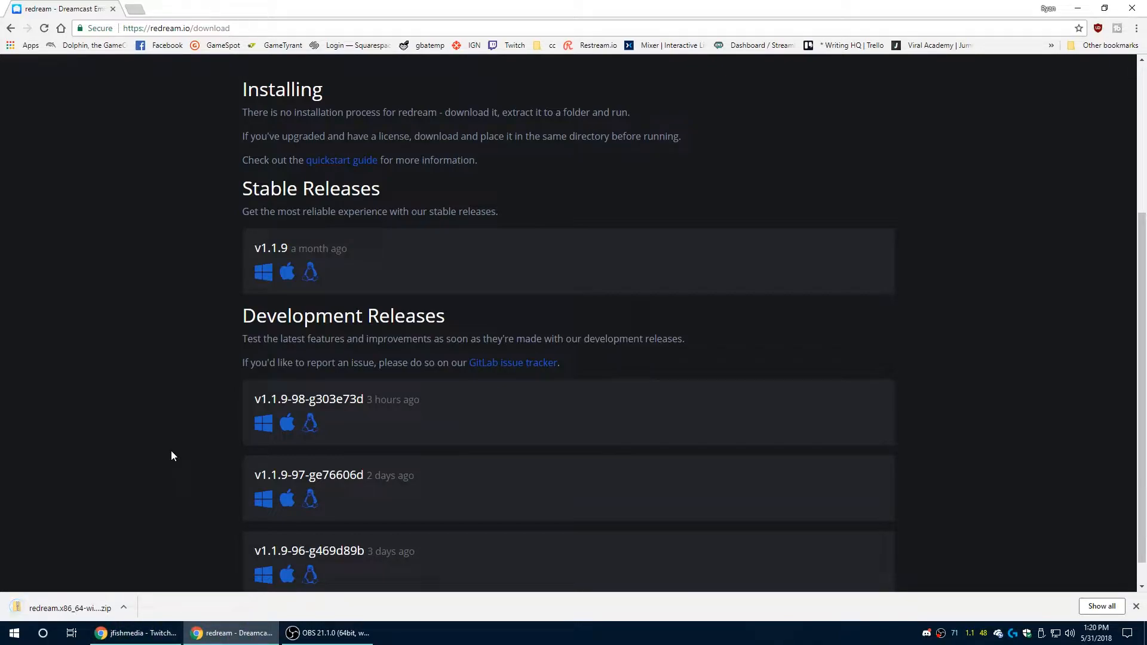
right_click(380, 219)
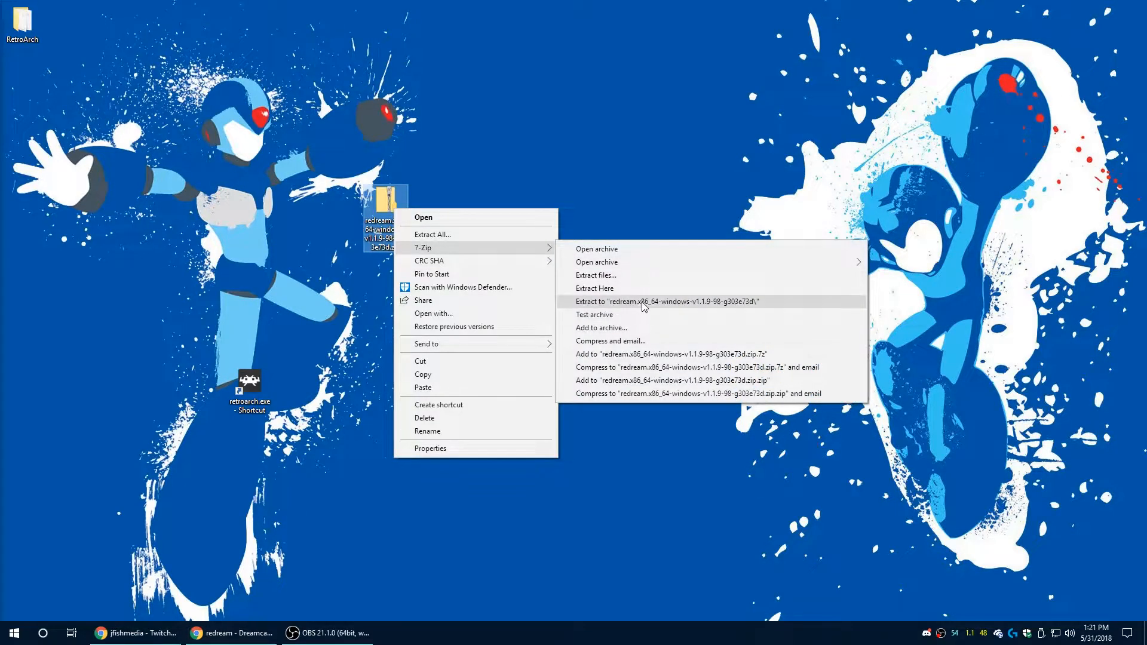
Step: Extract the redream zip to its own folder and run redream.exe from it
click(669, 301)
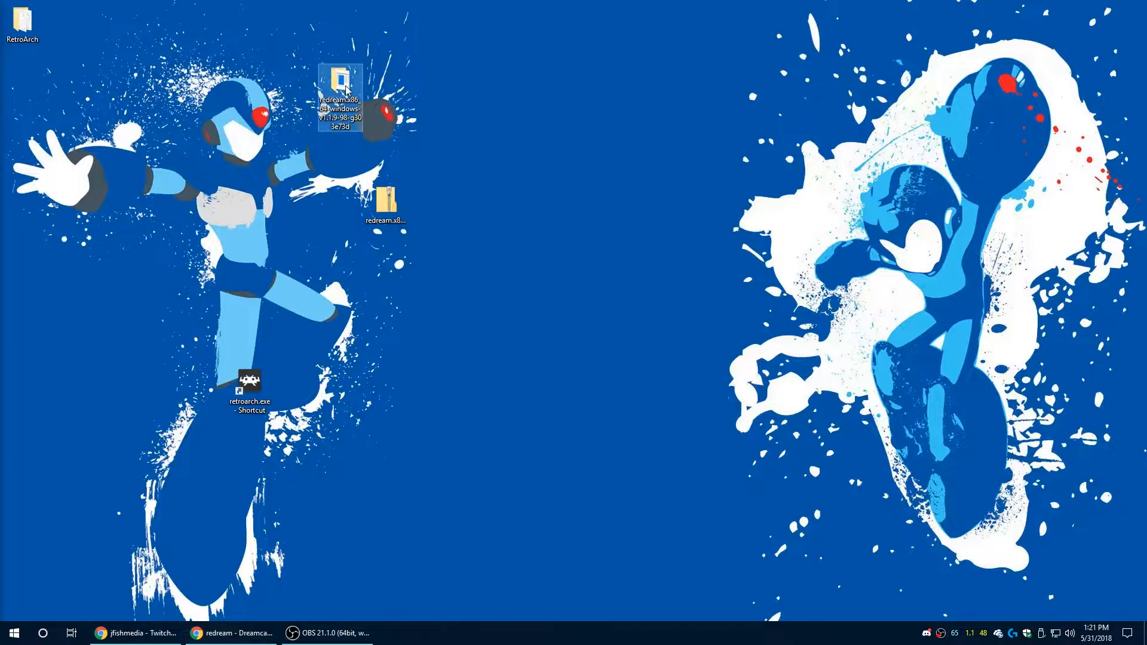
double_click(339, 98)
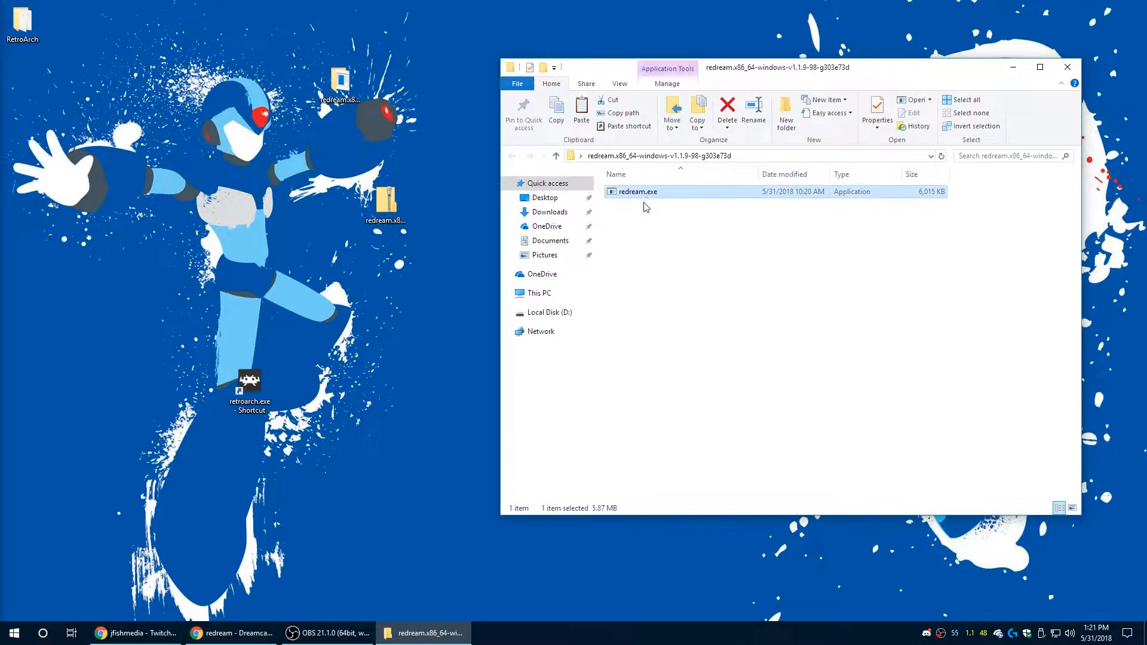
double_click(638, 192)
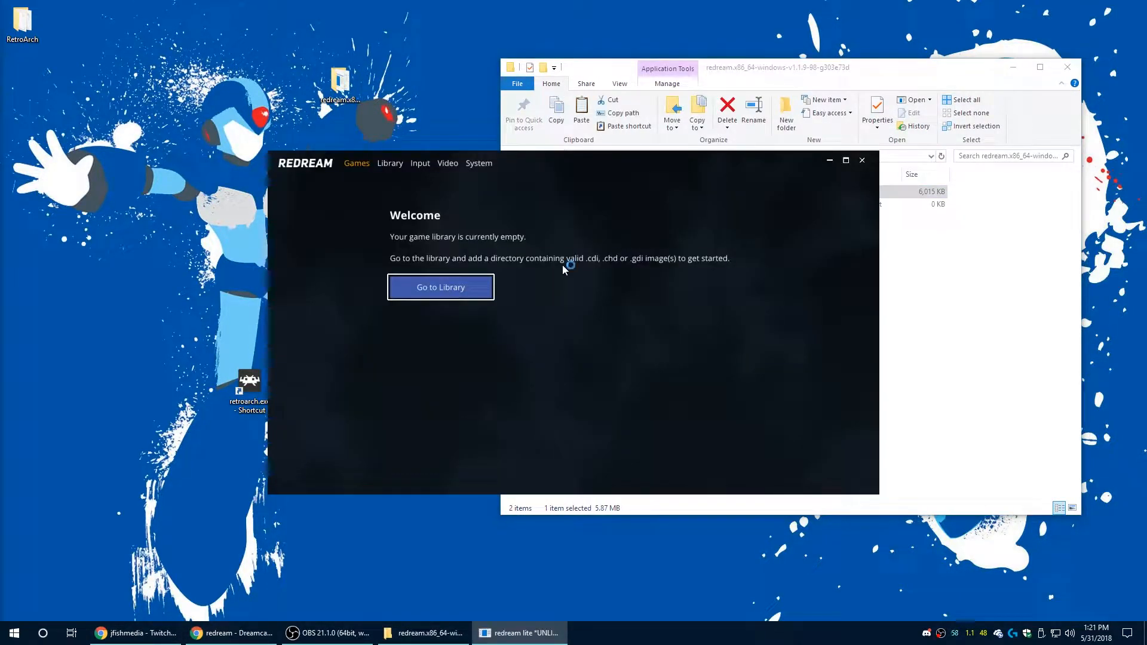
mouse_move(604, 228)
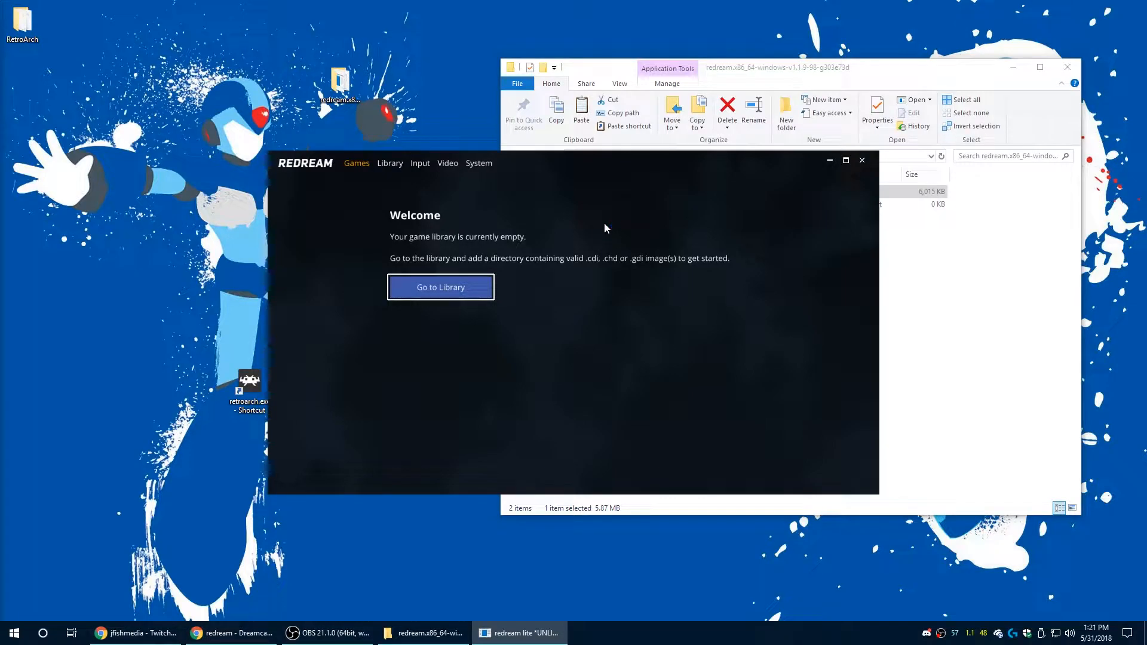
mouse_move(586, 232)
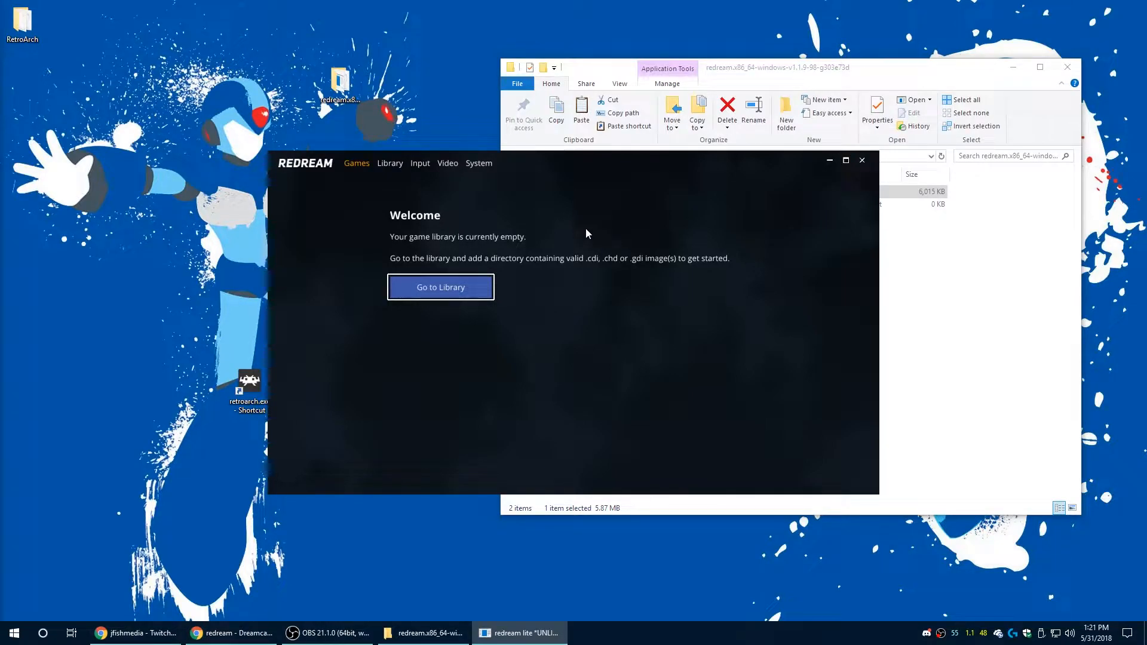
Step: Add G:\LaunchBox\Games\Sega Dreamcast as a directory in Redream's library
click(440, 287)
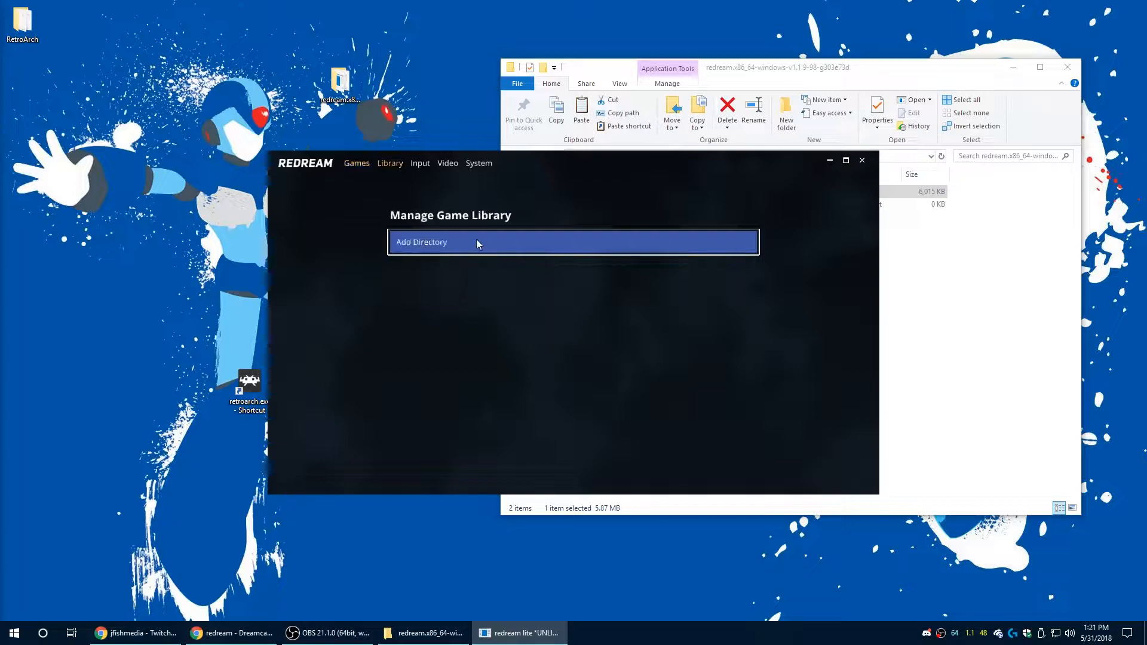
click(420, 242)
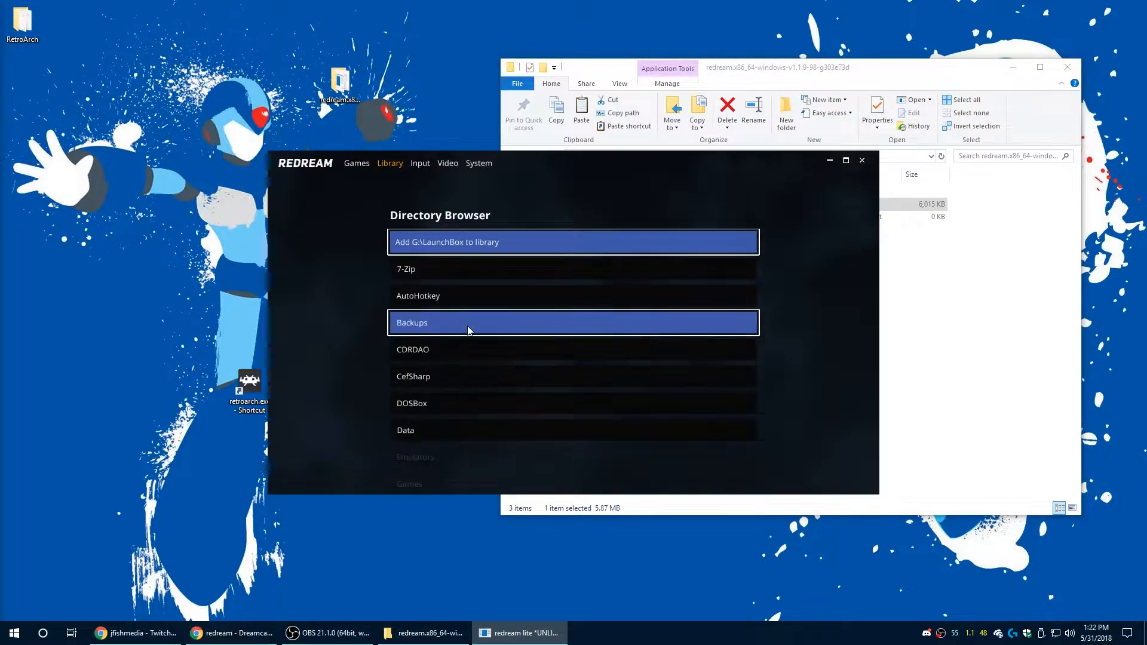
scroll(down, 3)
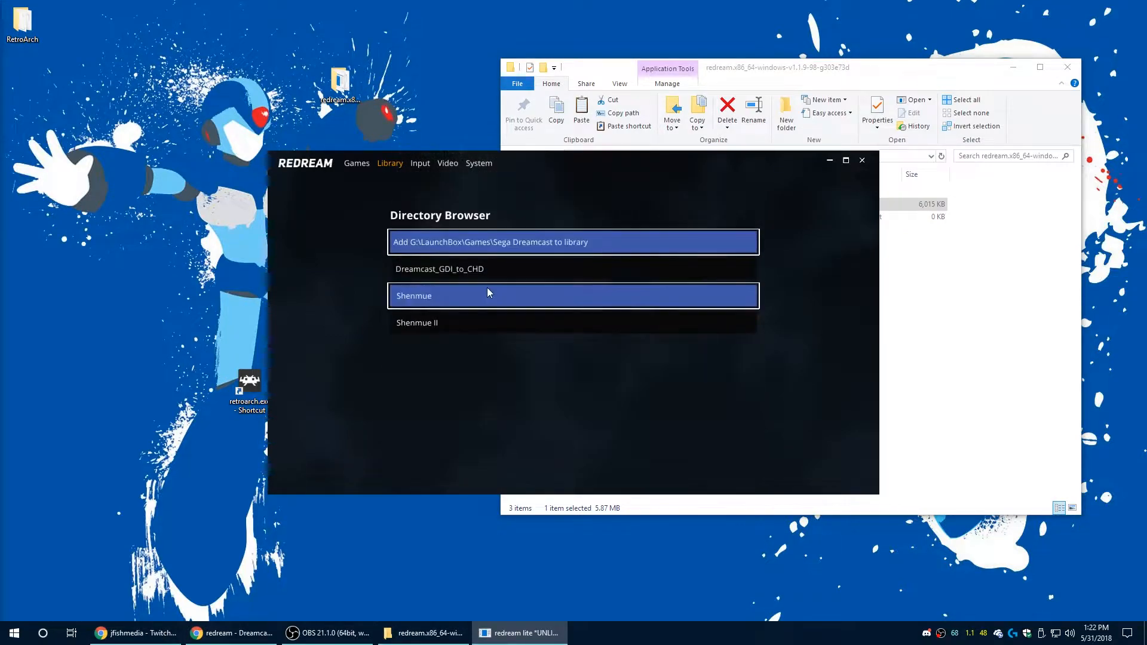
click(356, 163)
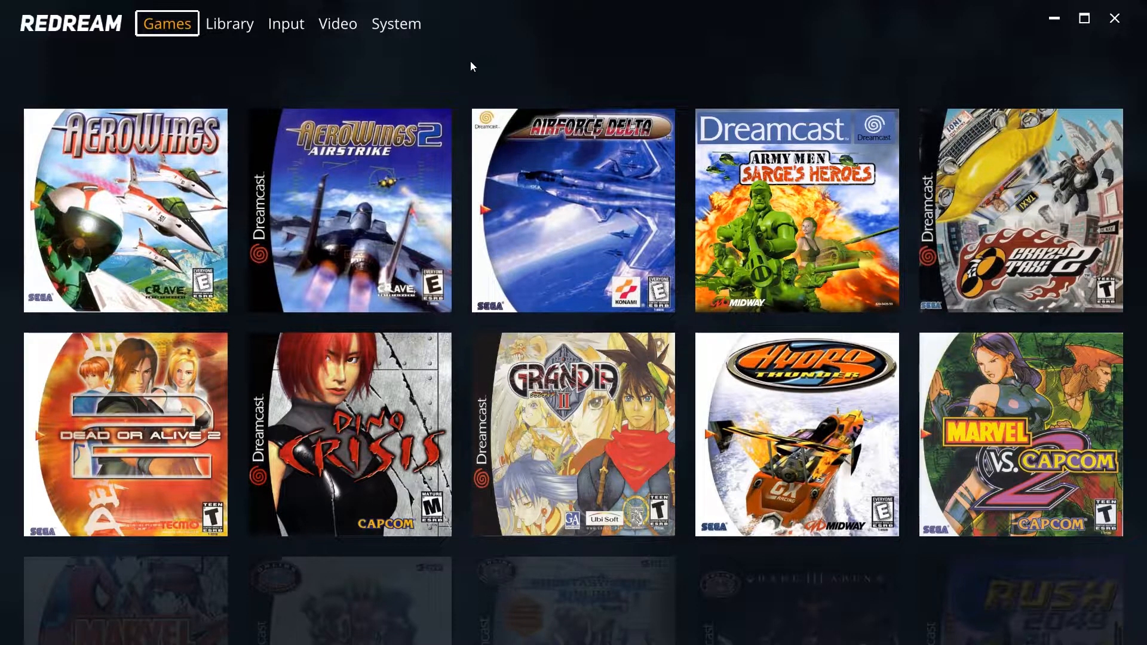
Step: Review Redream's Input, Video, System and Library tabs, then return to the Games collection
click(285, 24)
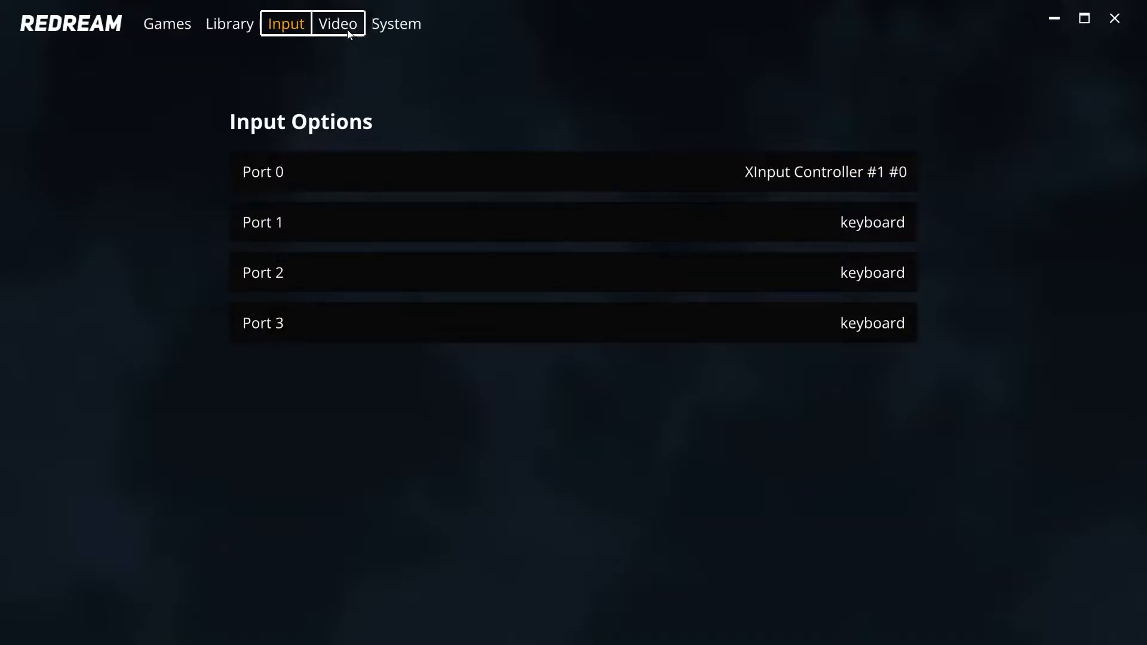
click(337, 23)
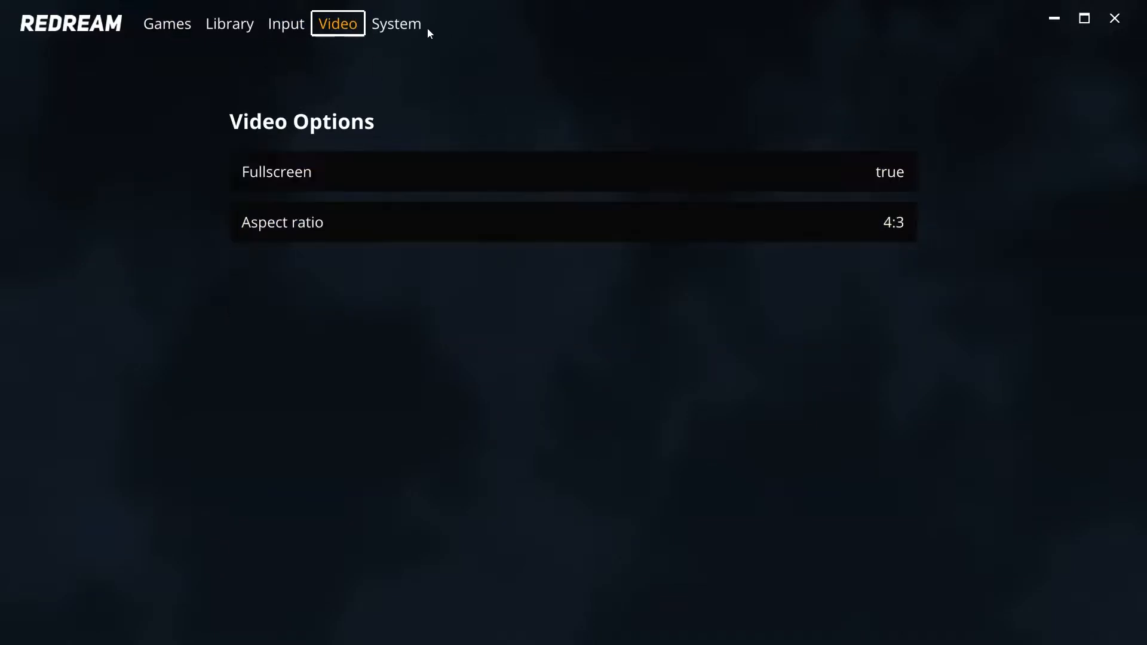
click(395, 23)
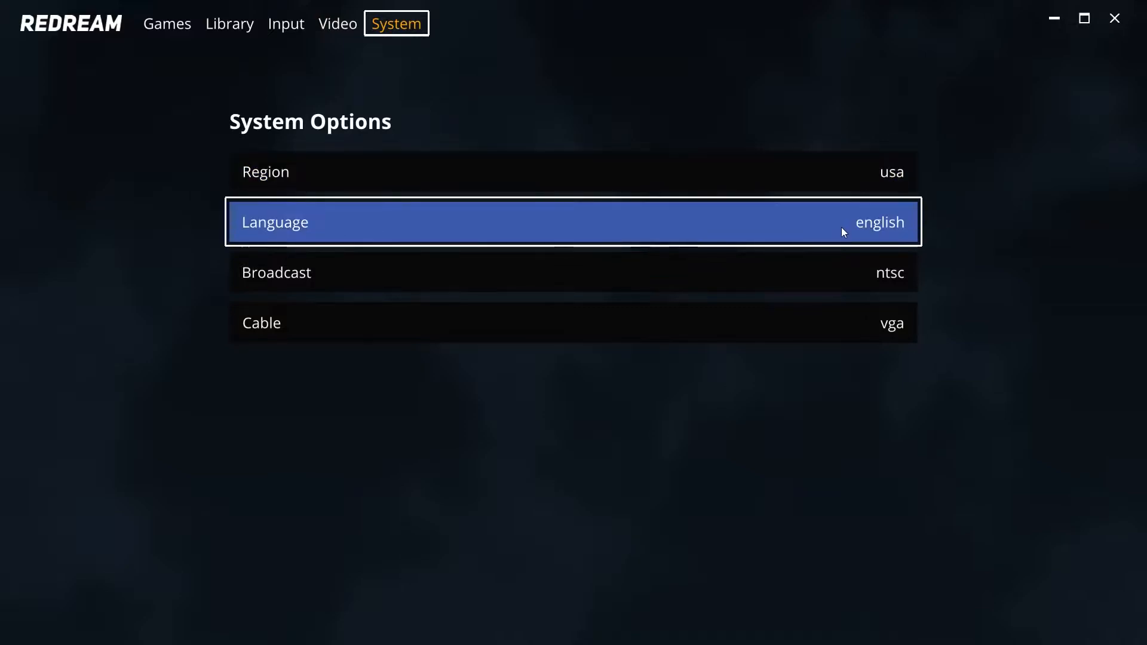
mouse_move(331, 41)
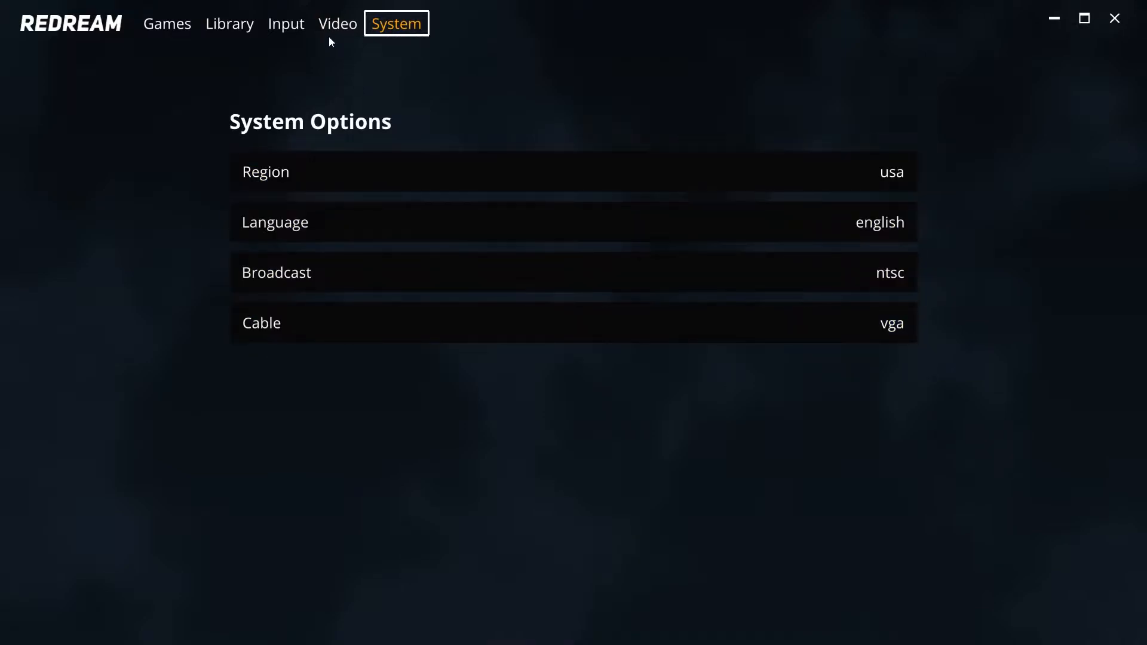
click(229, 24)
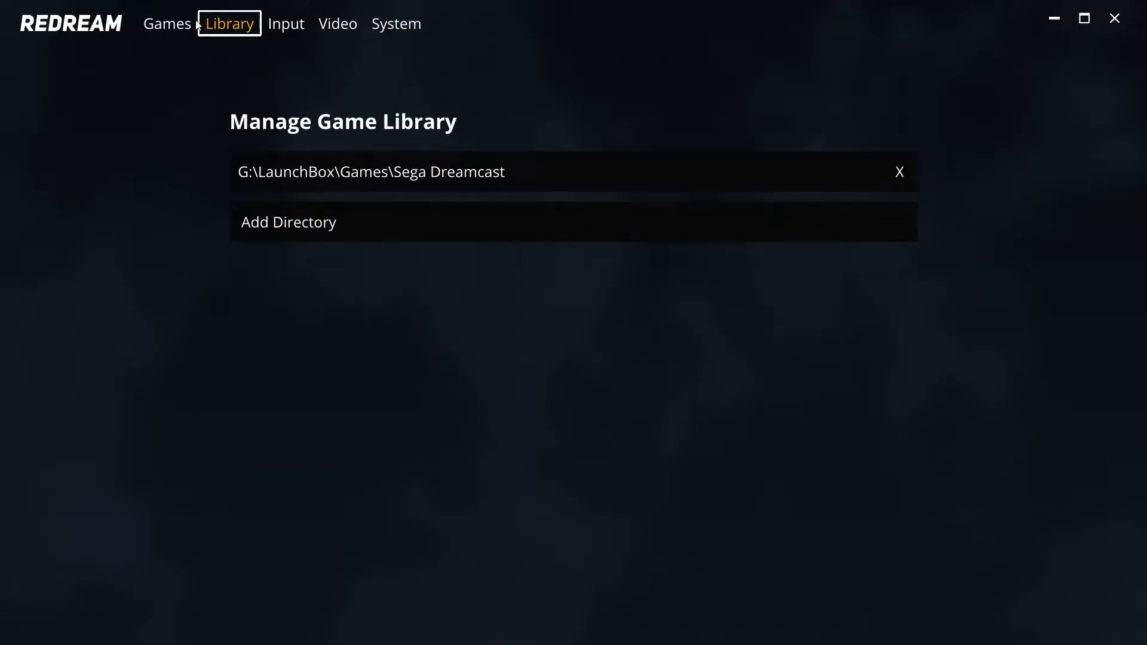
click(167, 24)
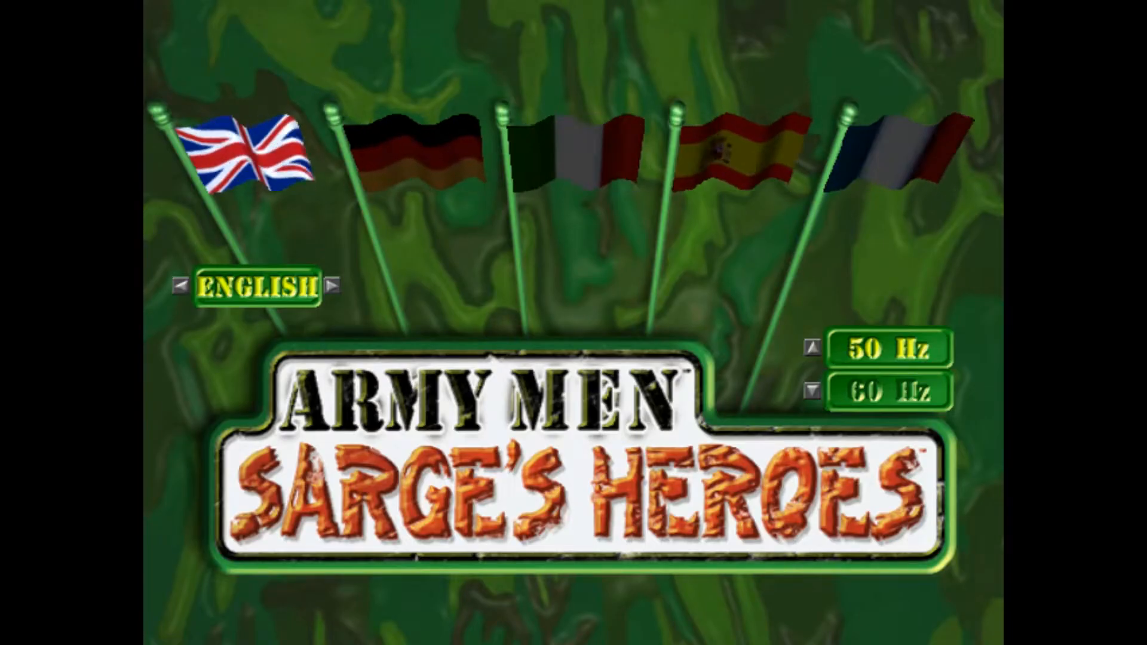
Step: Exit Army Men and return to Redream's Games grid
click(334, 286)
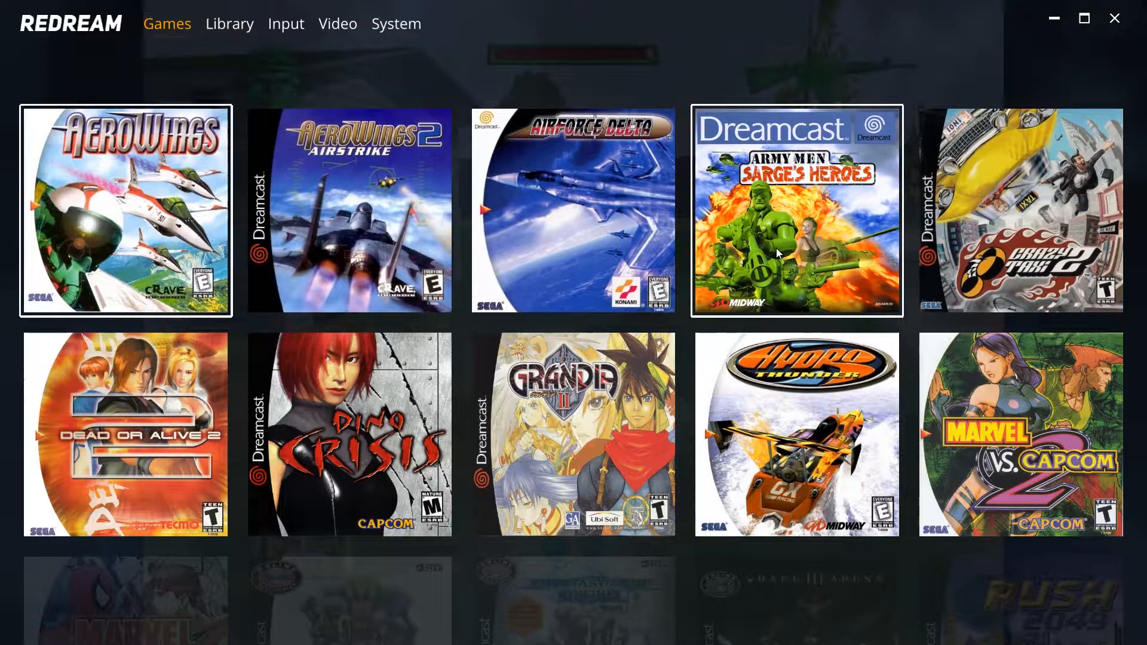
Step: Launch a Shenmue II disc, then Vigilante 8, from Redream's Games grid
scroll(down, 3)
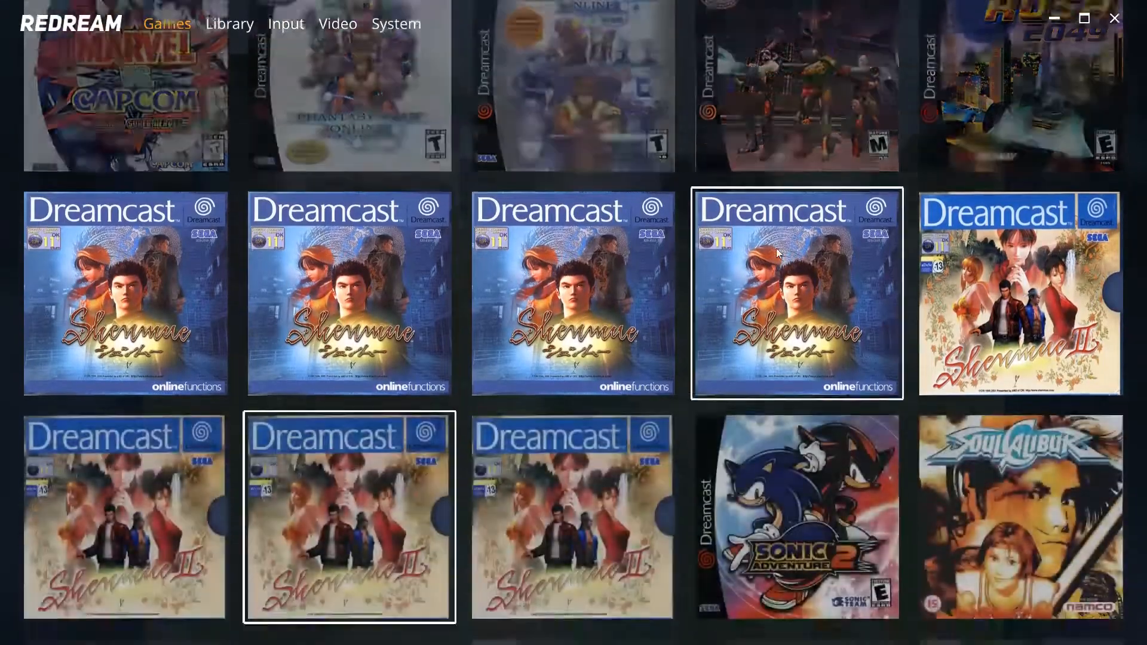
double_click(795, 293)
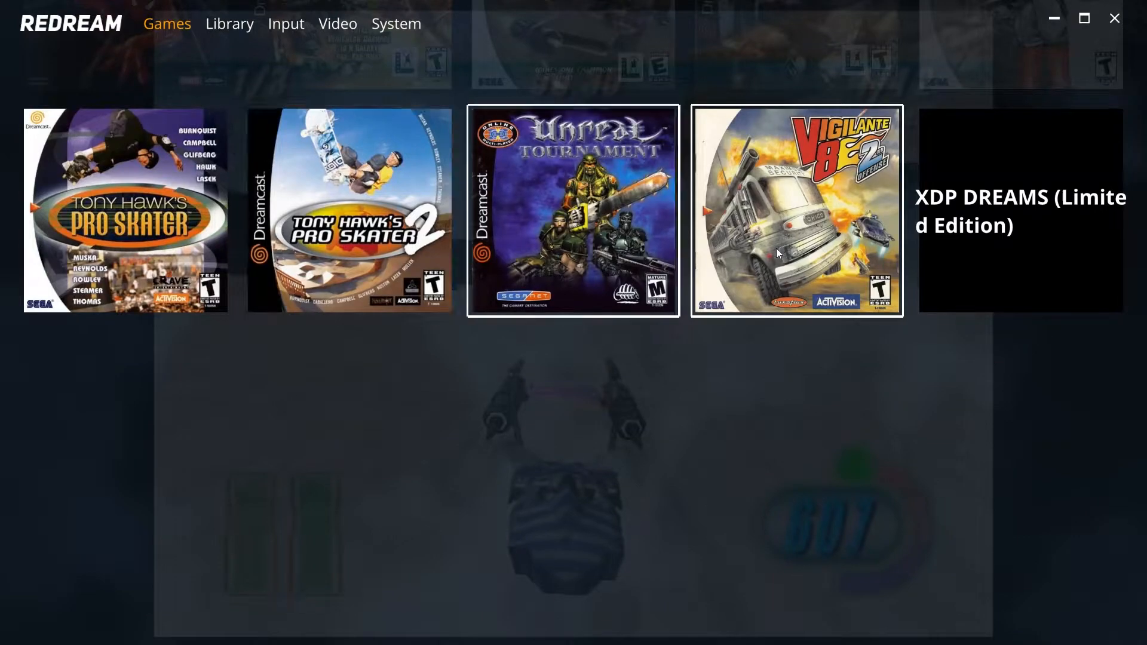
double_click(124, 208)
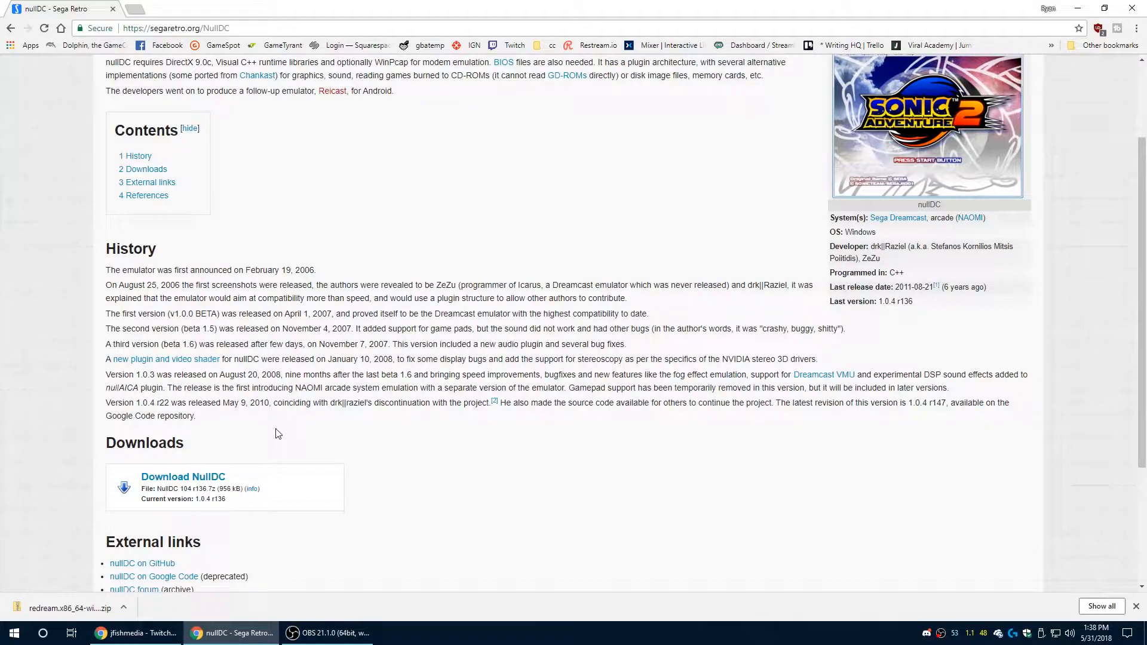
mouse_move(317, 430)
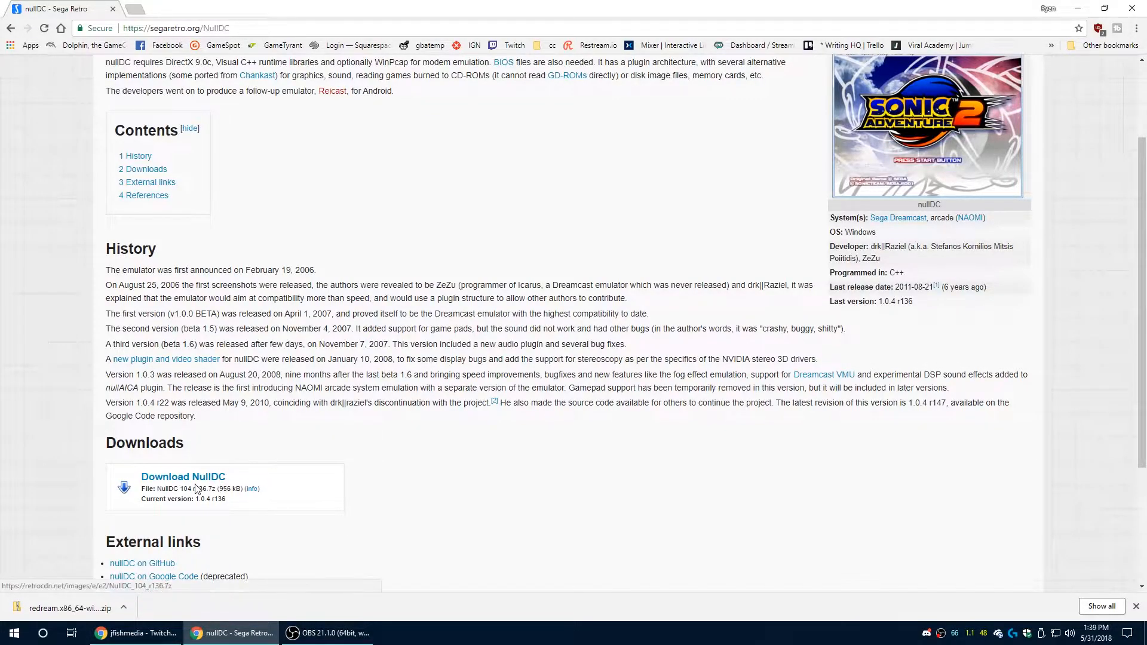
Step: Download the nullDC 1.0.4 r136 archive from Sega Retro's Downloads section
click(183, 476)
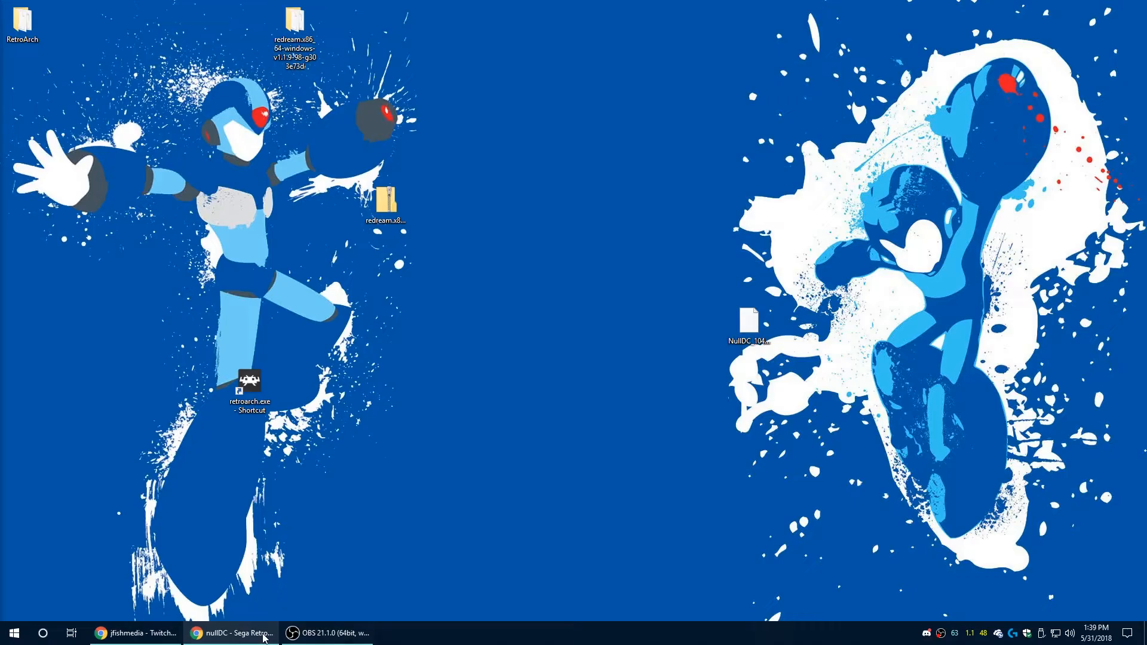
Step: Extract the NullDC .7z with 7-Zip into a NullDC_104_r136 desktop folder
right_click(747, 332)
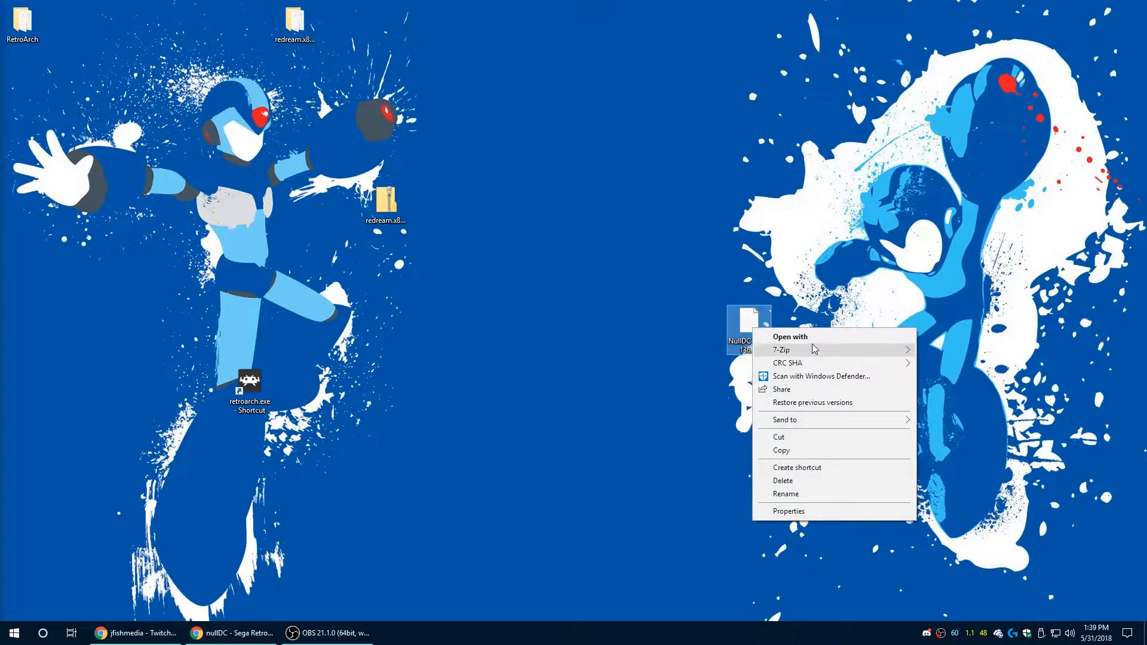
click(781, 349)
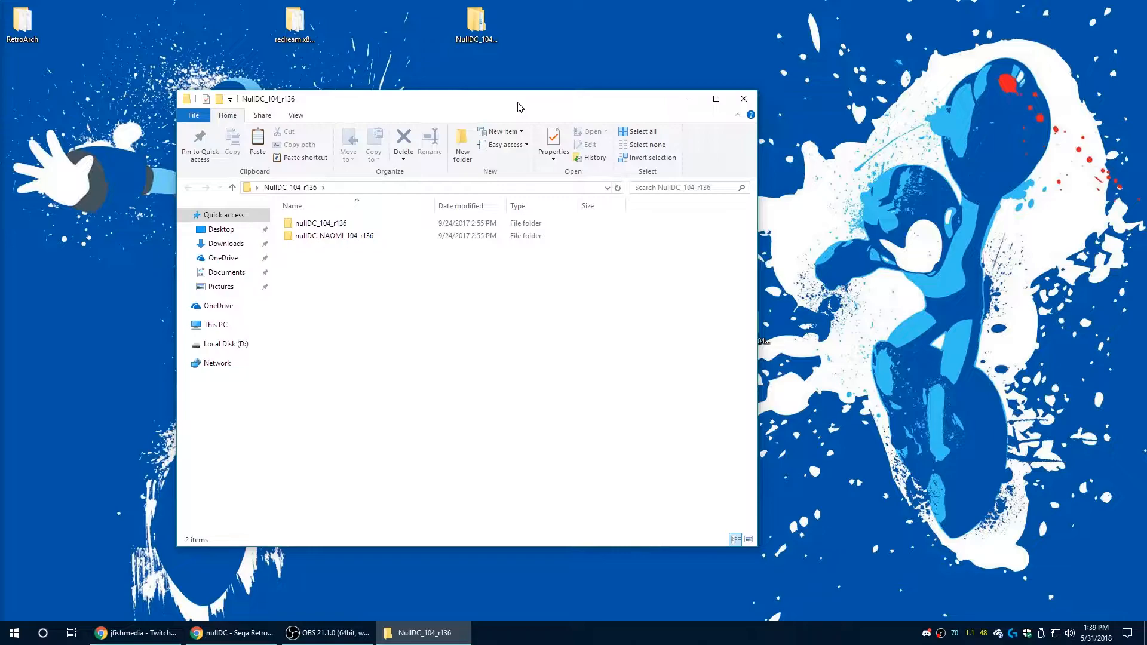
Step: Open nullDC_104_r136\data and read the note naming dc_boot.bin and dc_flash.bin
double_click(320, 223)
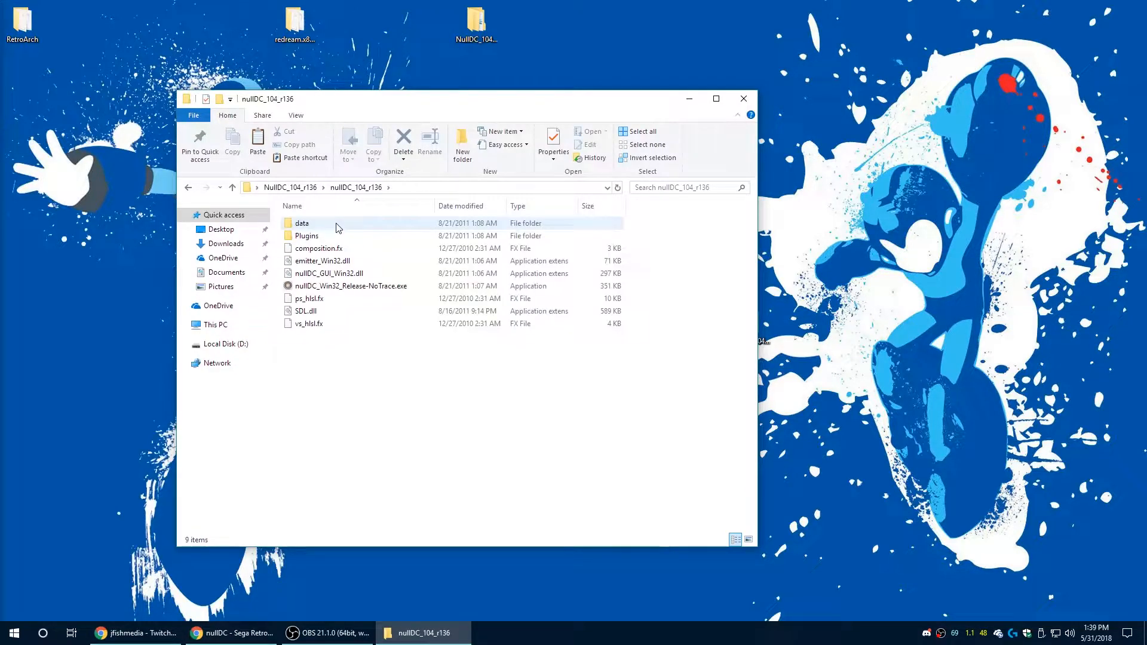
click(306, 310)
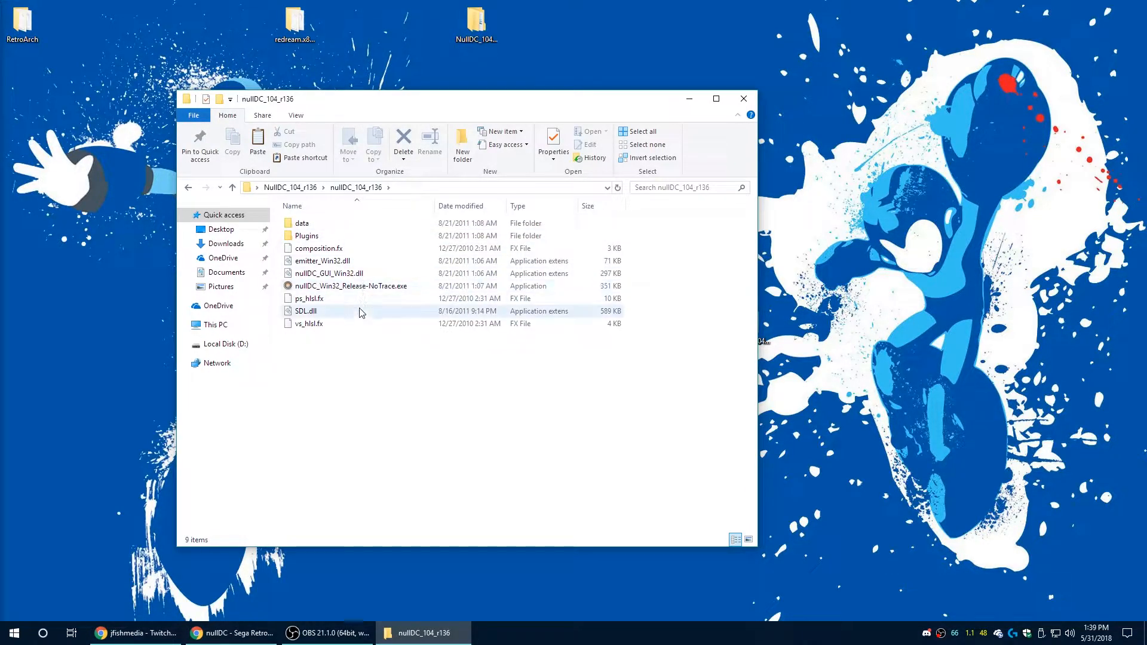
double_click(300, 223)
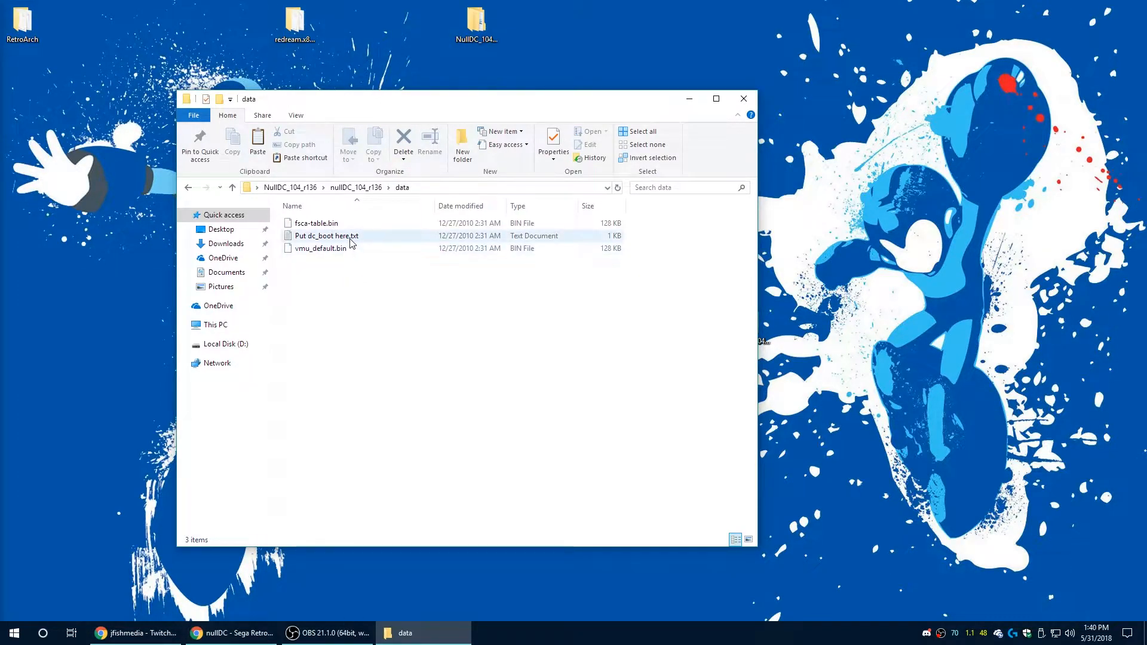
click(325, 236)
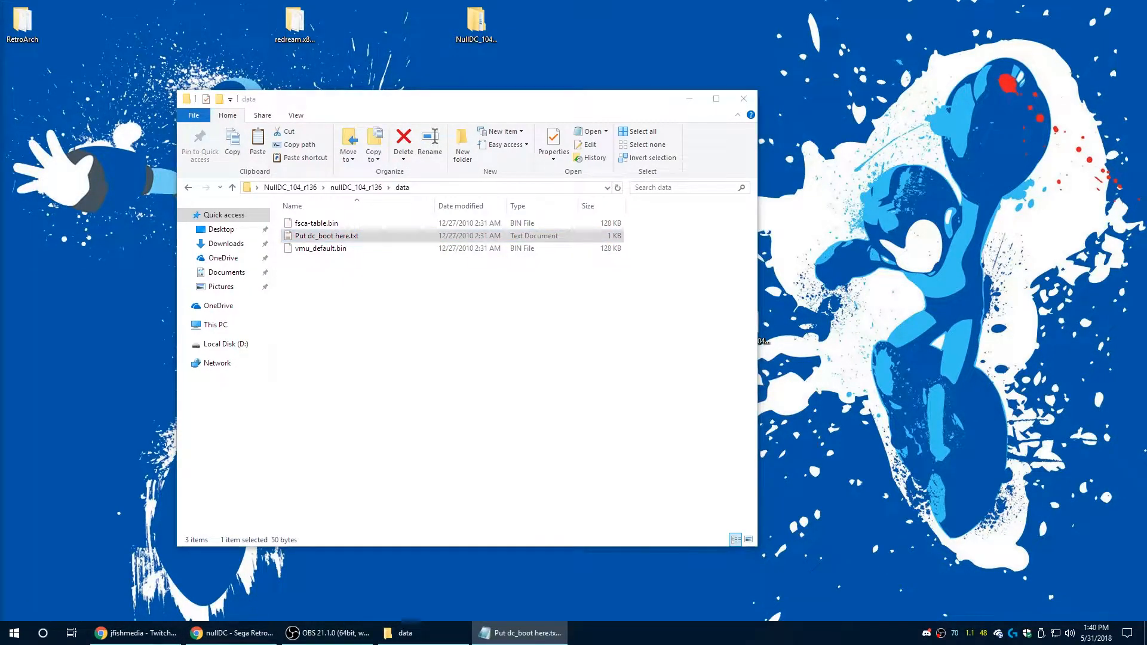
double_click(326, 235)
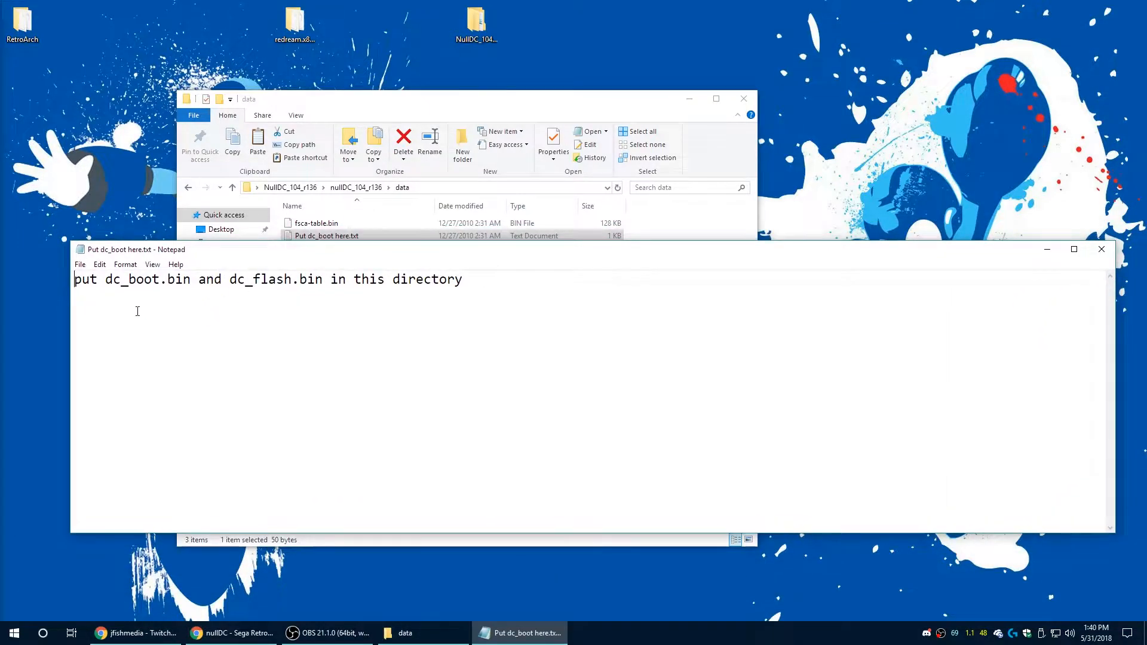
double_click(147, 279)
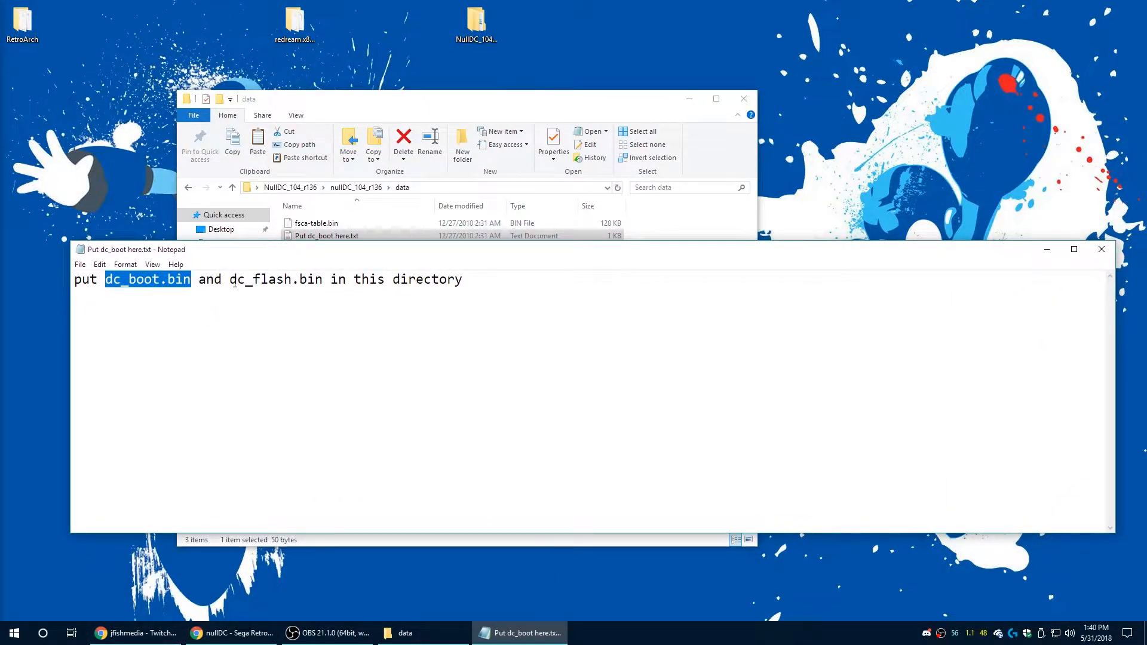
double_click(276, 280)
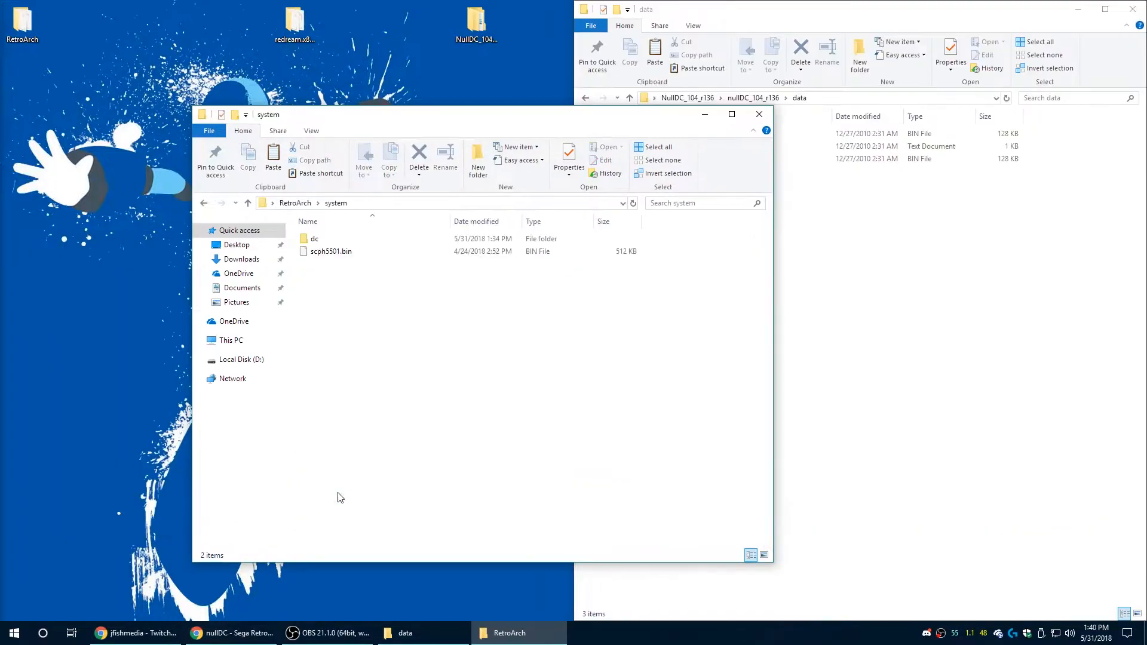
Step: Open the dc folder in RetroArch\system holding dc_boot.bin and dc_flash.bin
double_click(314, 238)
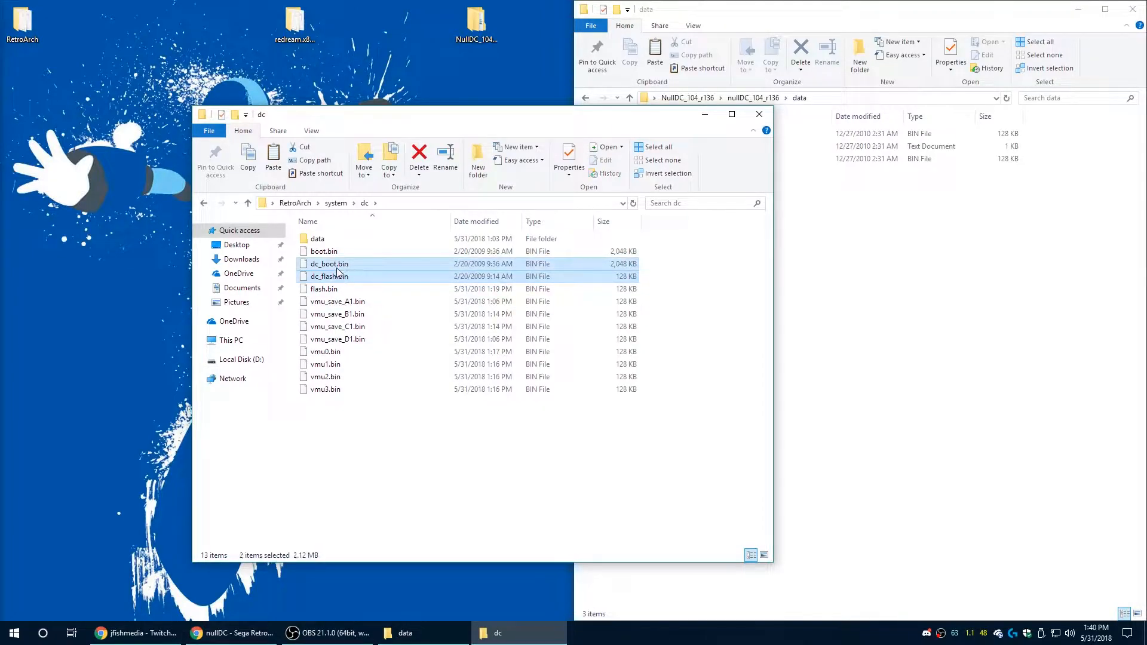
mouse_move(843, 355)
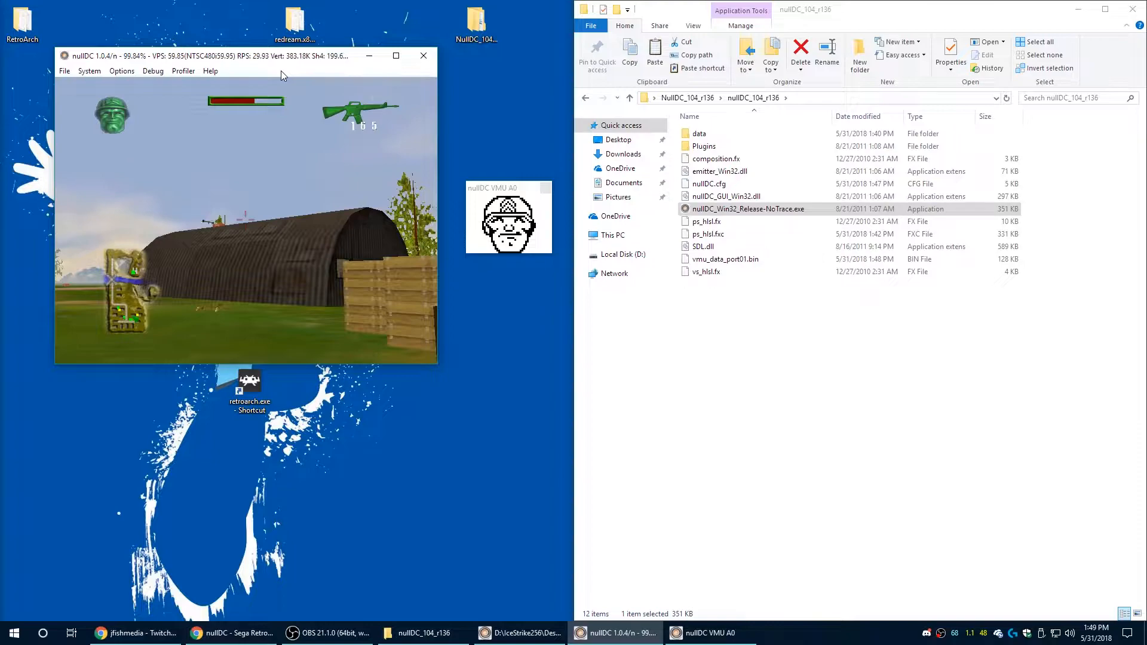
Step: After Army Men runs in nullDC, switch to Chrome showing the DEMUL website at demul.emulation64.com
click(232, 633)
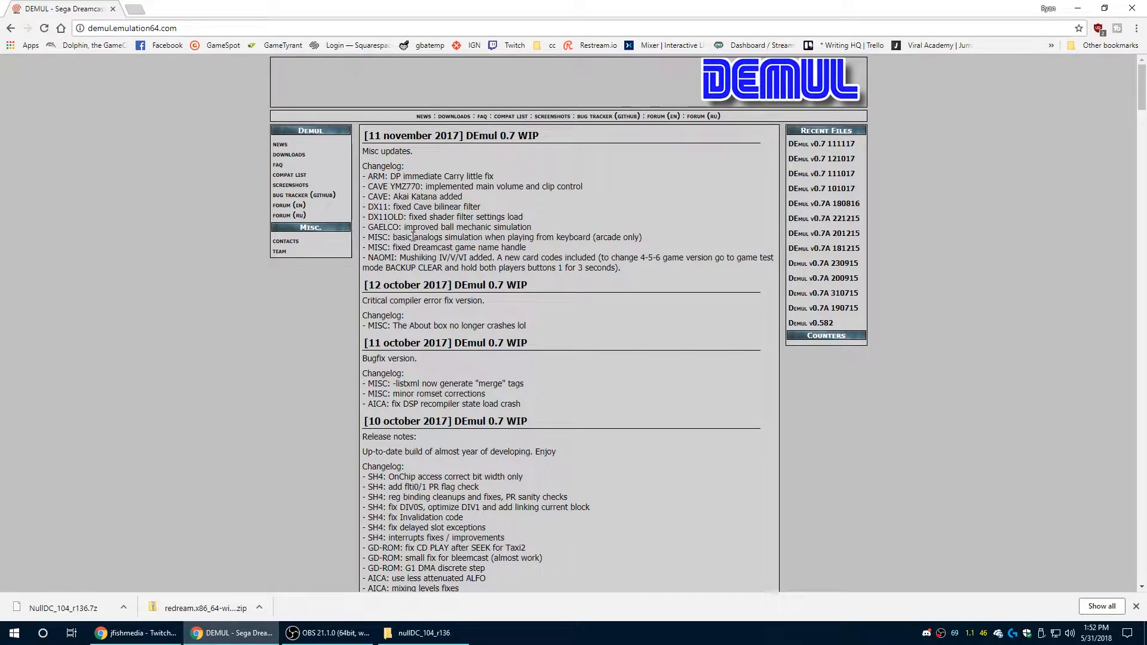
Step: Go to the DEMUL Downloads page and fetch 'DEmul x86 v0.7 BUILD 111117'
click(288, 154)
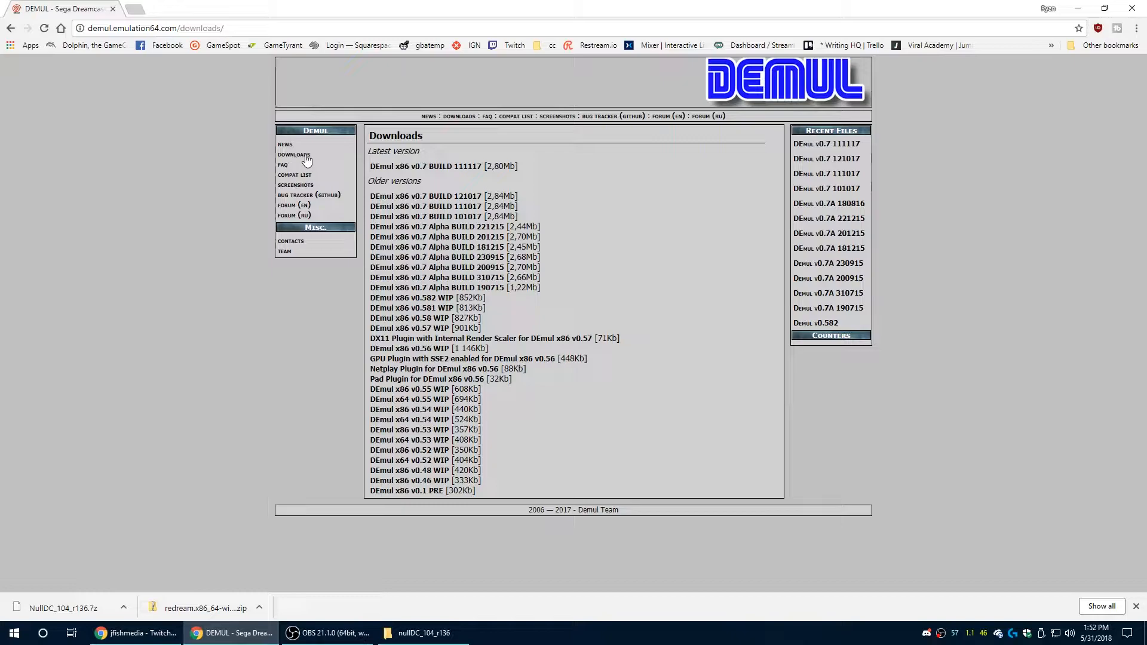
click(425, 166)
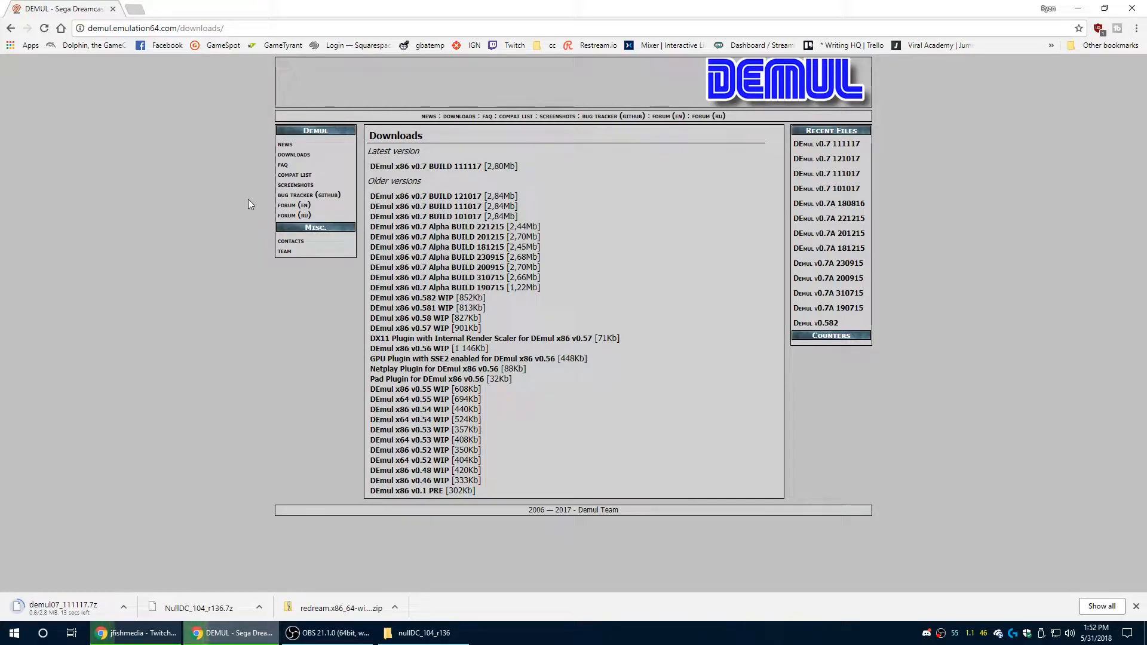
mouse_move(129, 463)
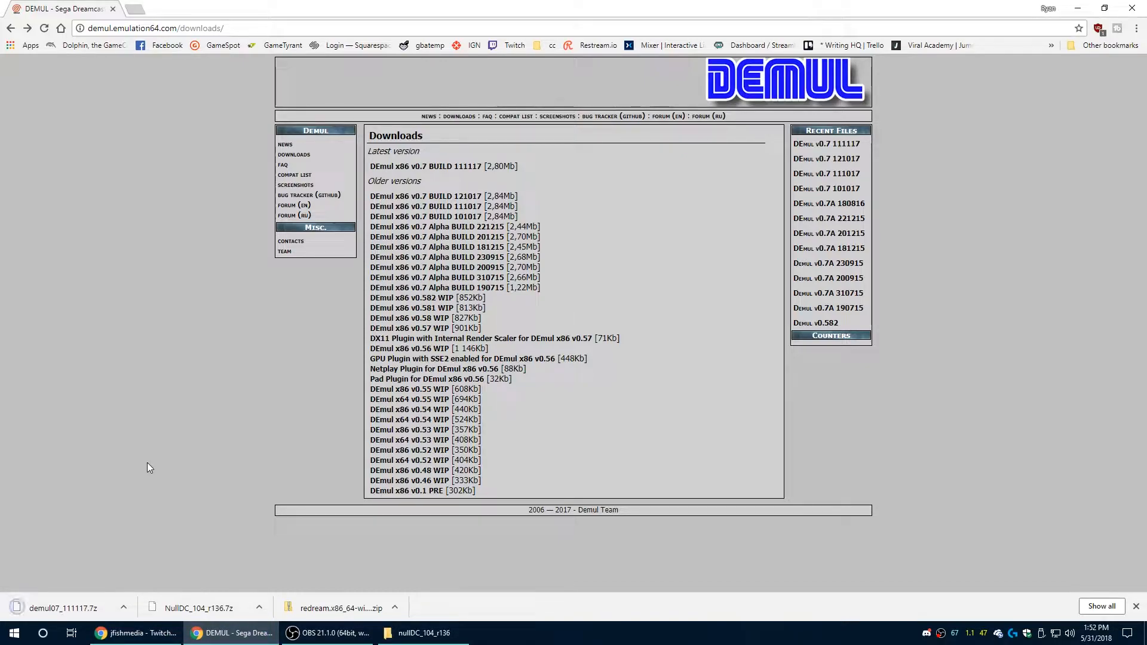
Step: Extract the Demul archive with 7-Zip to demul07_111117, run demul.exe, and dismiss the BIOS notice
right_click(567, 203)
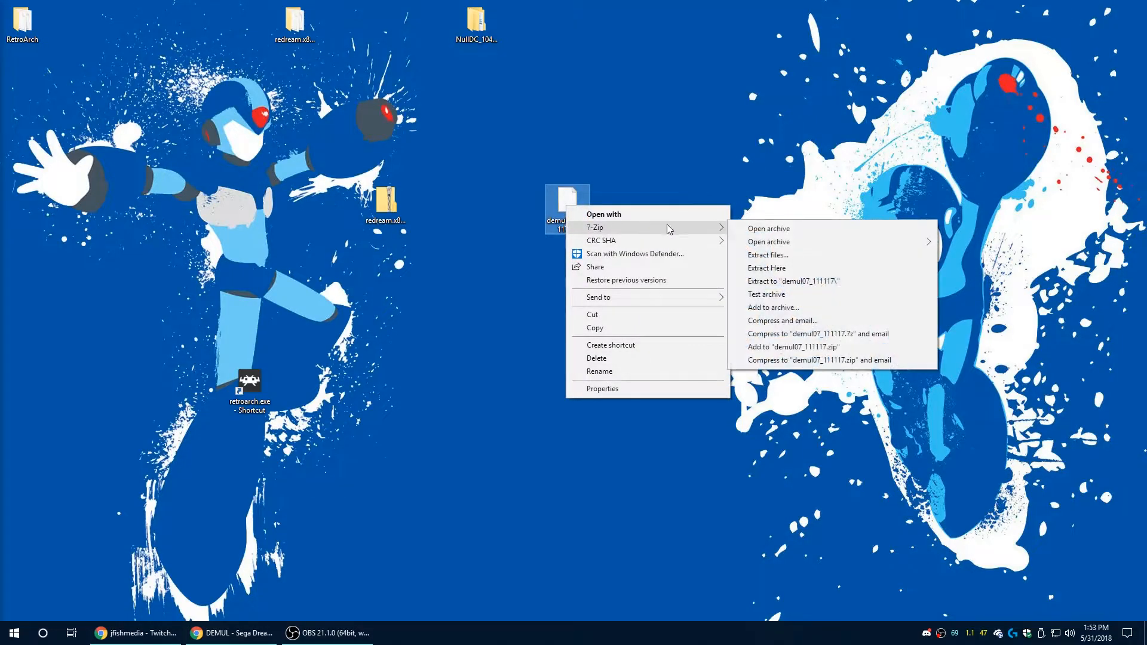
click(792, 281)
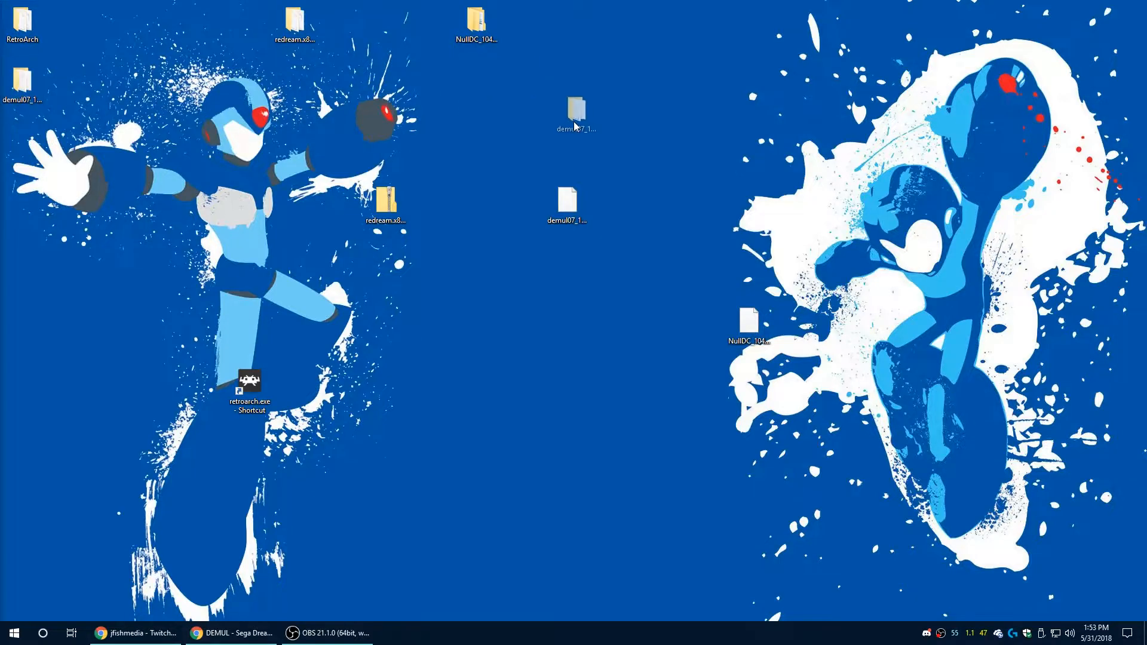
double_click(573, 110)
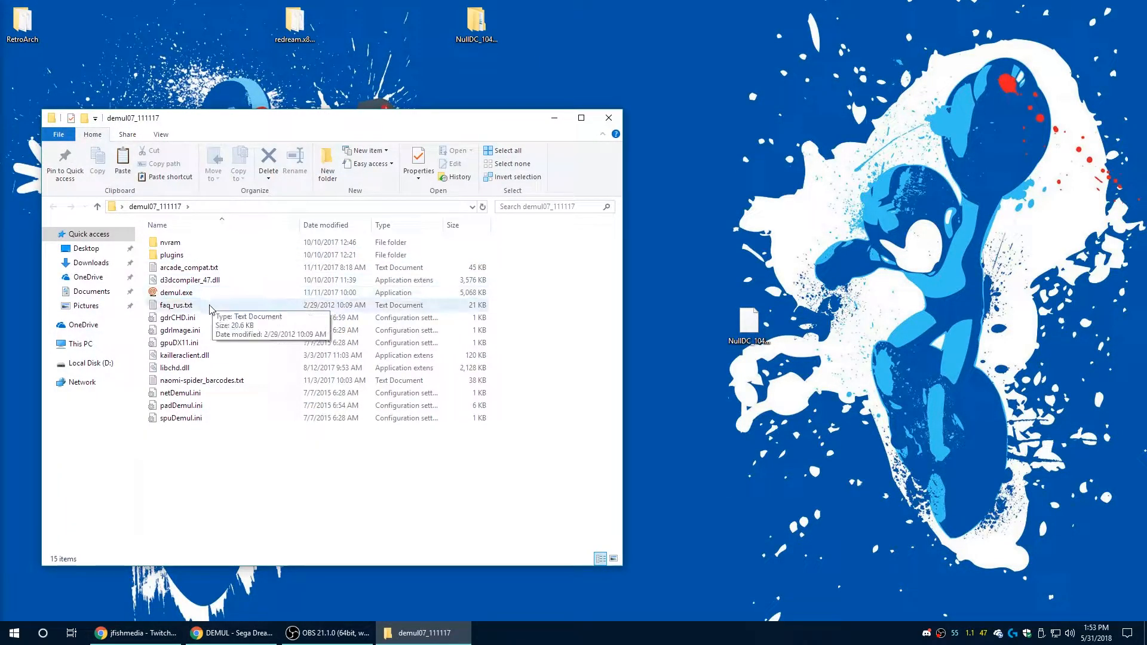
click(175, 292)
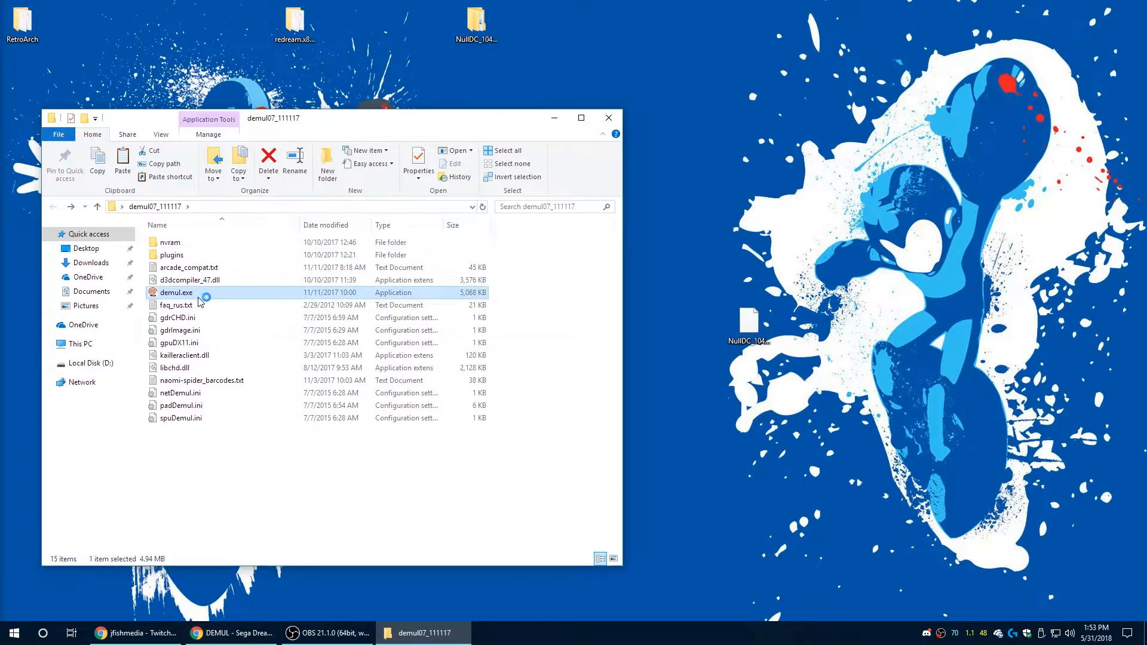
double_click(175, 292)
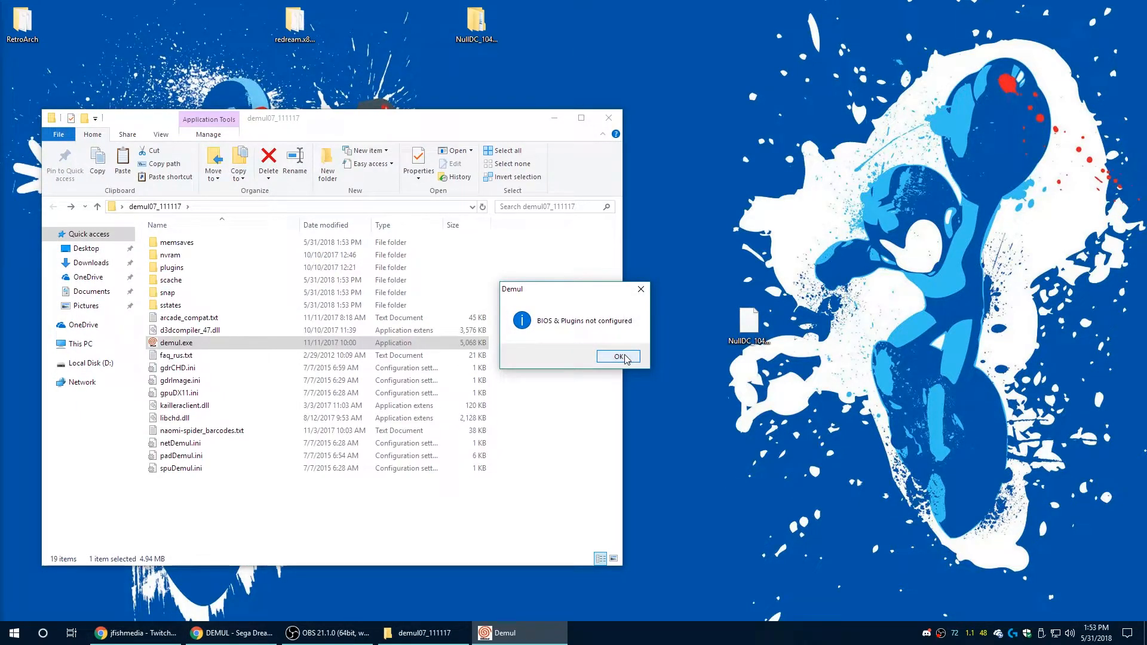
click(618, 356)
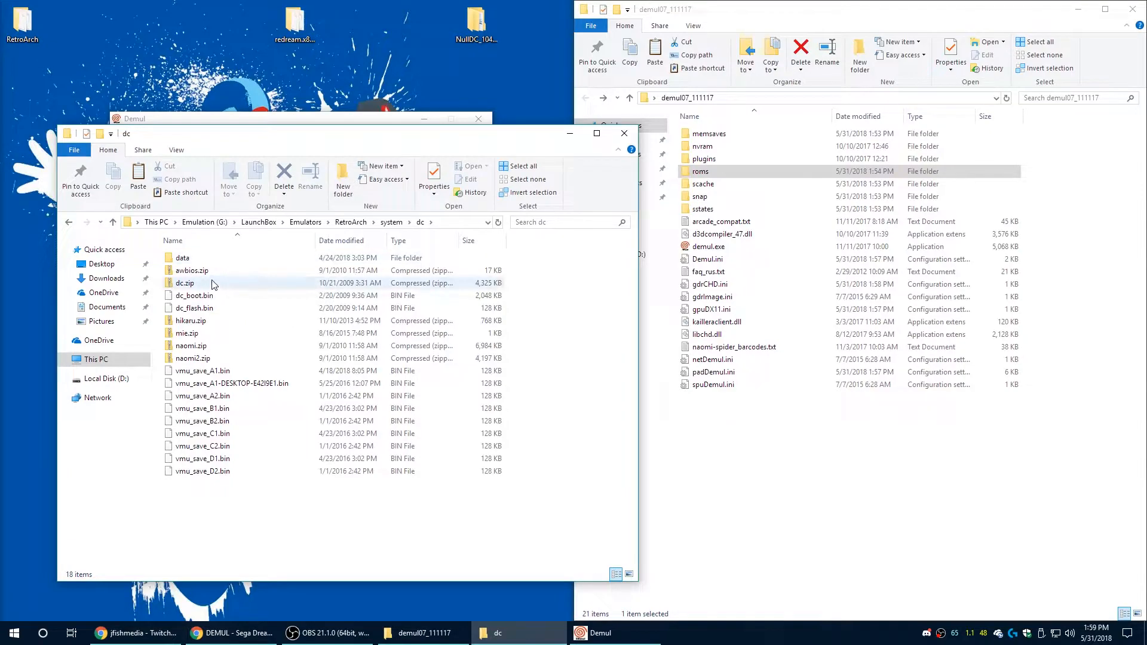
Step: Drag dc, avbios, hikaru, mie, naomi and naomi2 zips from RetroArch's dc folder into Demul's roms
click(185, 283)
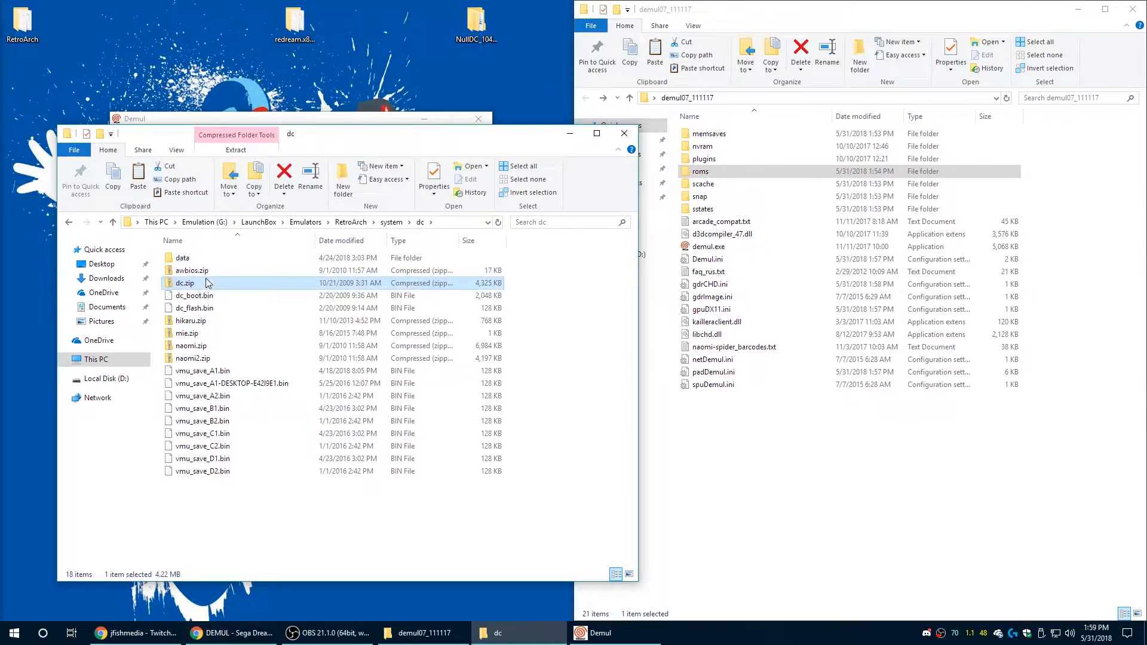
click(190, 320)
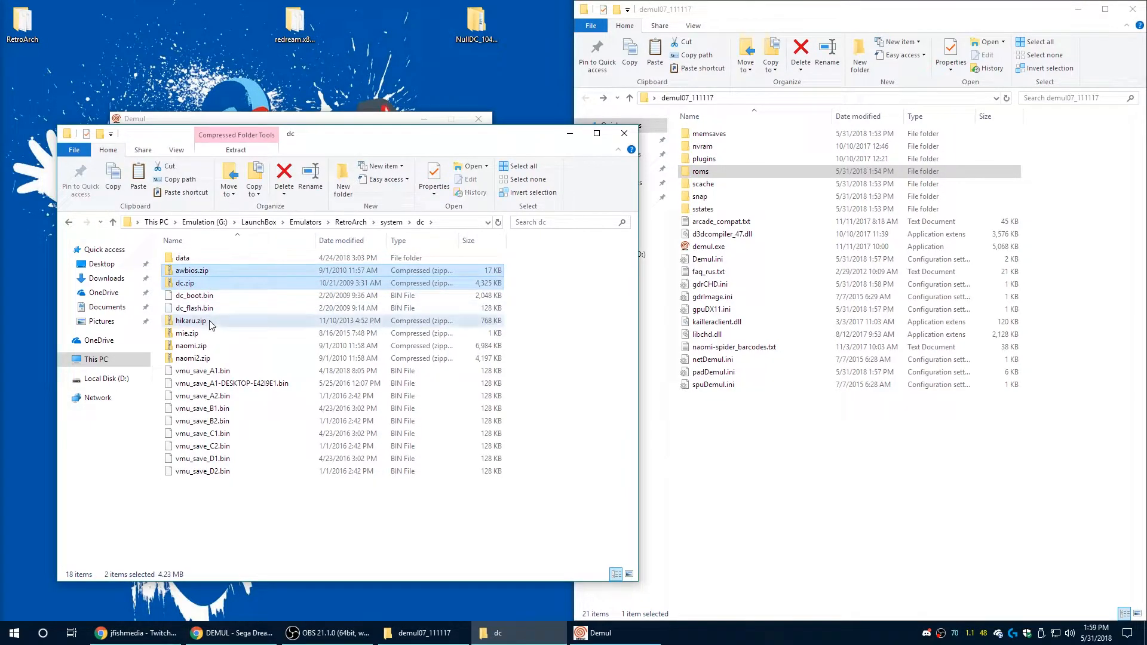
click(192, 358)
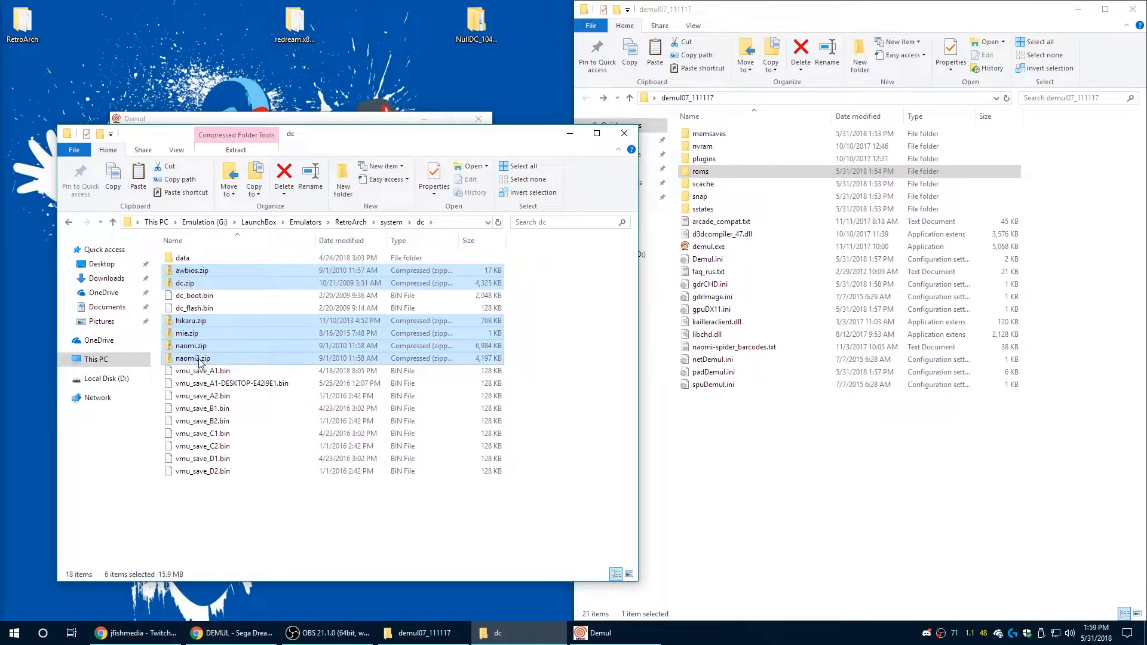
double_click(700, 172)
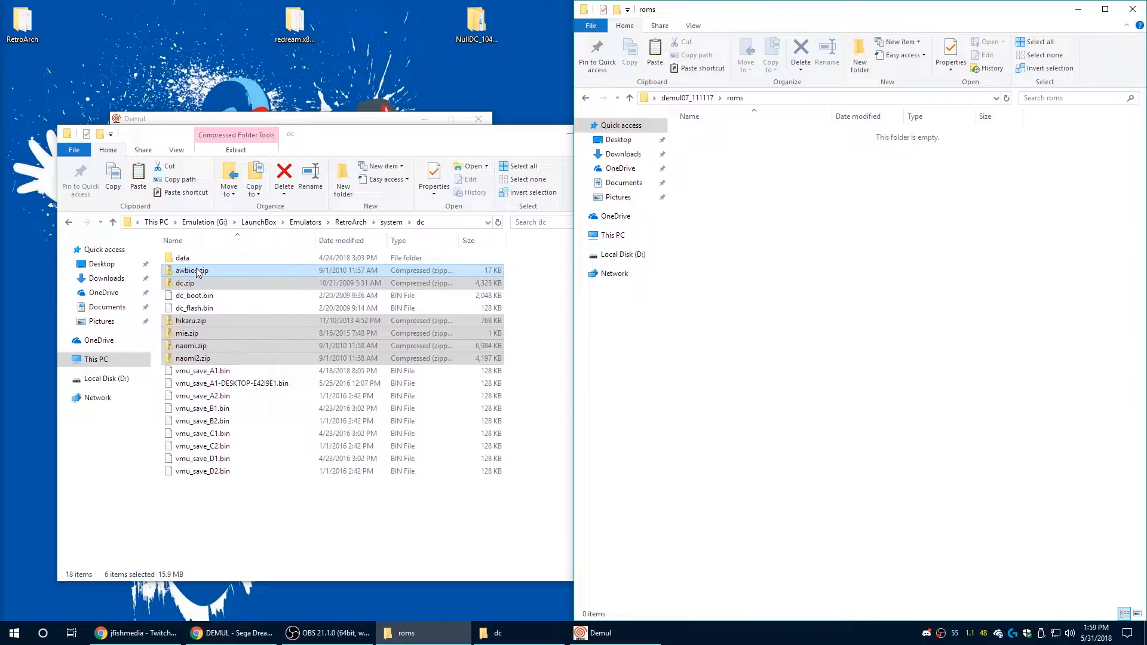
drag(191, 270, 792, 255)
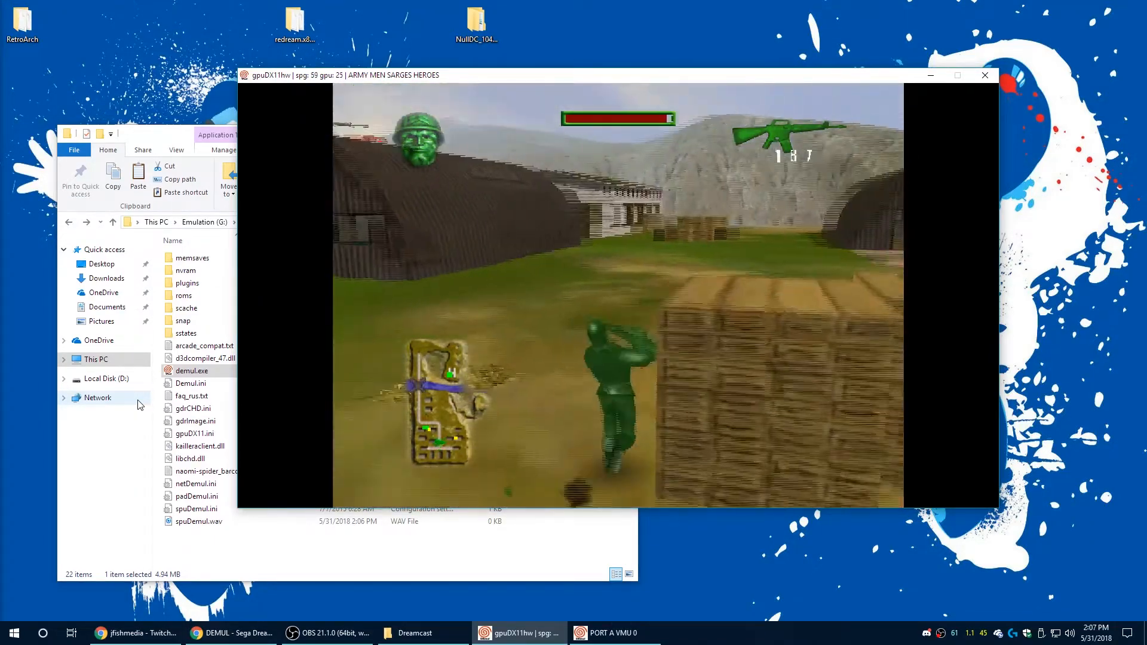
Step: Choose Edit from the Army Men: Sarge's Heroes cover's context menu
right_click(770, 172)
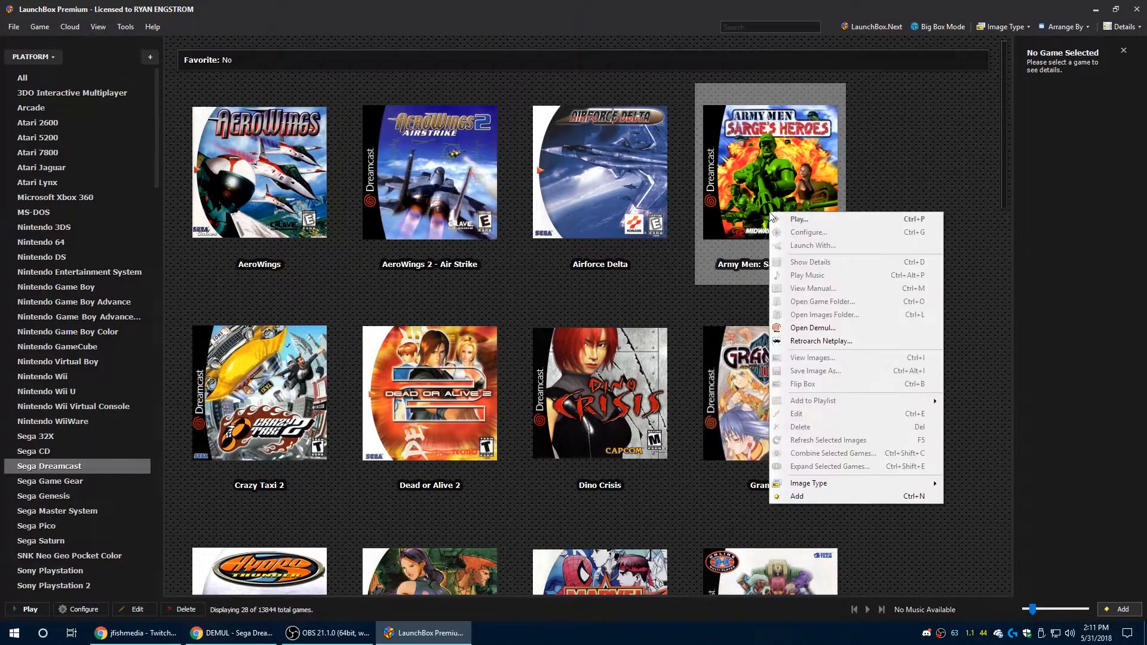
mouse_move(819, 341)
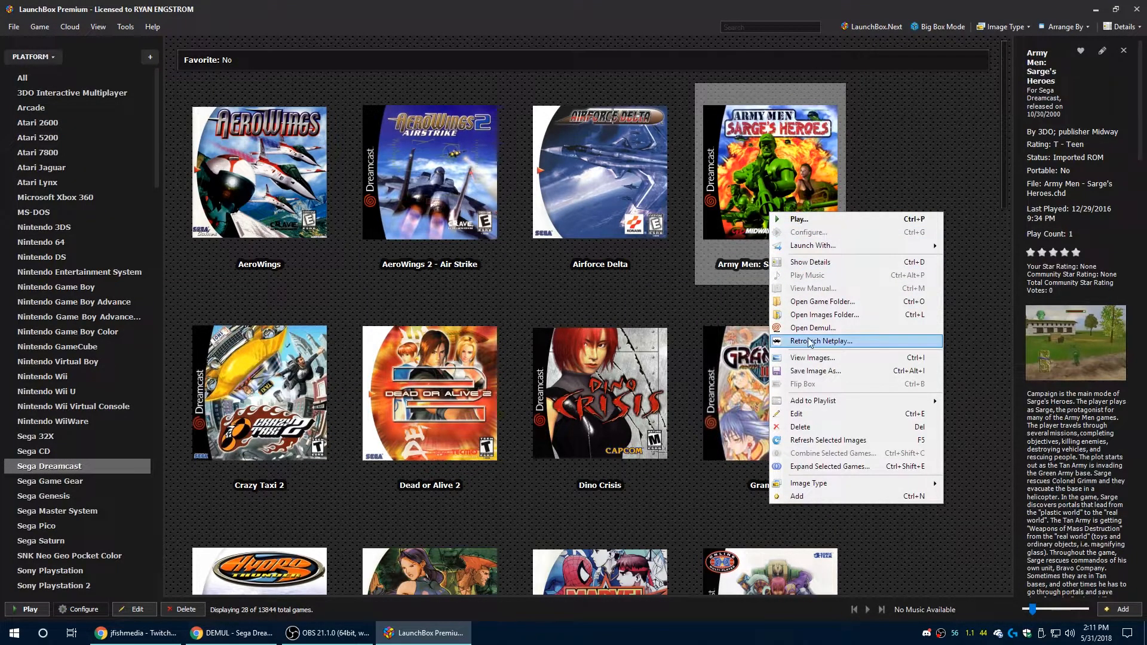
mouse_move(844, 245)
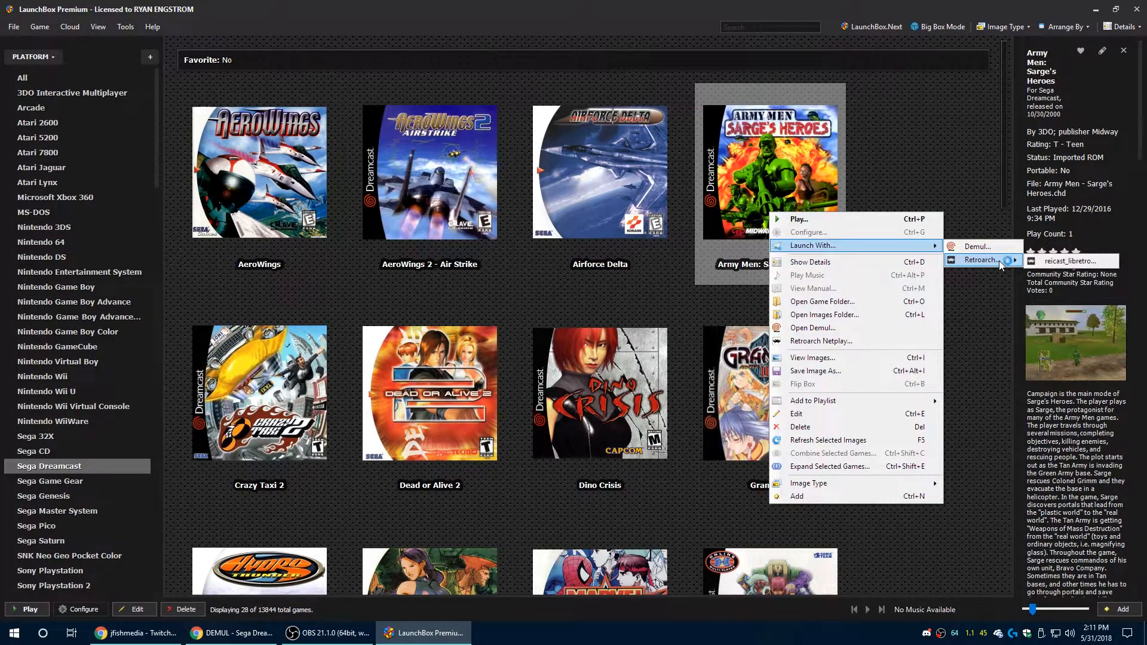
mouse_move(977, 247)
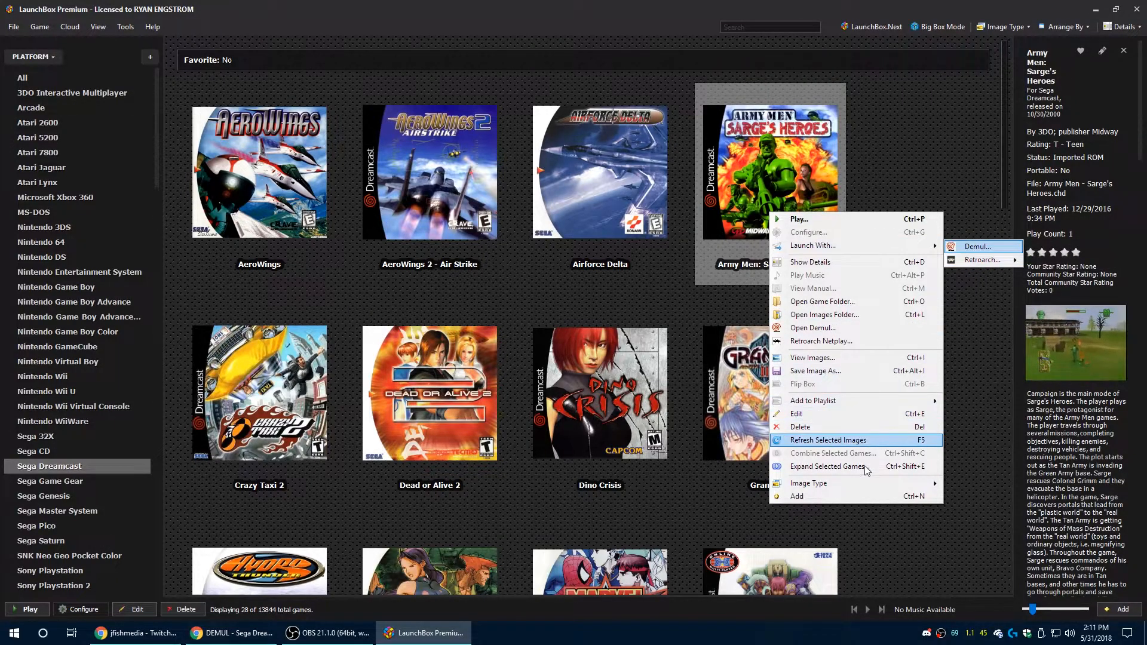
click(796, 414)
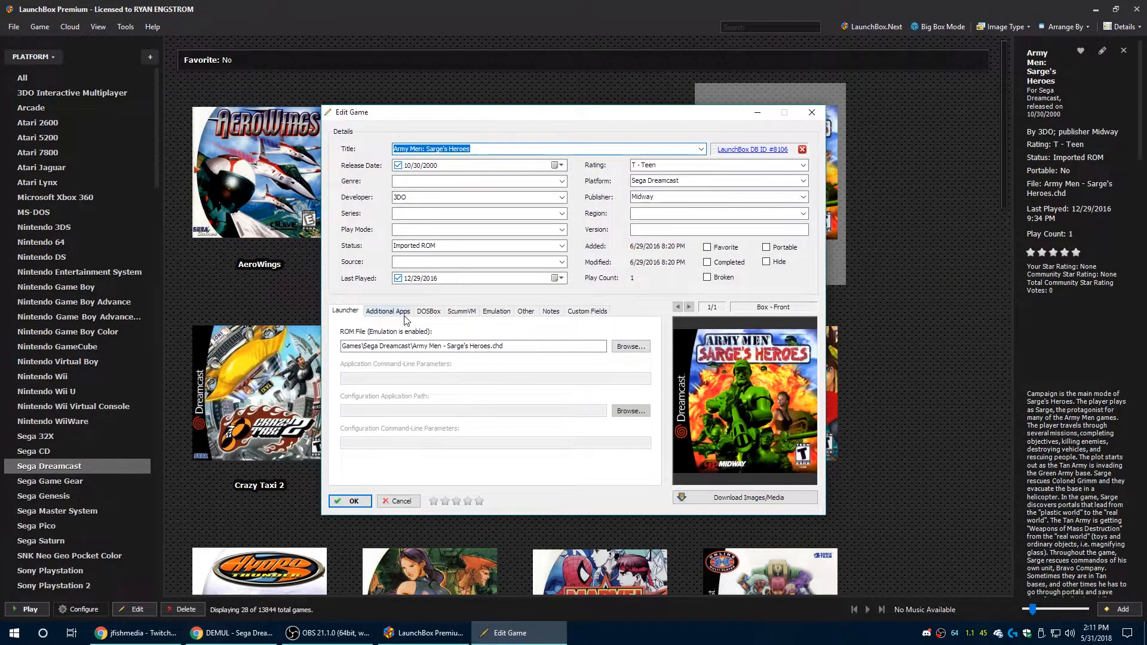
Step: Select Demul as Army Men's emulator under the Emulation settings
click(495, 310)
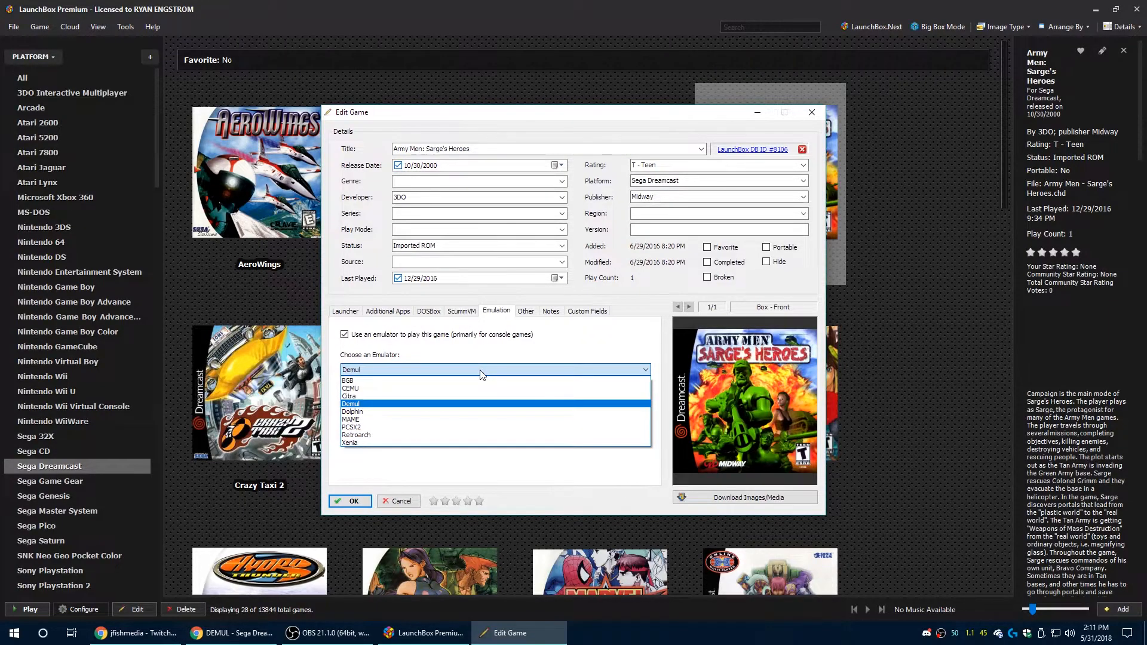
mouse_move(457, 419)
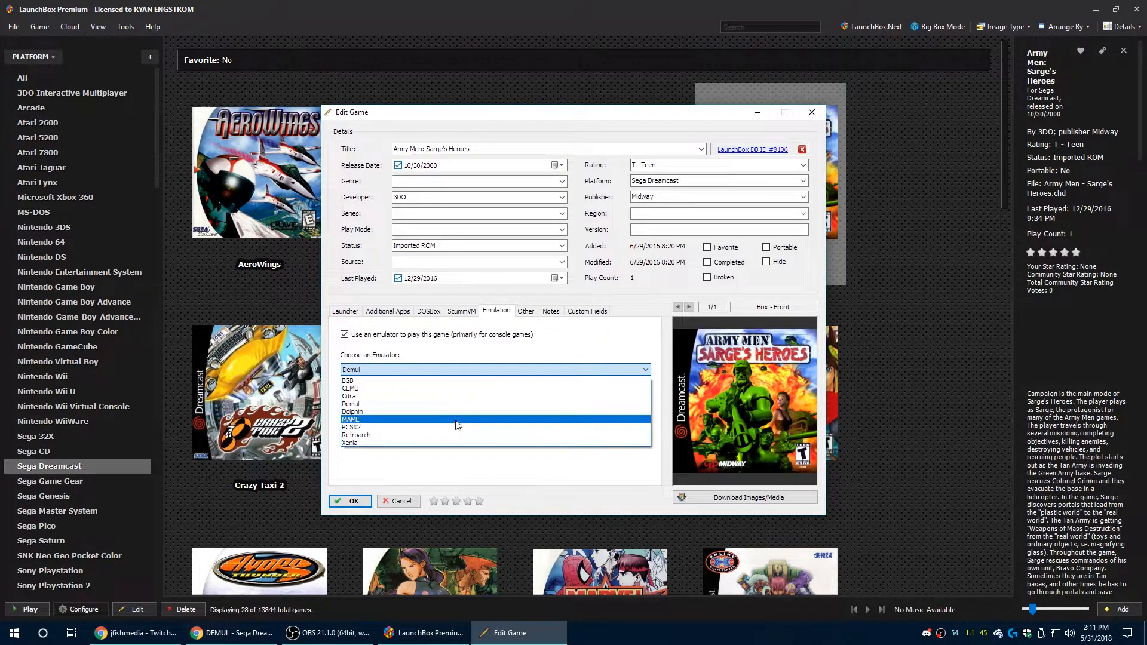
click(350, 403)
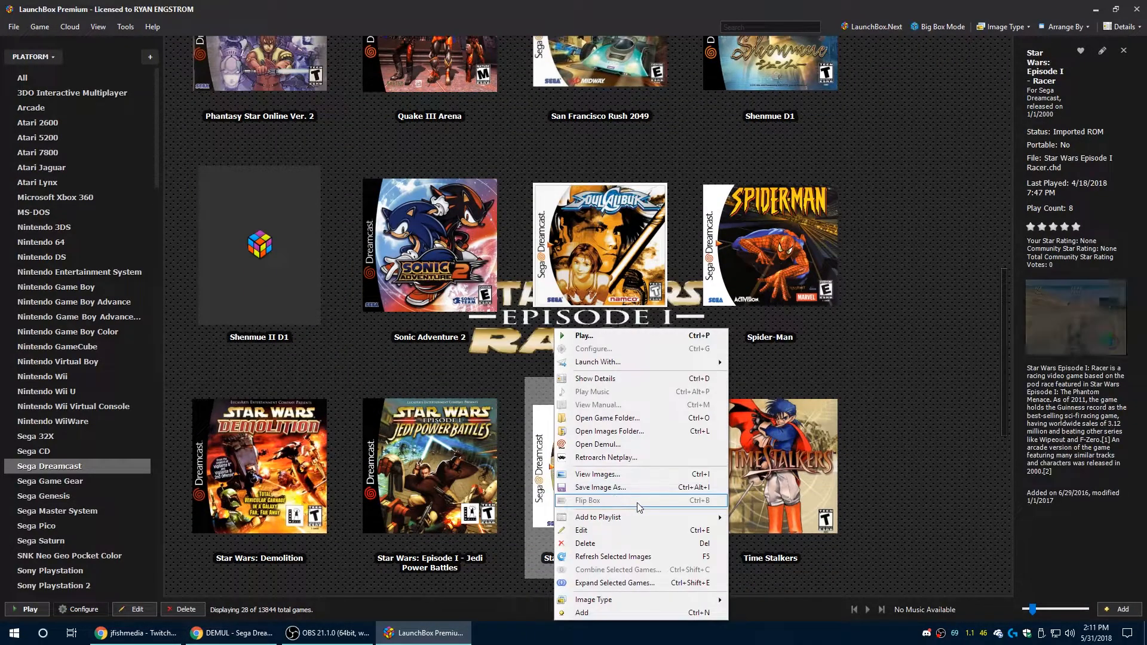
mouse_move(644, 444)
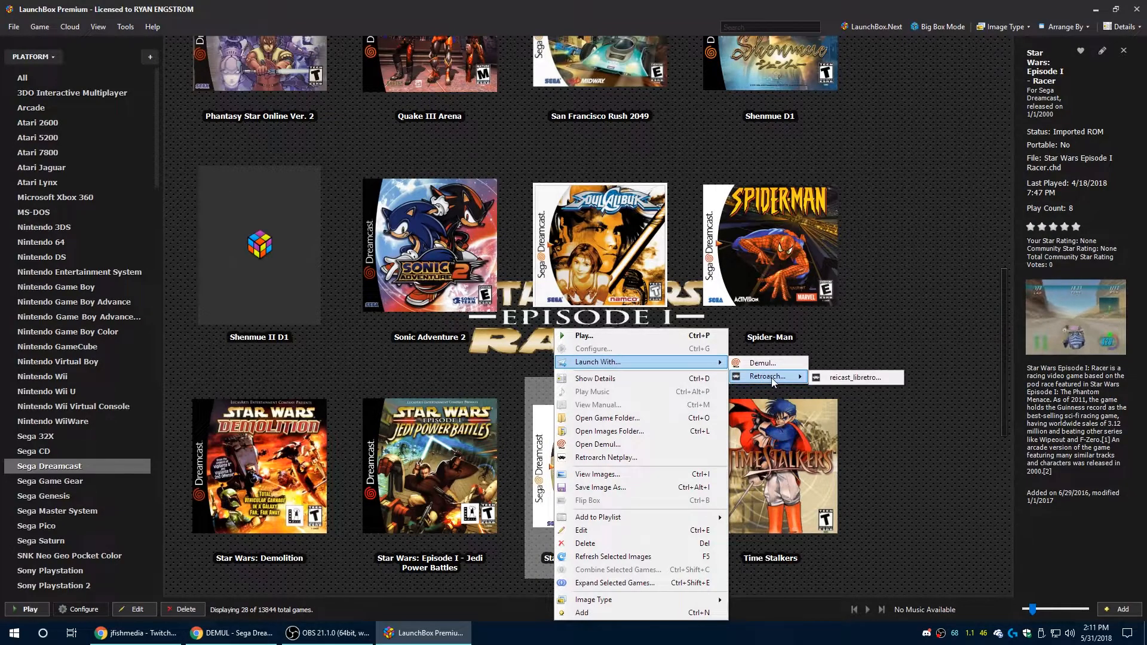
mouse_move(857, 378)
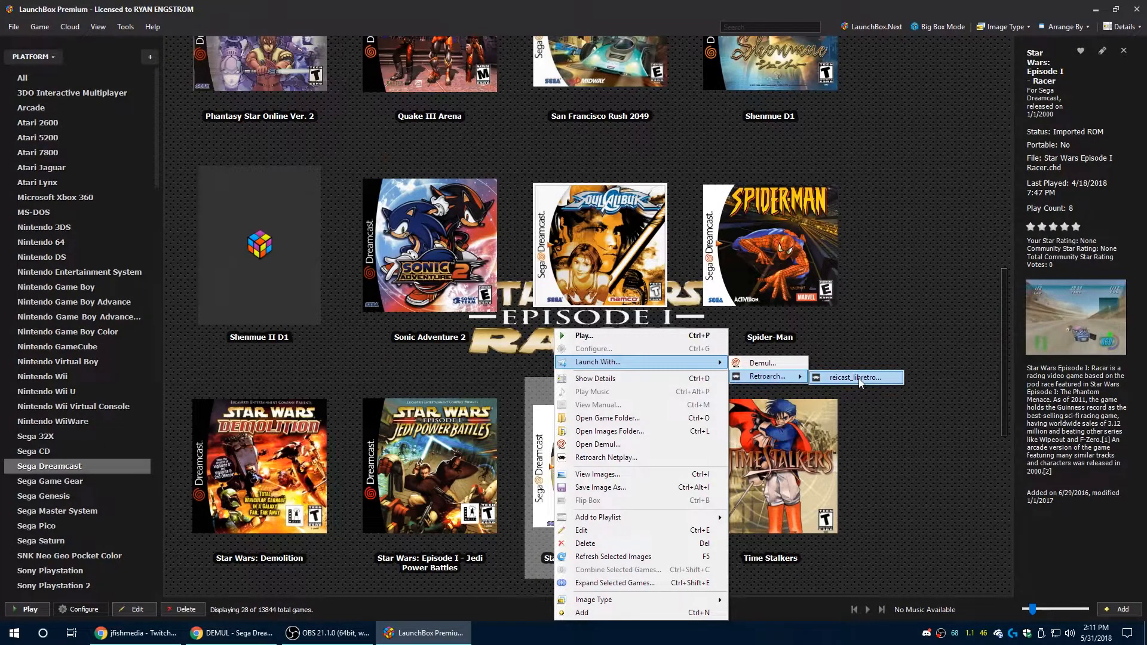